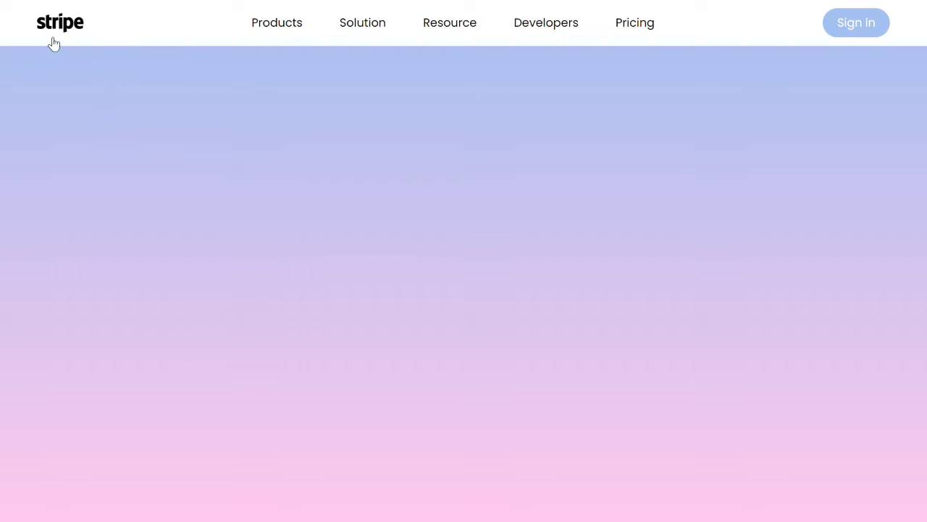
pyautogui.moveTo(244, 96)
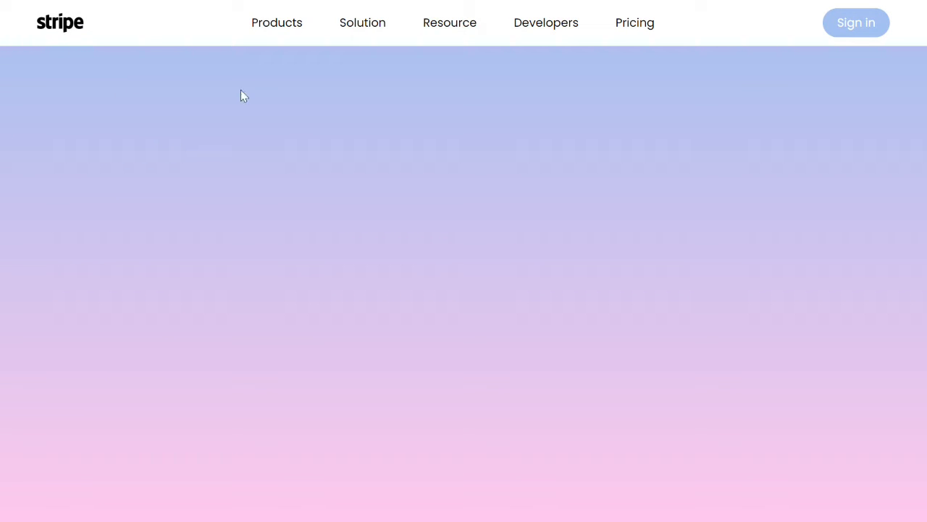
pyautogui.moveTo(363, 30)
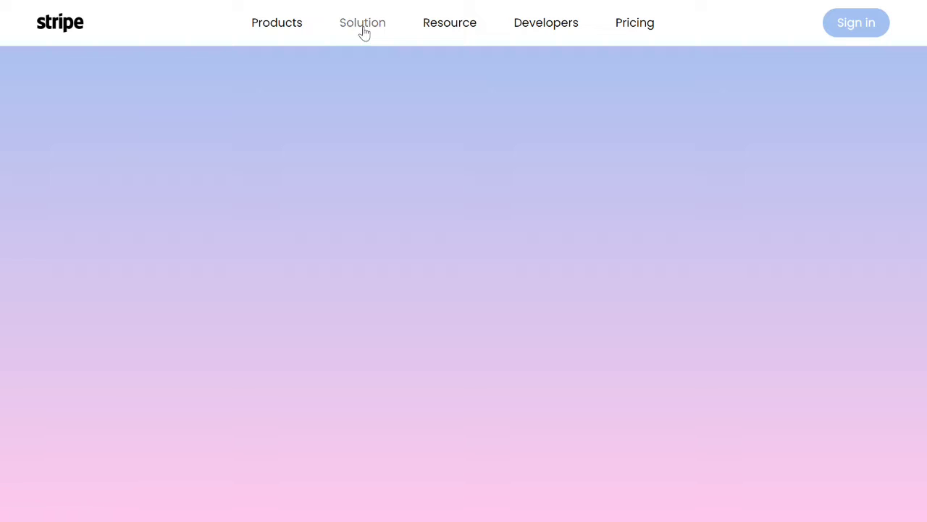
pyautogui.moveTo(544, 23)
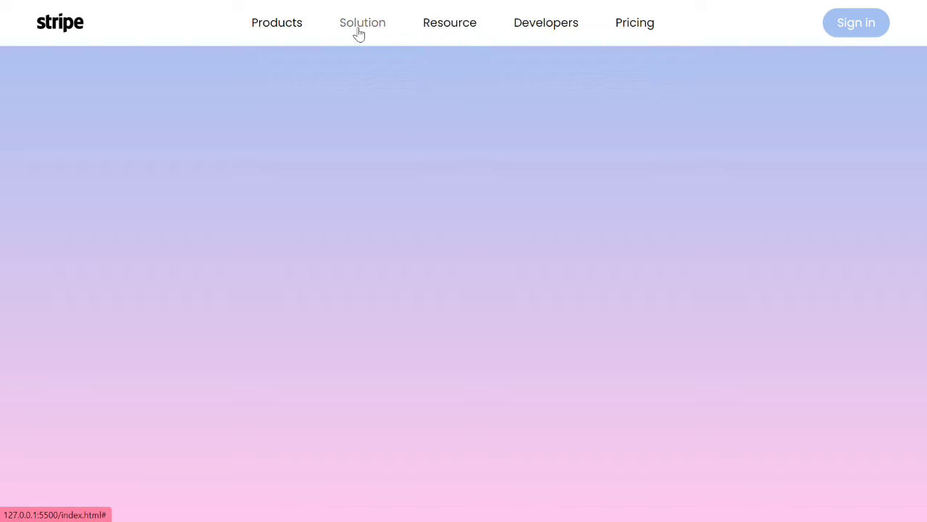
pyautogui.moveTo(744, 63)
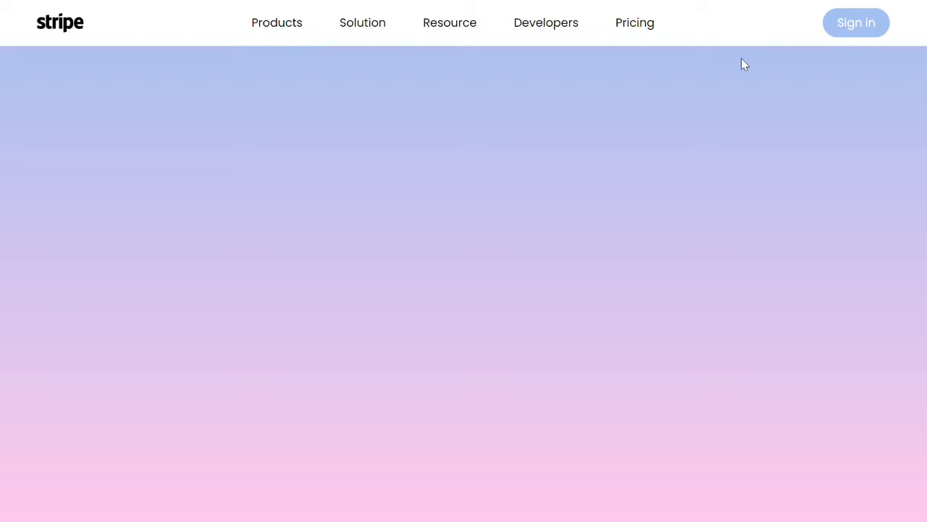
pyautogui.moveTo(524, 121)
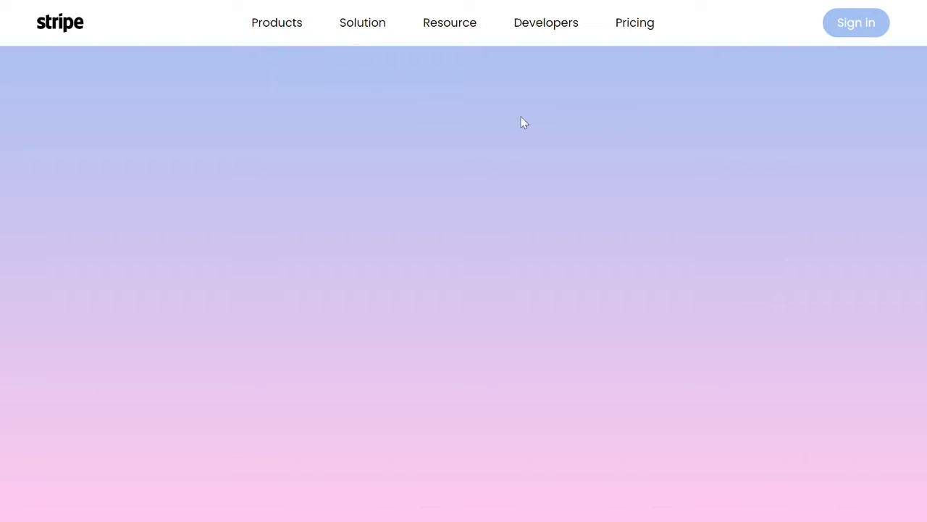
# Inspect the navbar with developer tools and shrink the preview to a phone width
pyautogui.rightClick(524, 122)
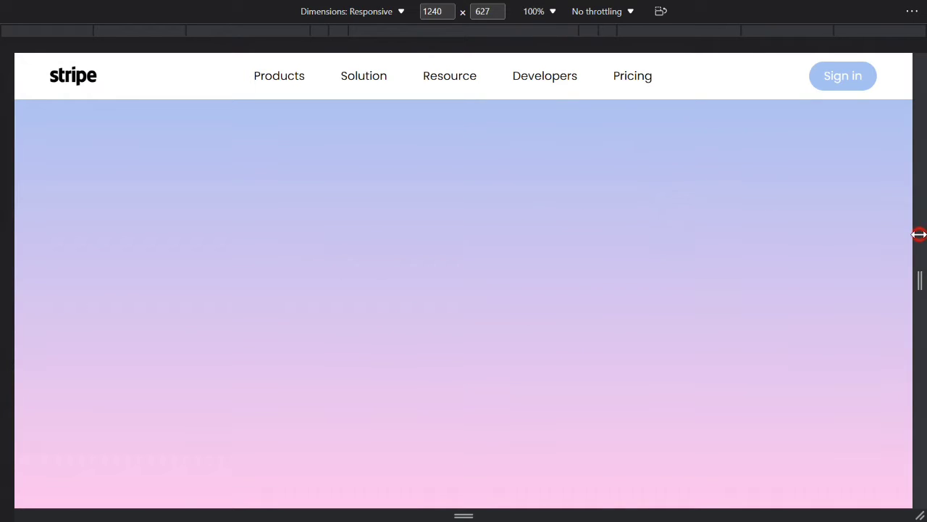
pyautogui.moveTo(918, 235); pyautogui.dragTo(759, 281)
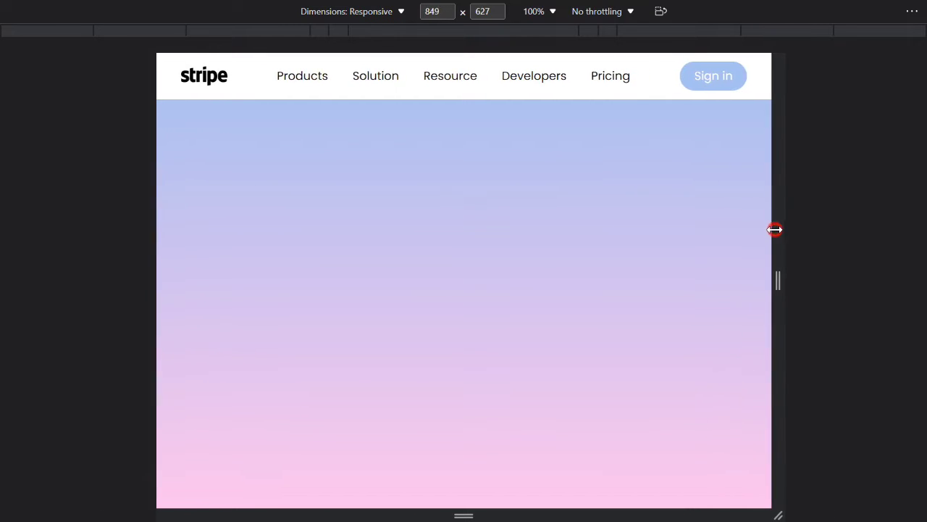
pyautogui.moveTo(774, 229); pyautogui.dragTo(707, 281)
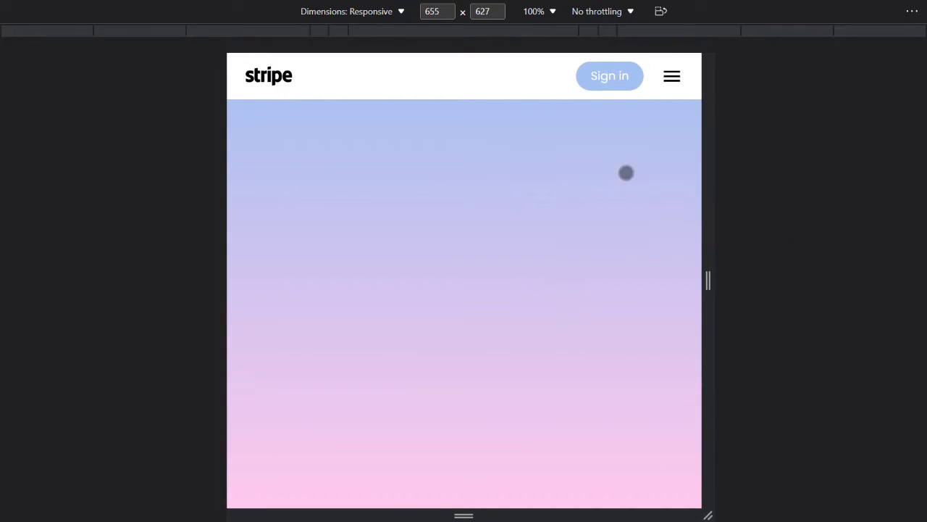
pyautogui.moveTo(707, 281); pyautogui.dragTo(753, 281)
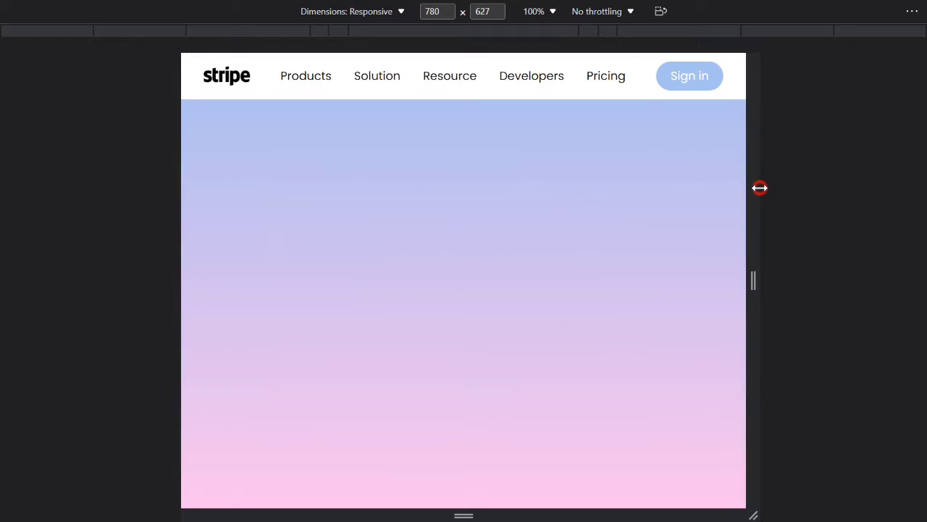
pyautogui.moveTo(759, 188); pyautogui.dragTo(742, 191)
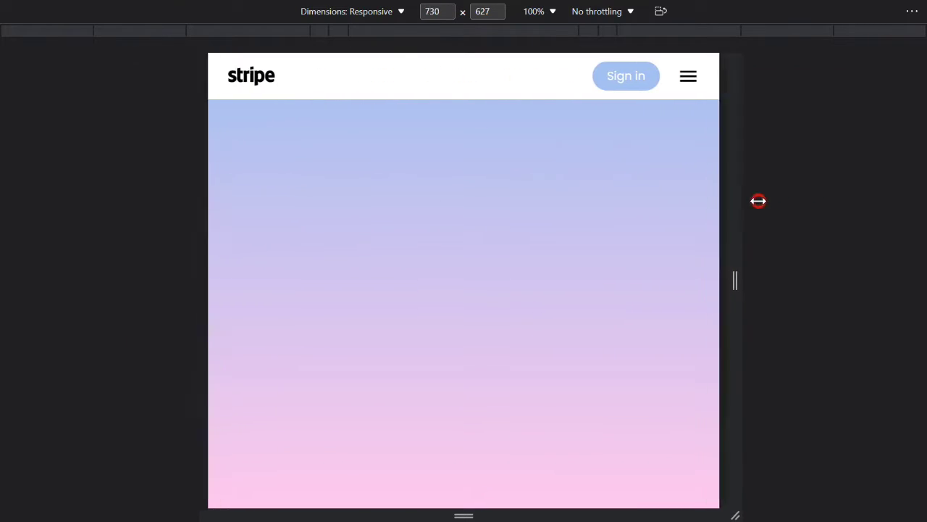
pyautogui.moveTo(736, 281); pyautogui.dragTo(645, 281)
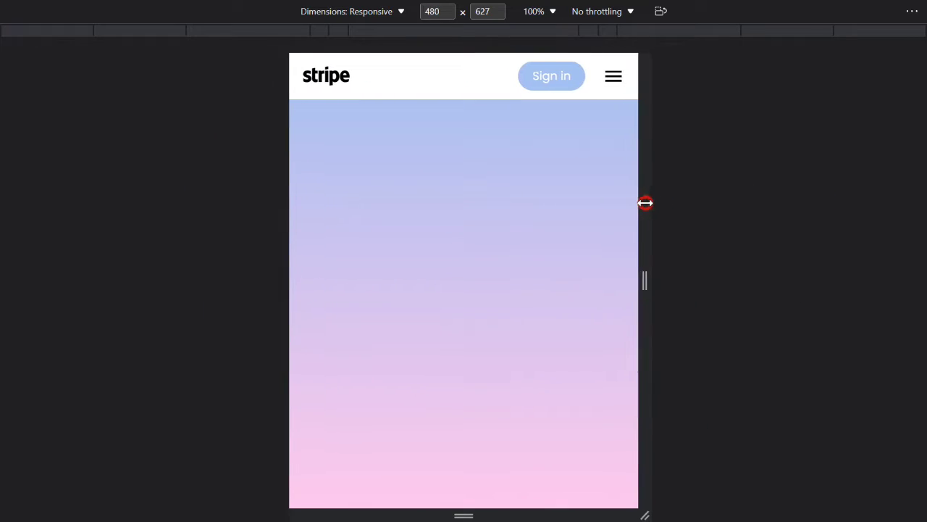
# Toggle the mobile link menu open and closed several times with the hamburger/close icon
pyautogui.click(613, 76)
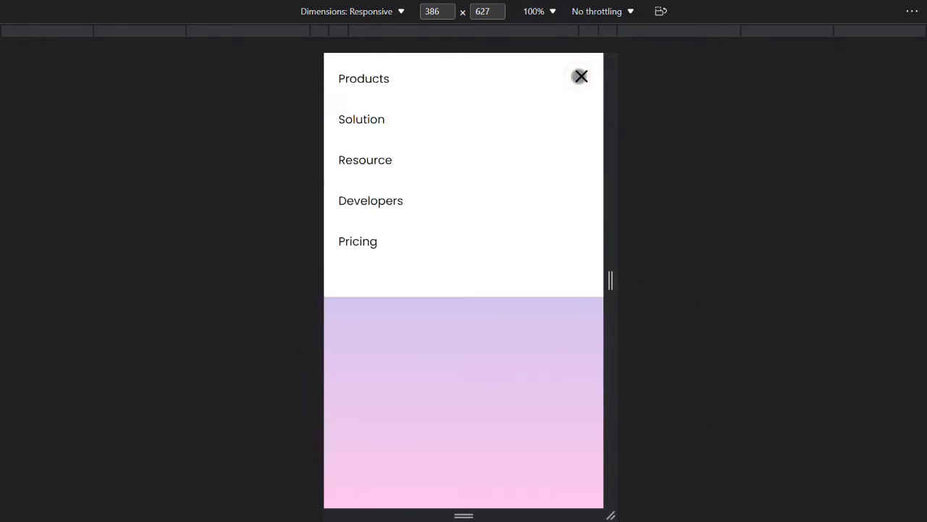
pyautogui.click(580, 76)
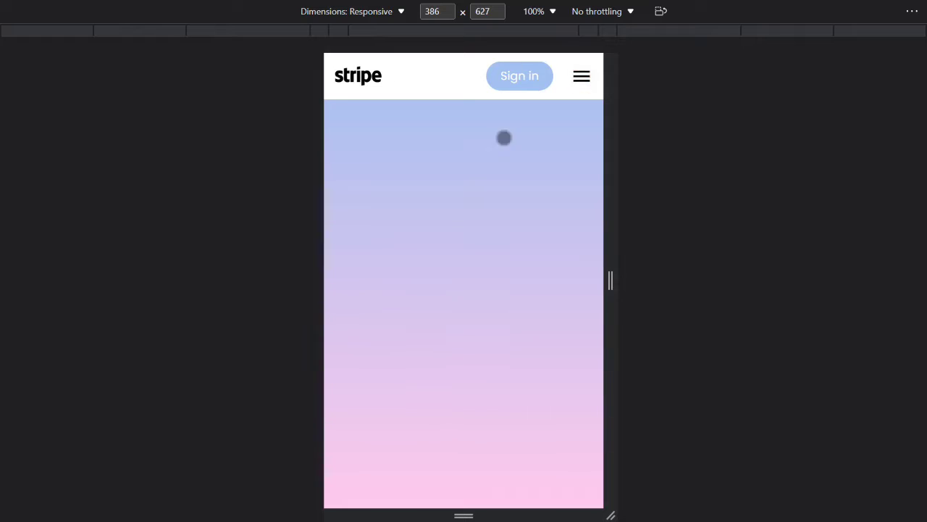
pyautogui.click(583, 76)
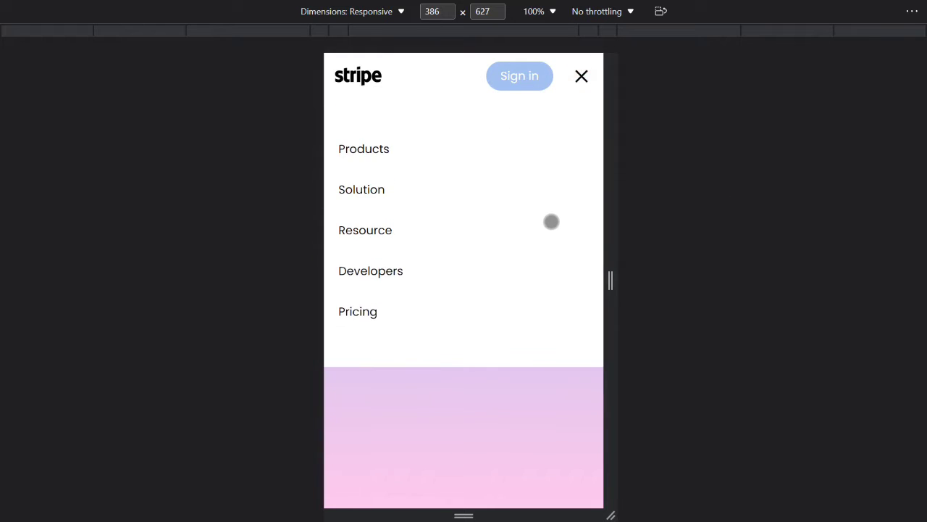
pyautogui.click(581, 76)
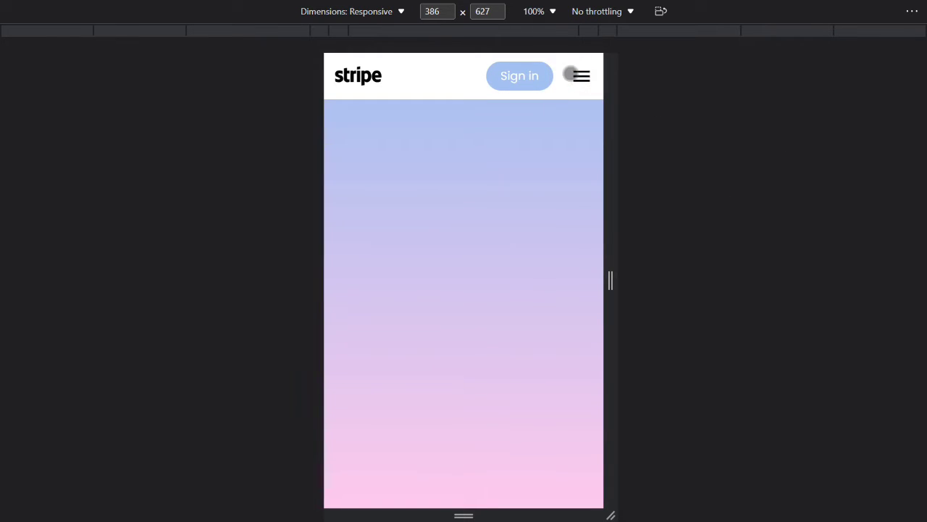
pyautogui.click(580, 75)
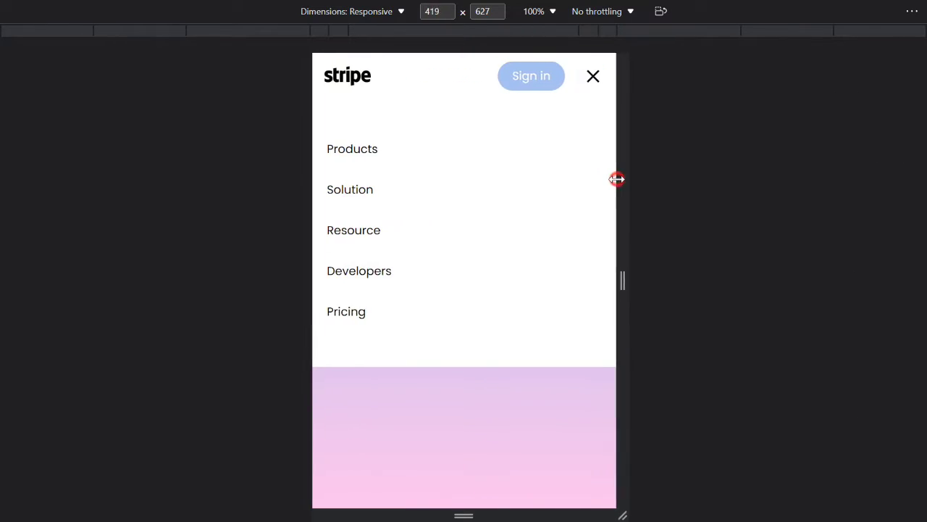
pyautogui.moveTo(617, 180); pyautogui.dragTo(606, 180)
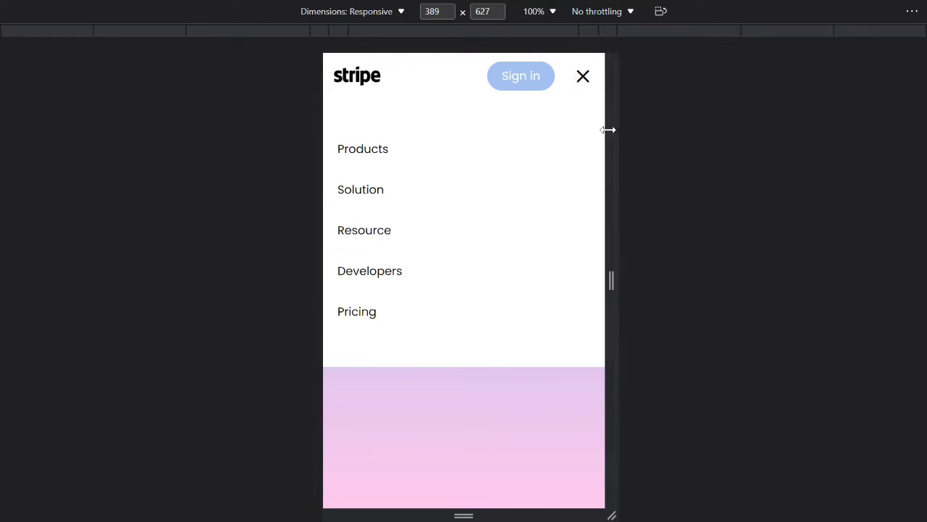
pyautogui.click(583, 76)
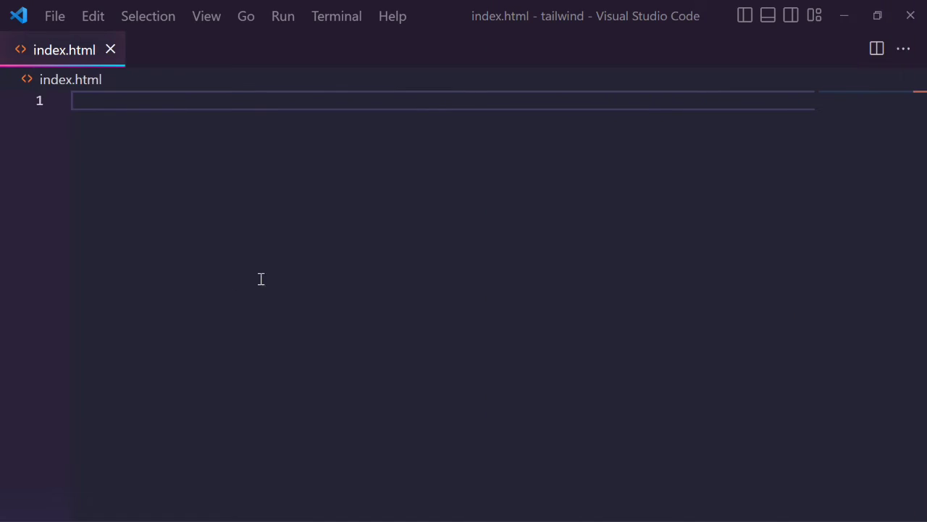
pyautogui.moveTo(110, 49)
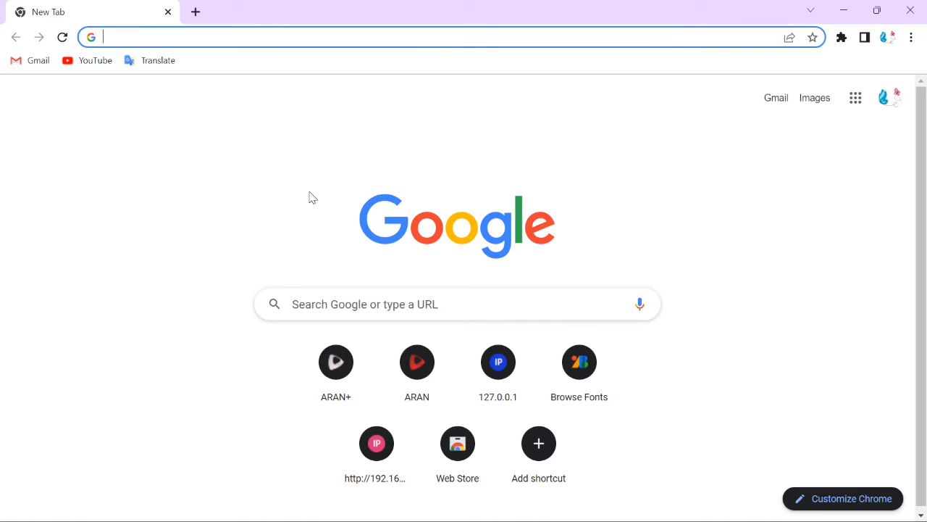
# Search 'tailwind css' and go to the Tailwind CSS installation guide
pyautogui.write('ta')
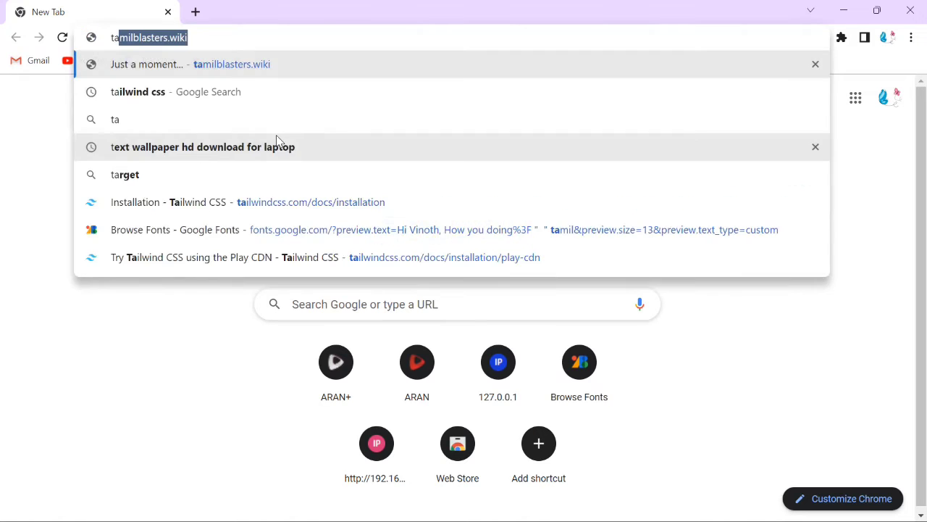
pyautogui.write('tailwind')
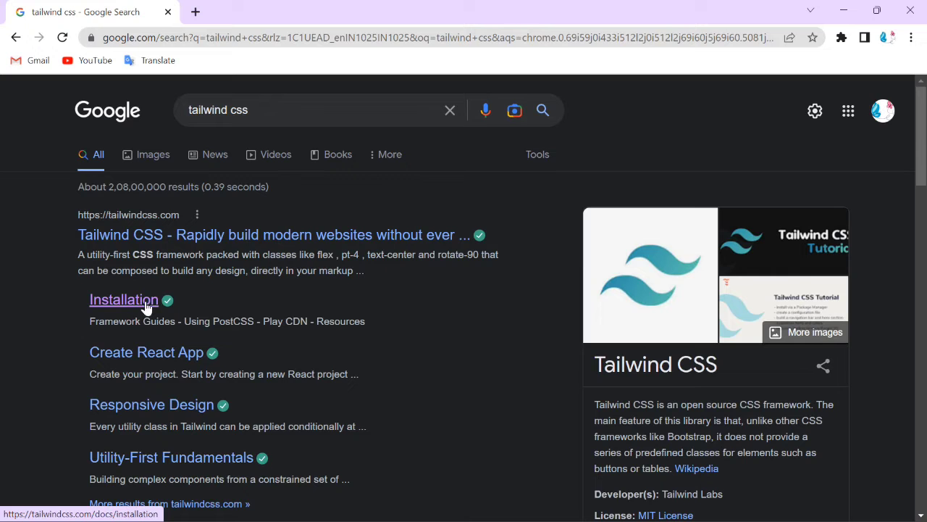
pyautogui.click(125, 299)
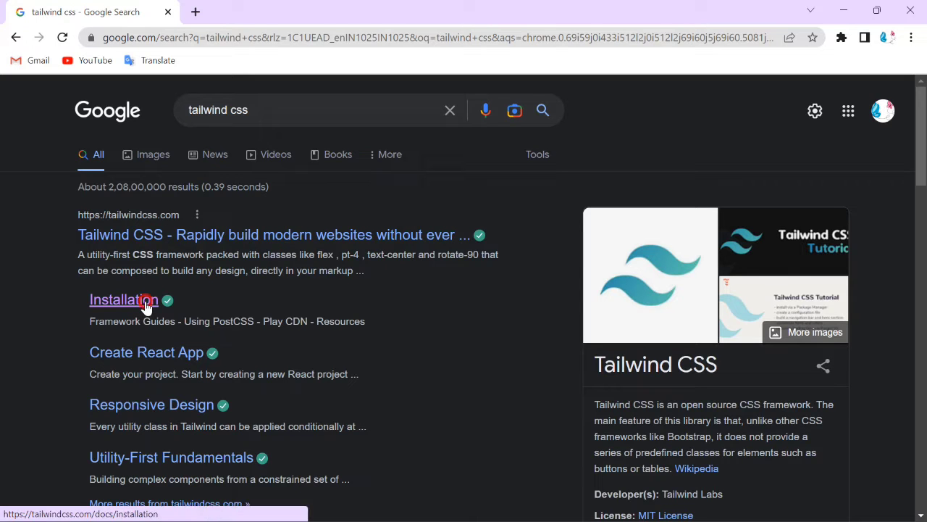
pyautogui.click(123, 298)
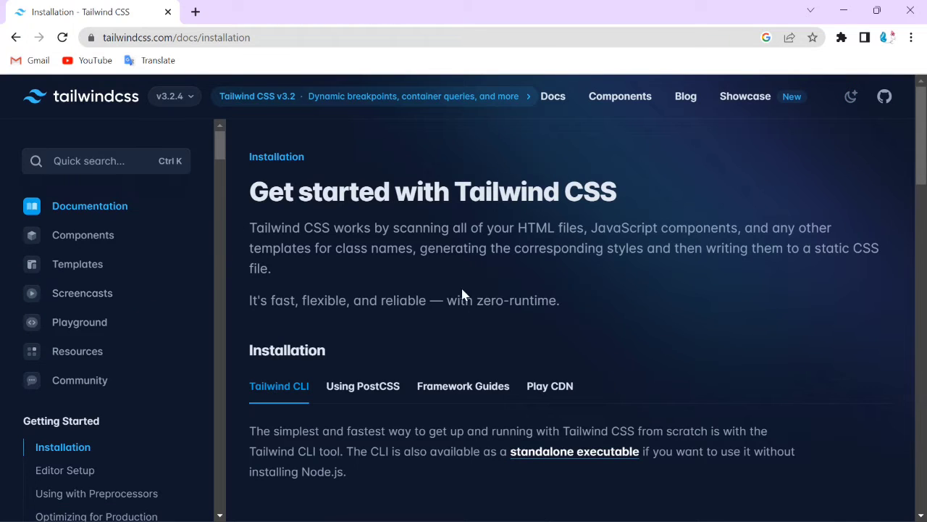
# Show the Play CDN instructions and scroll to the starter index.html example
pyautogui.scroll(-3)
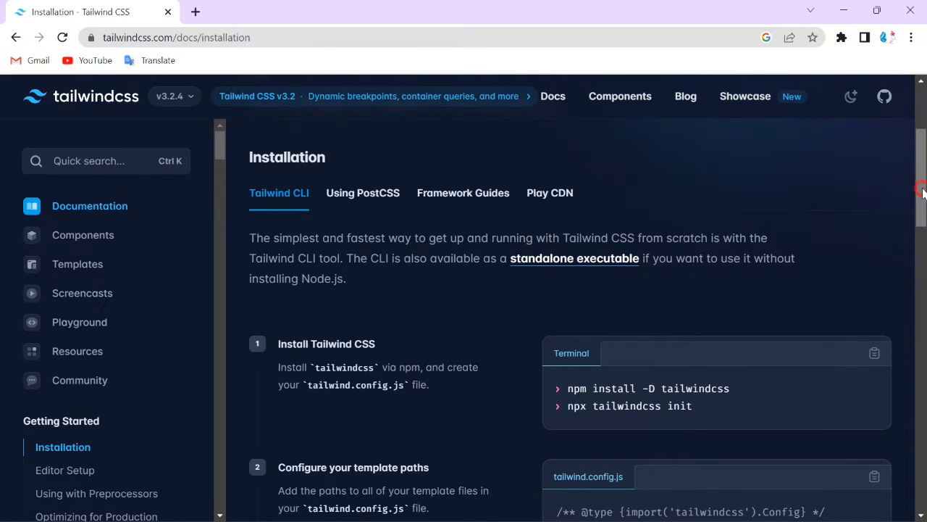
pyautogui.click(551, 193)
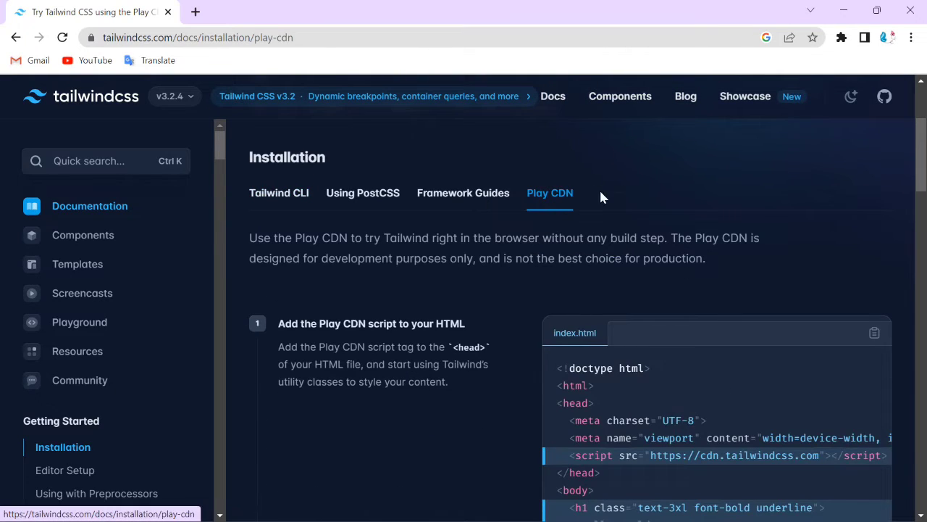
pyautogui.scroll(-3)
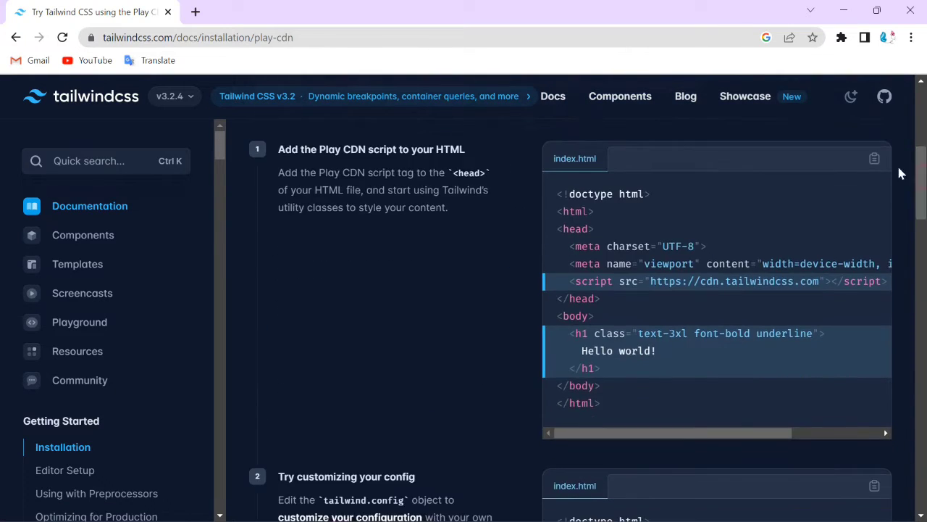
pyautogui.moveTo(701, 327)
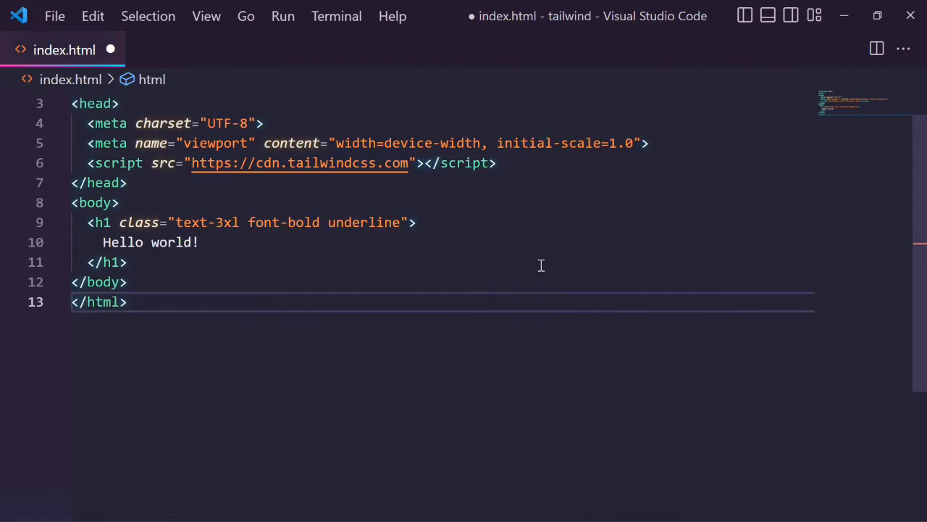
# Format the pasted CDN starter markup and serve index.html with Live Server
pyautogui.scroll(3)
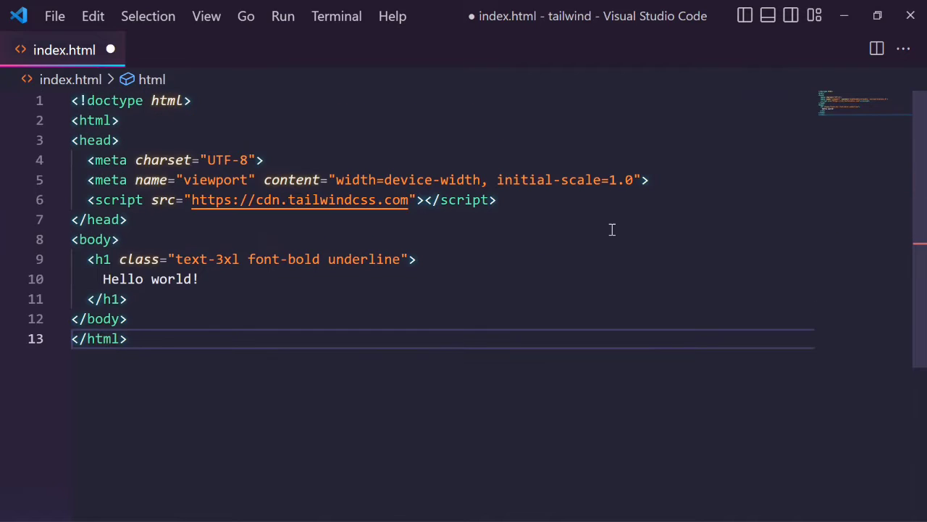
pyautogui.rightClick(611, 229)
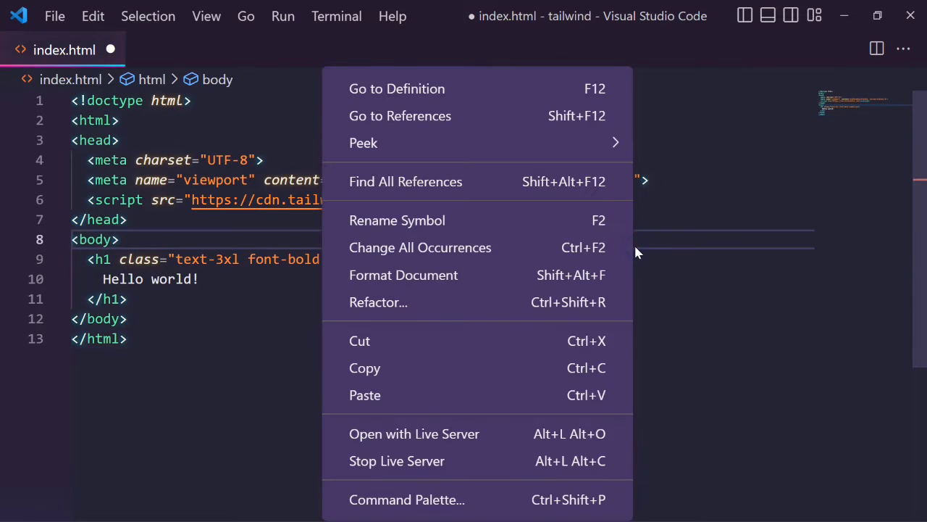
pyautogui.click(403, 275)
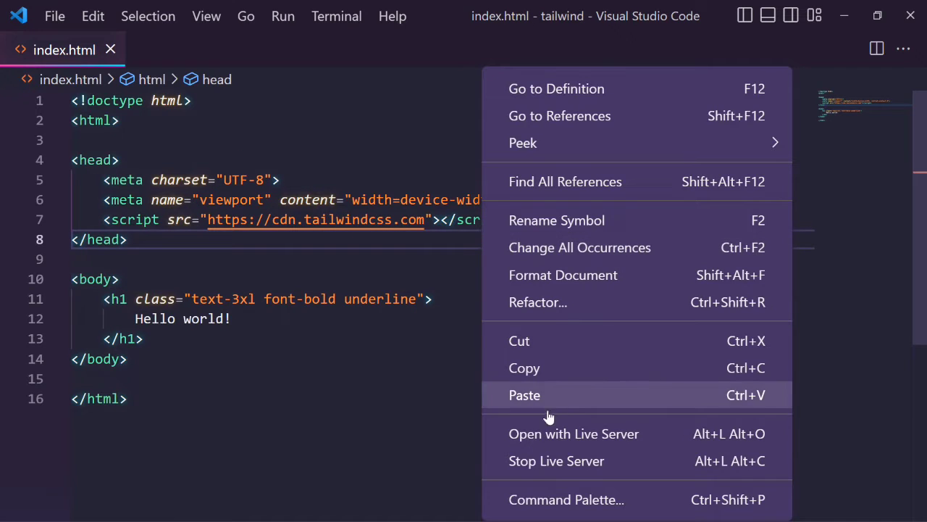
pyautogui.click(525, 394)
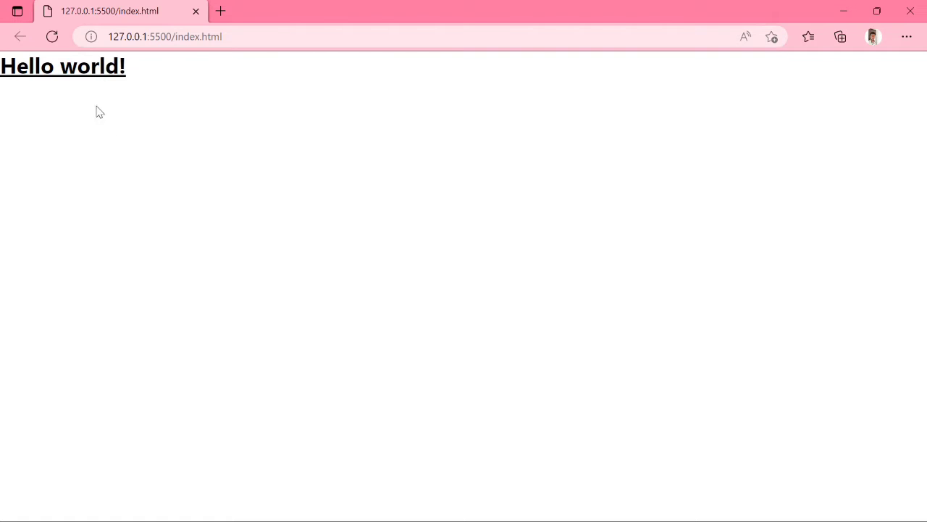
pyautogui.moveTo(43, 137)
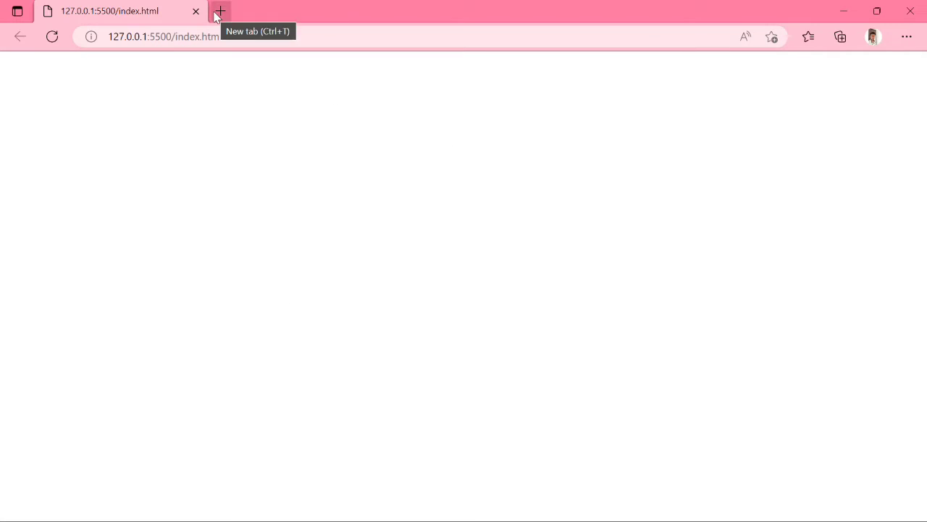
# Search 'google fonts' in a new tab and go to the Google Fonts site
pyautogui.click(220, 11)
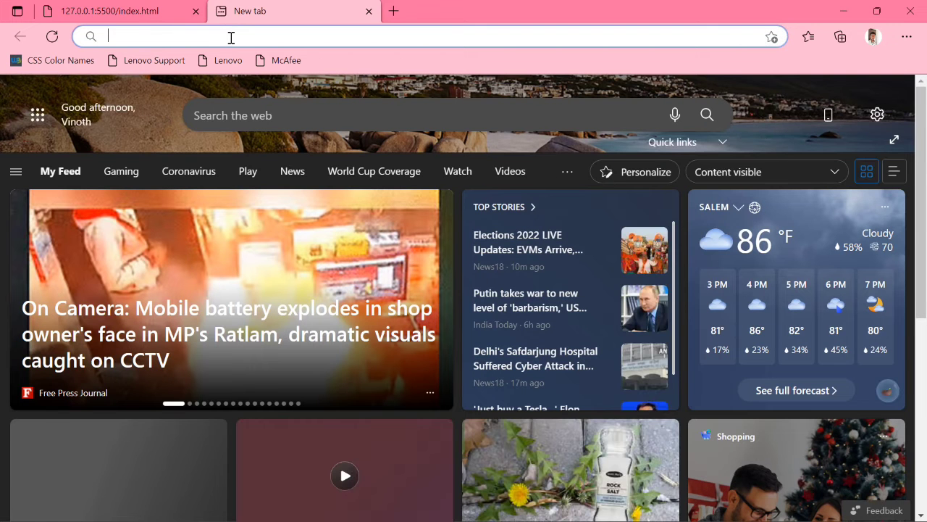
pyautogui.write('google fonts')
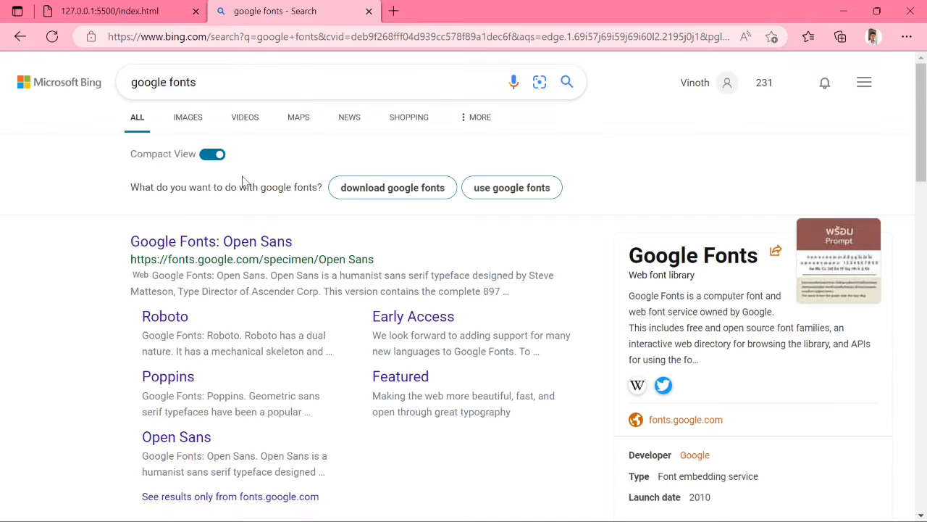
pyautogui.click(211, 240)
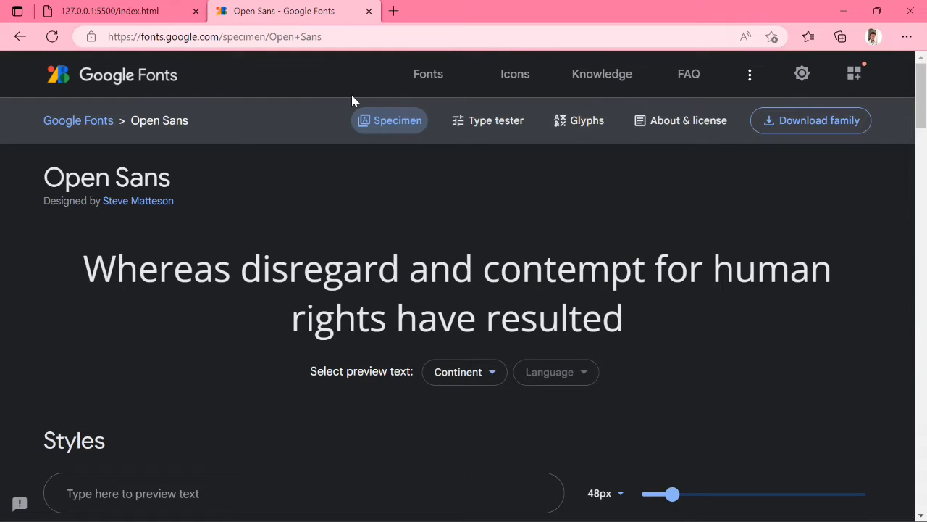
# Find the Poppins family and select several of its weights
pyautogui.click(428, 72)
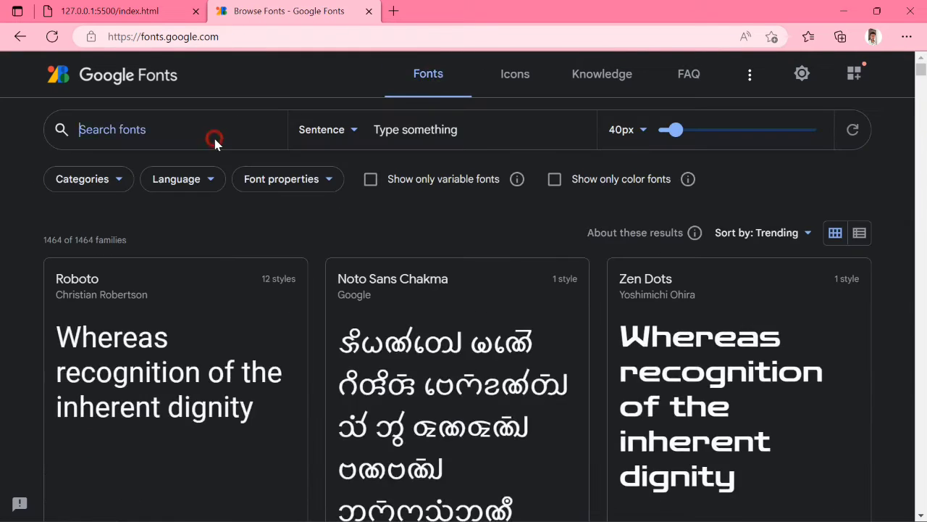
pyautogui.write('Pop')
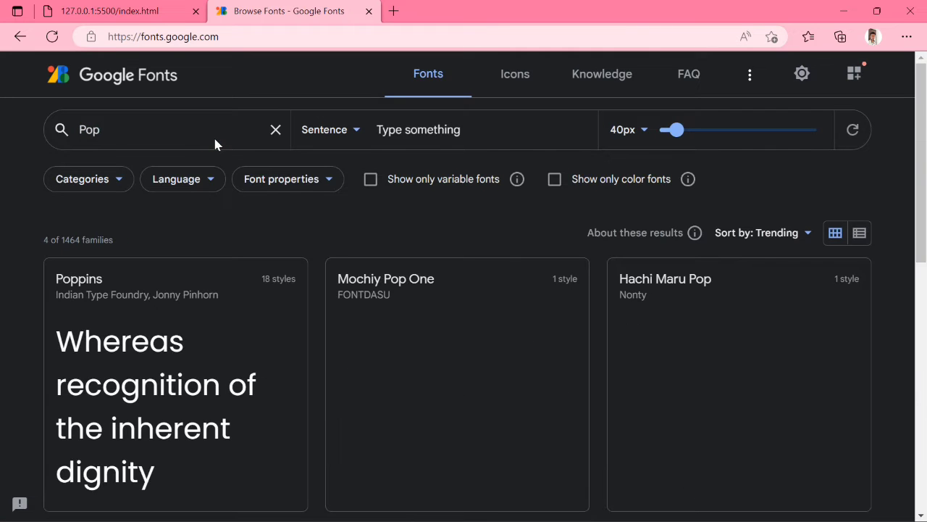
pyautogui.click(79, 278)
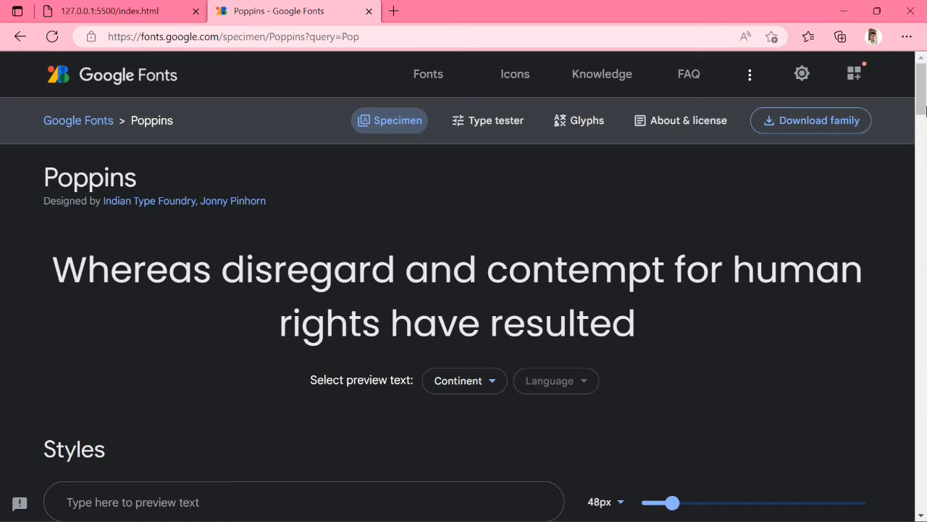
pyautogui.scroll(-3)
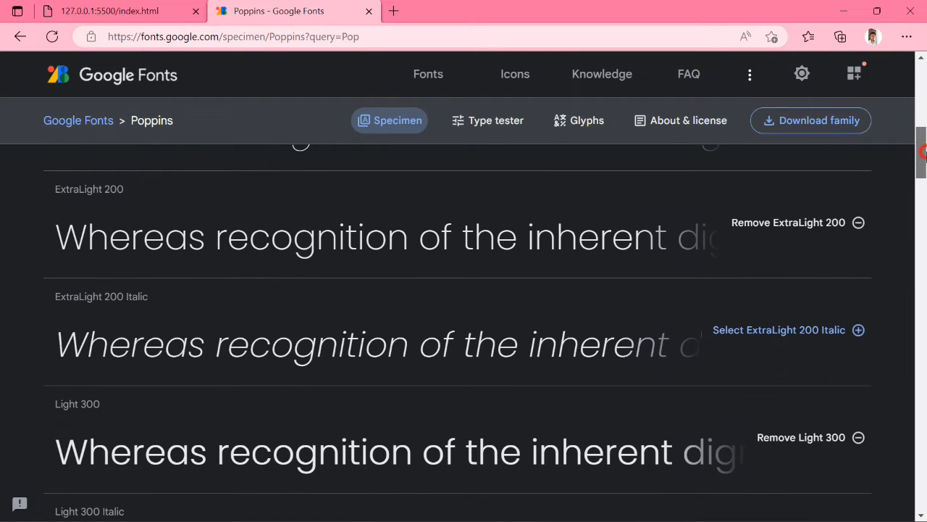
pyautogui.moveTo(817, 447)
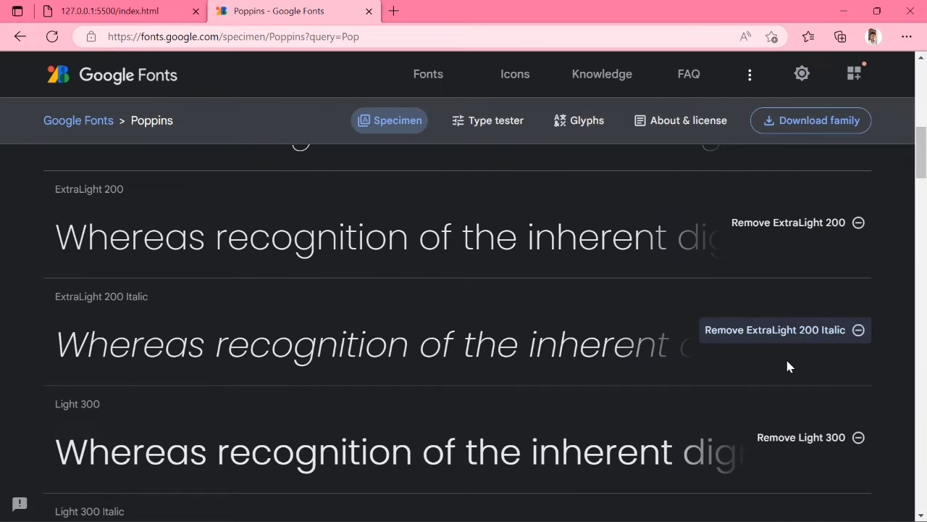
pyautogui.click(854, 72)
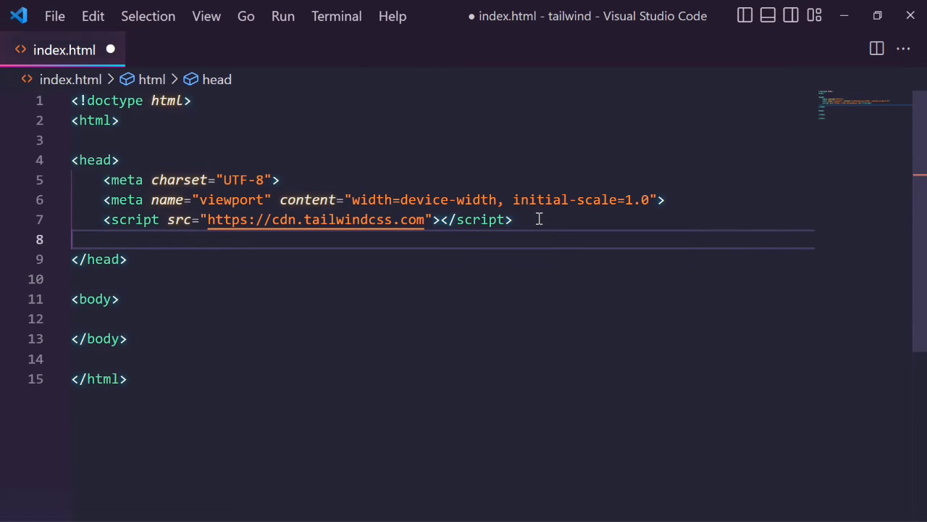
# Add a <!-- FONTS --> comment above the Poppins link tags and save
pyautogui.write('<!-- FONTS -->')
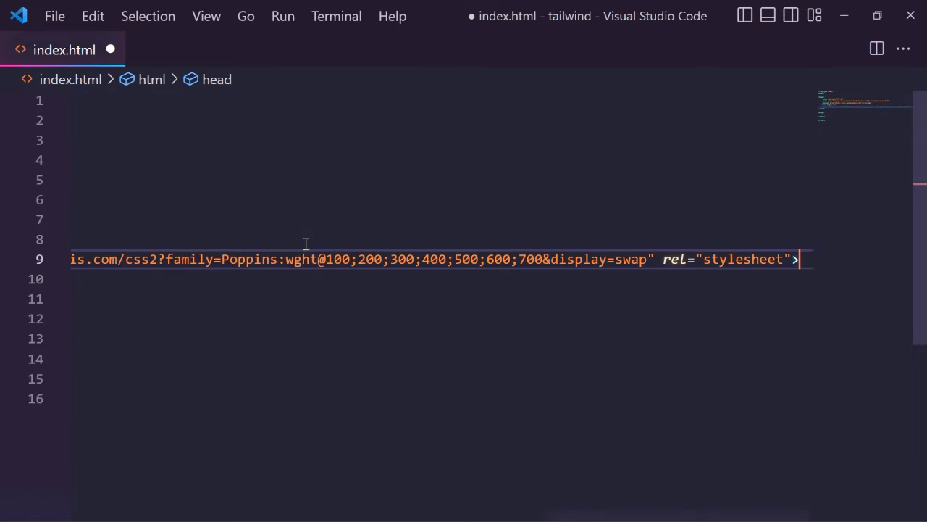
pyautogui.press('ctrl+s')
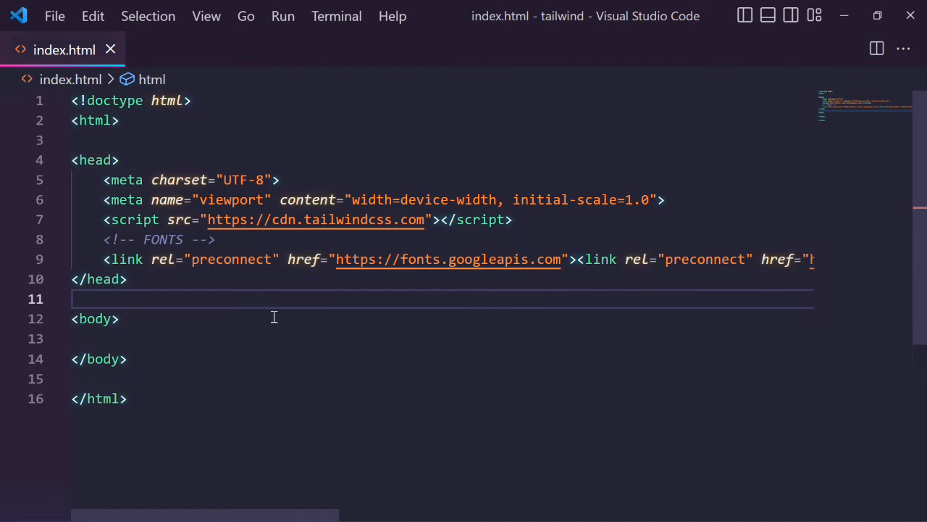
pyautogui.moveTo(328, 319)
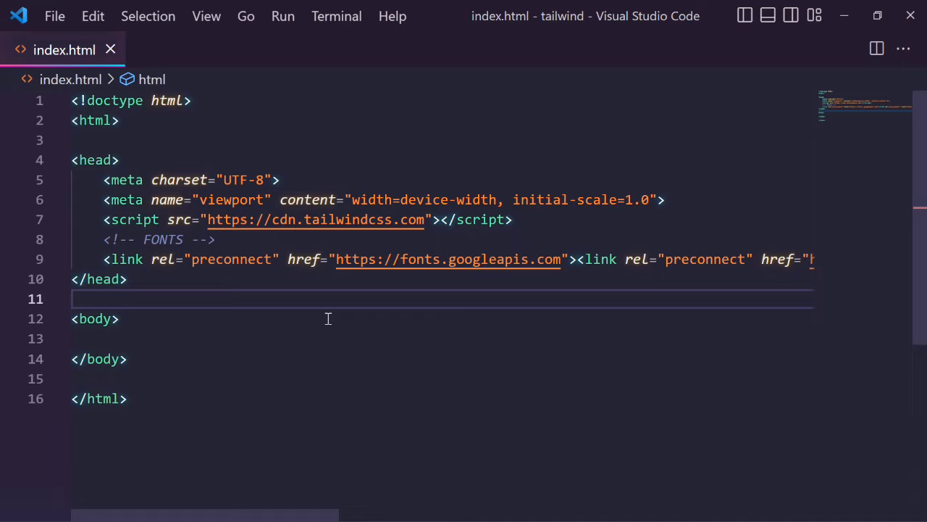
# Give the body class font-[Poppins] and a bg-gradient-to-t gradient
pyautogui.scroll(-3)
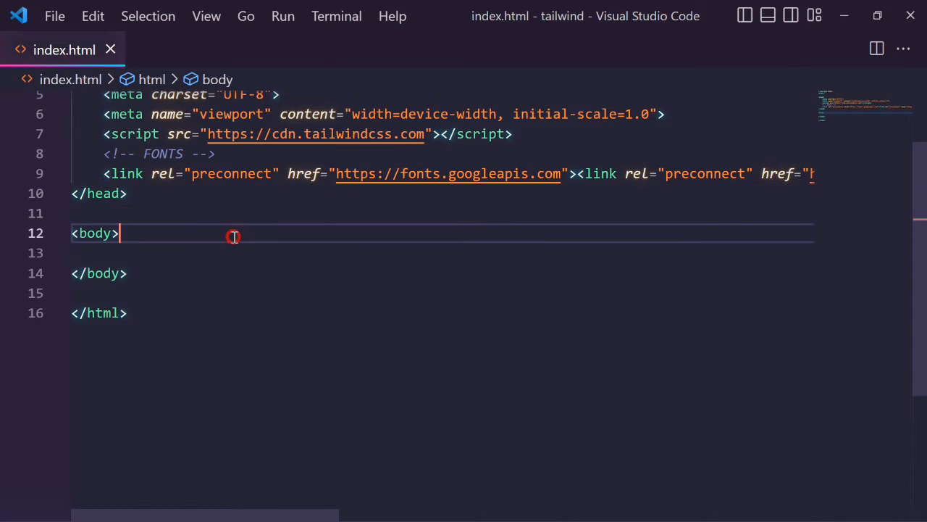
pyautogui.write('class="font')
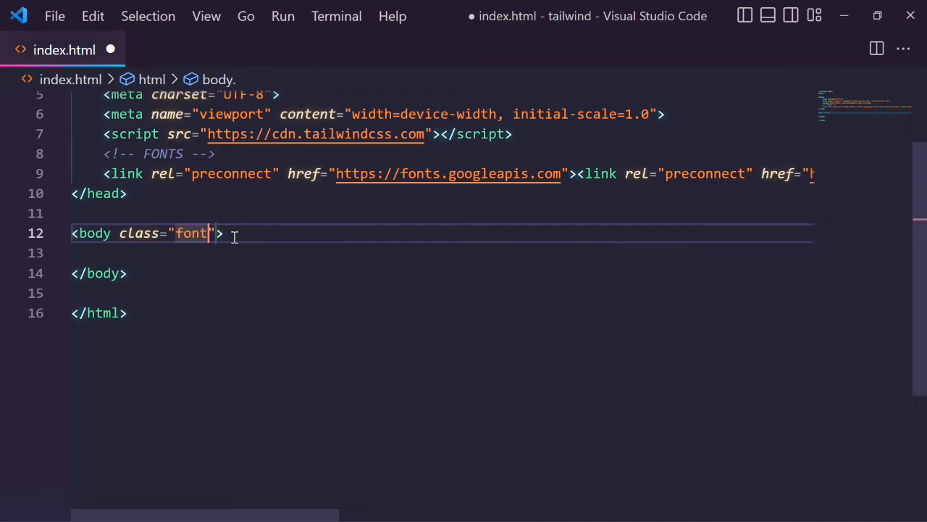
pyautogui.write('-[]')
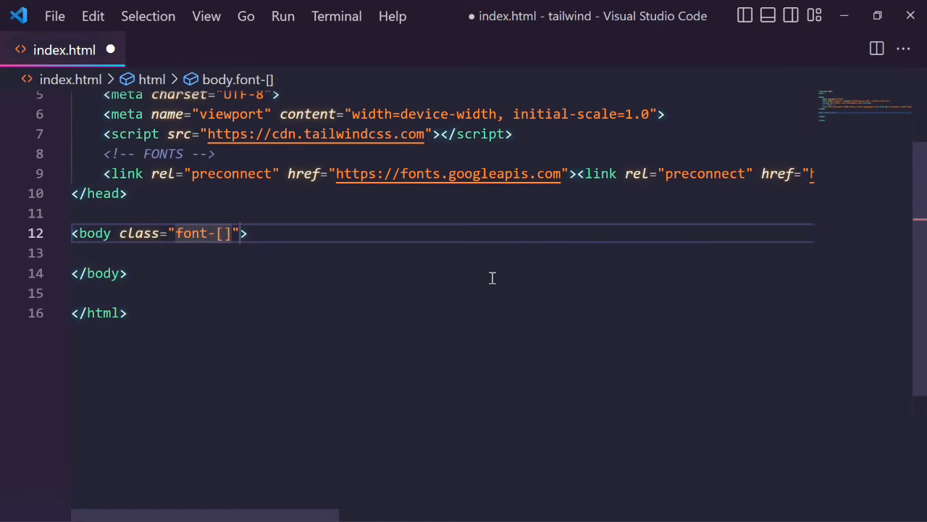
pyautogui.write('Poppins')
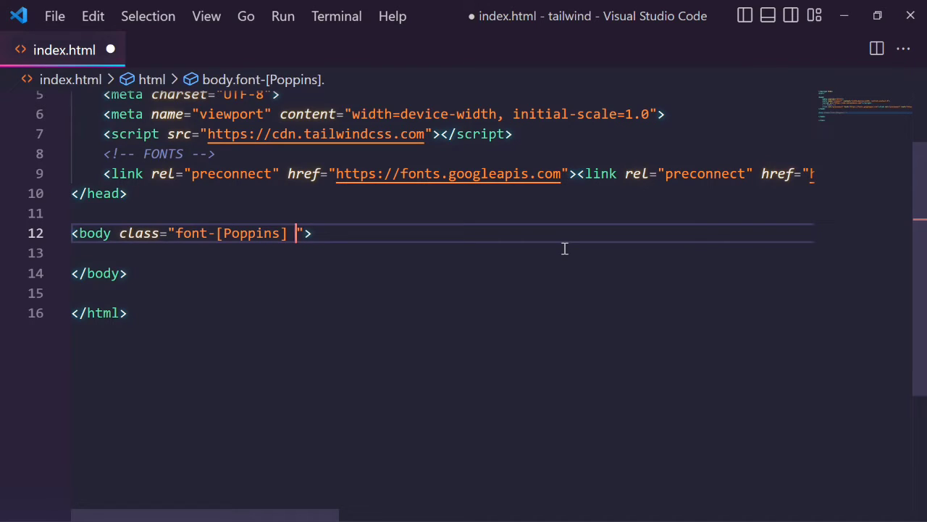
pyautogui.write('bg-gradient')
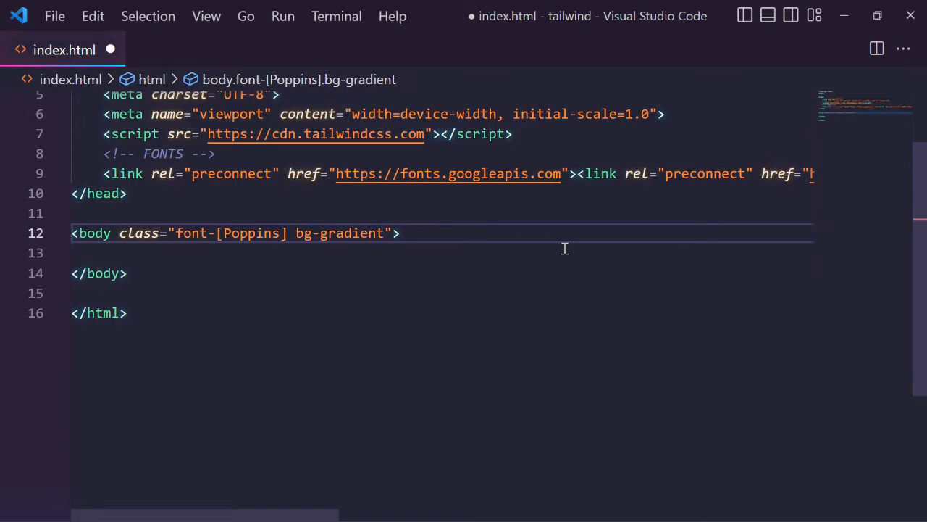
pyautogui.write('-')
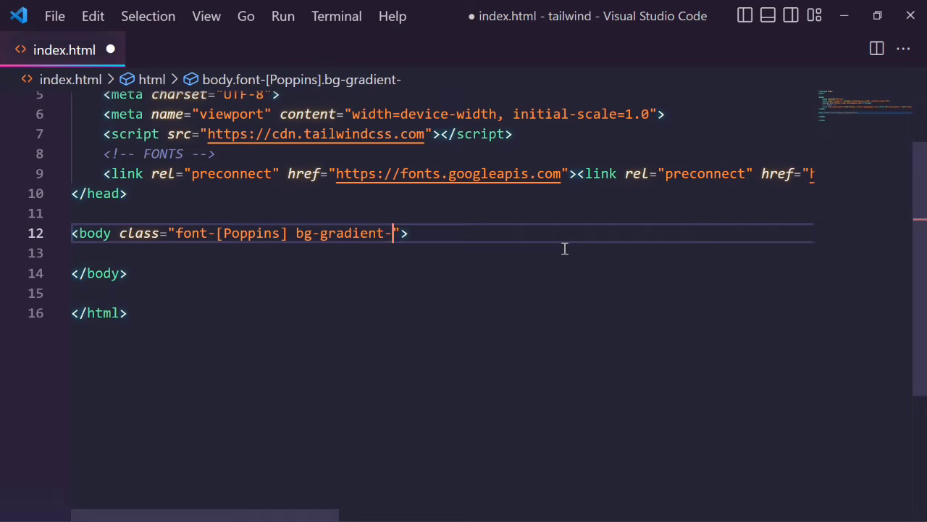
pyautogui.write('to-t')
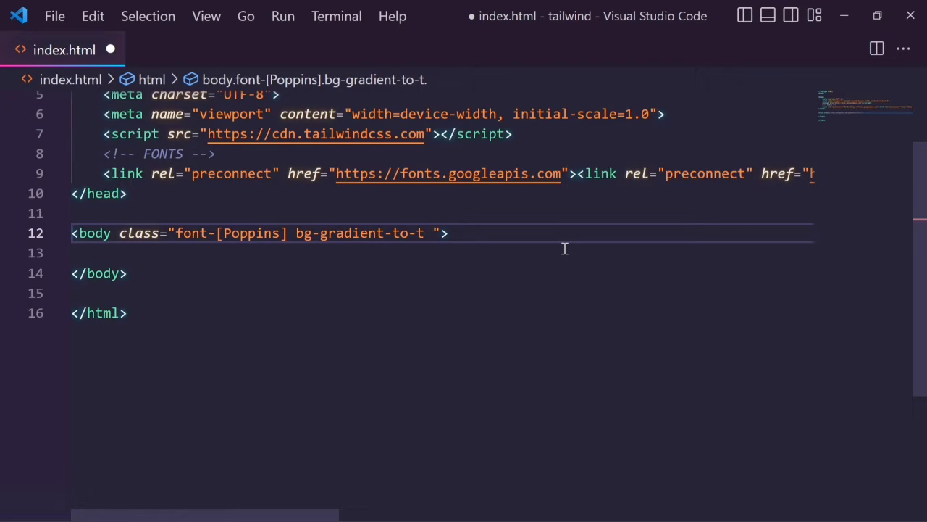
# Set the gradient from-[#fbc2eb] to-[#a6c1ee] with h-screen height, and save
pyautogui.write('from-')
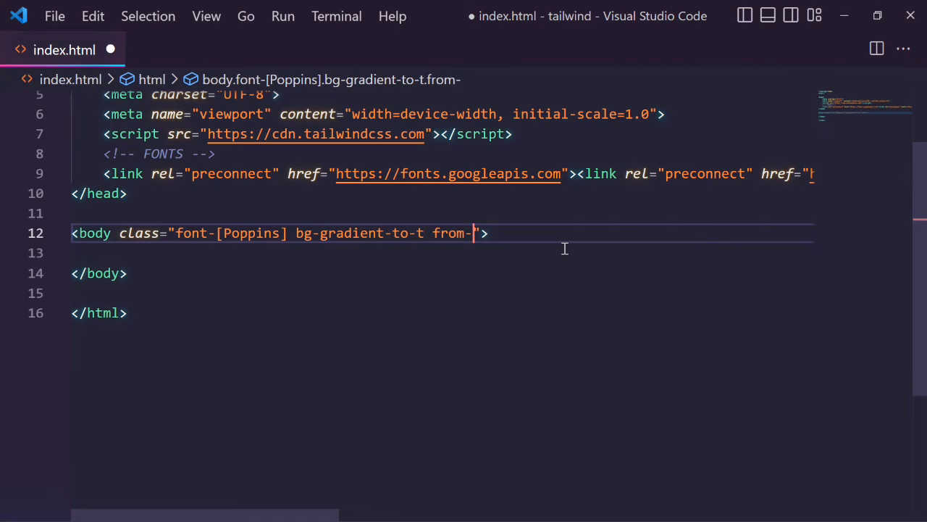
pyautogui.write('[#t]')
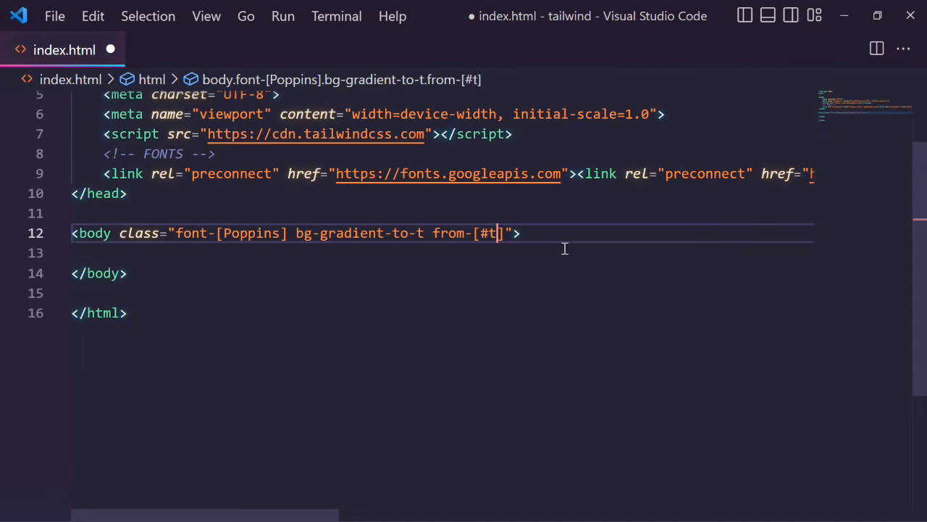
pyautogui.write('fbc2')
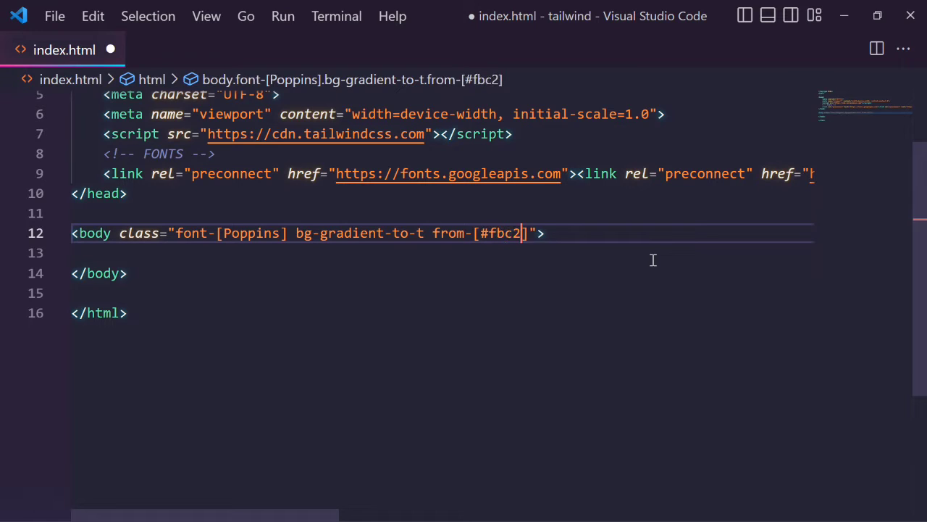
pyautogui.write('eb] to-')
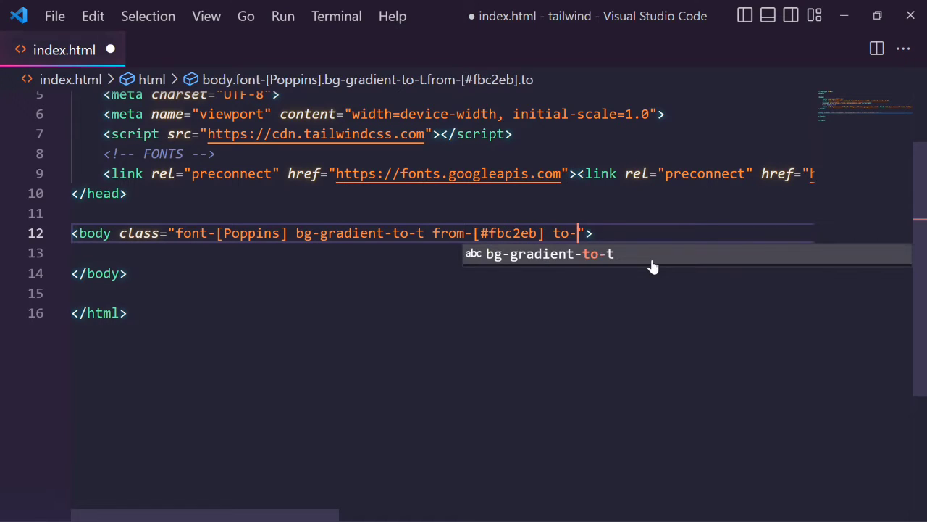
pyautogui.write('[]')
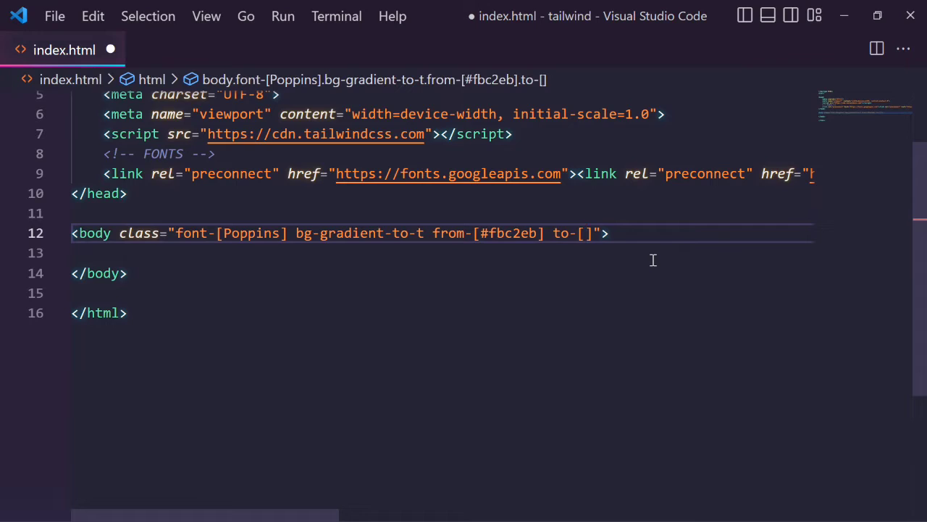
pyautogui.write('#a')
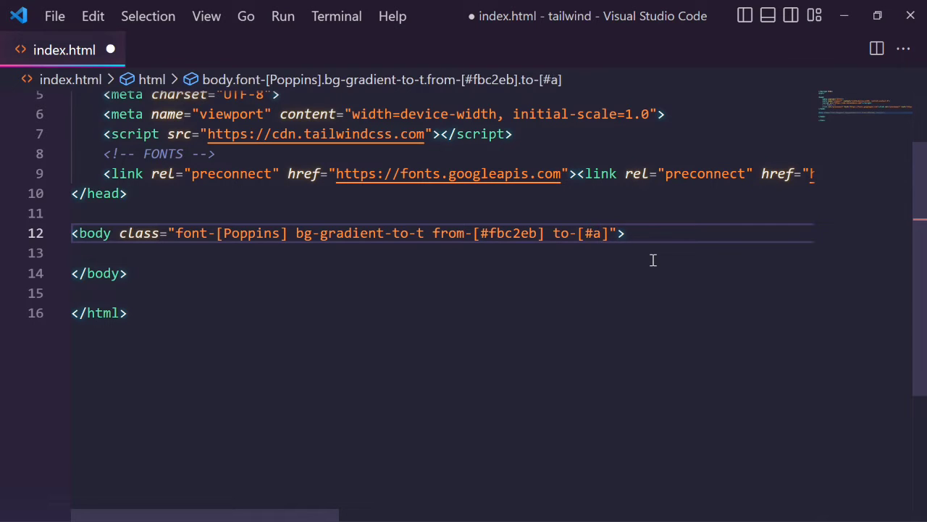
pyautogui.write('6c')
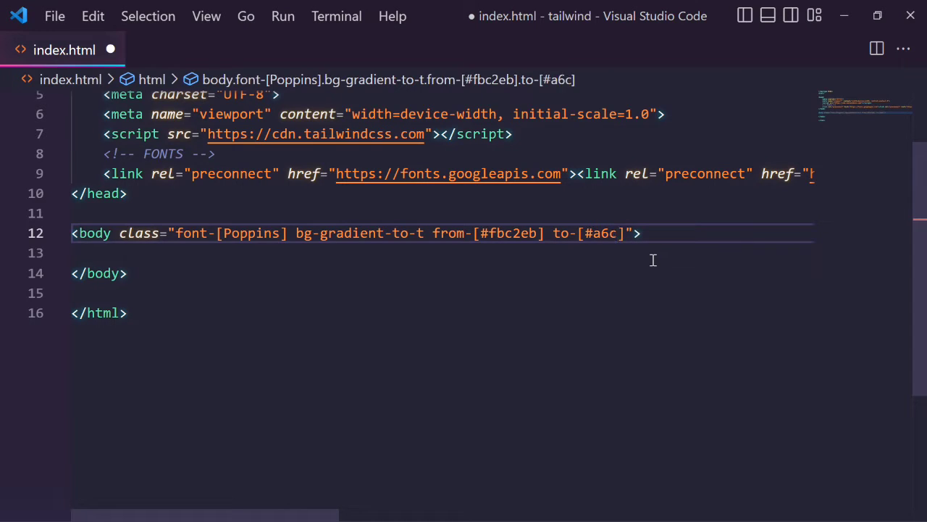
pyautogui.write('ee')
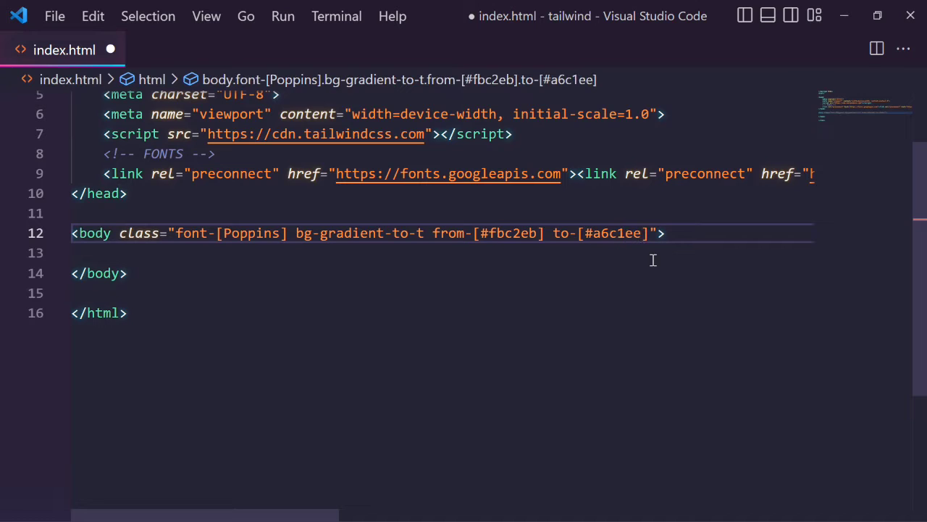
pyautogui.write('h-s')
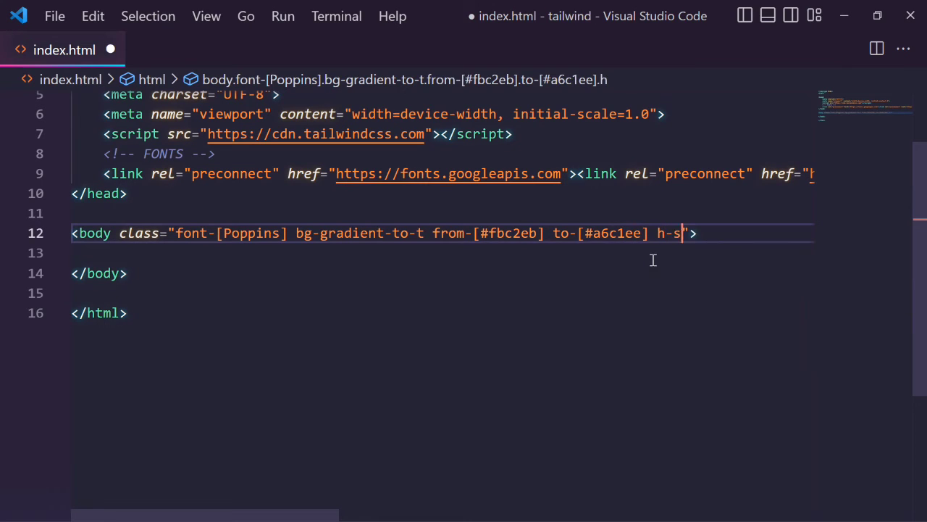
pyautogui.write('creen')
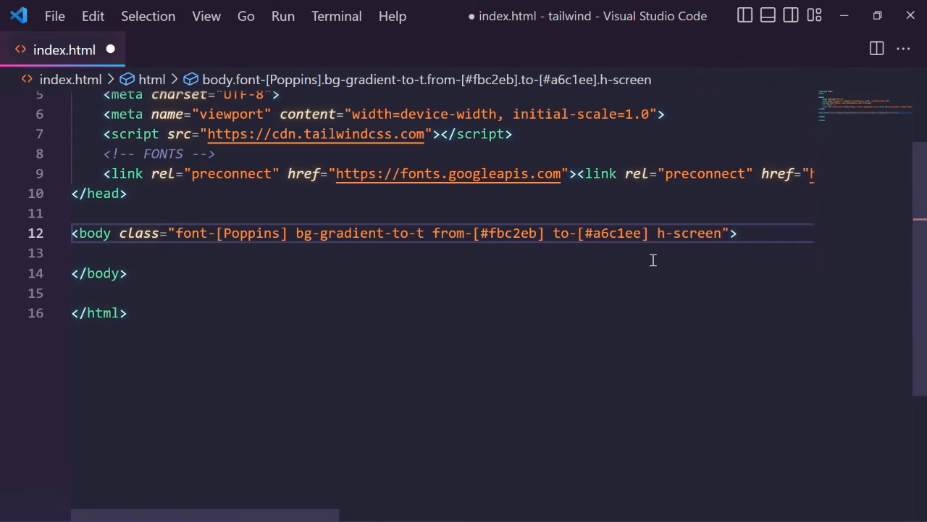
pyautogui.press('ctrl+s')
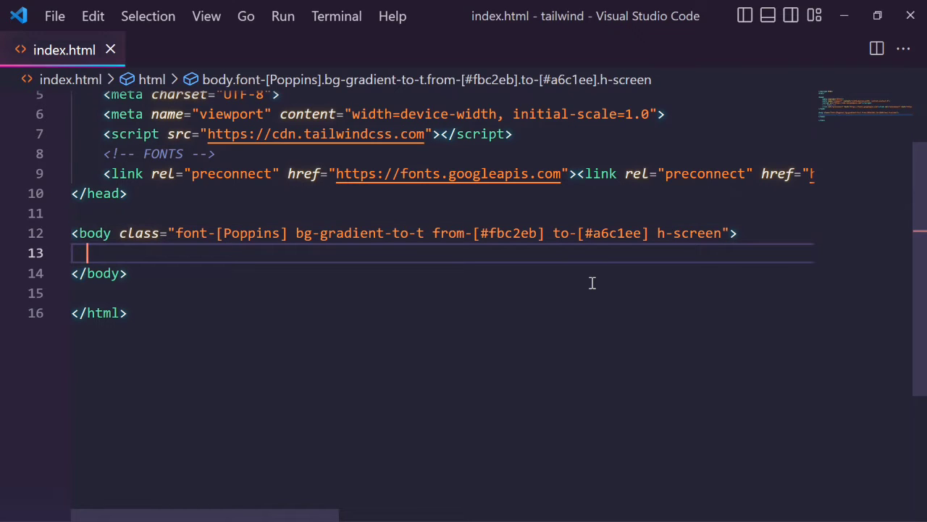
# Add a header with a nav inside and give the header class bg-white
pyautogui.write('head')
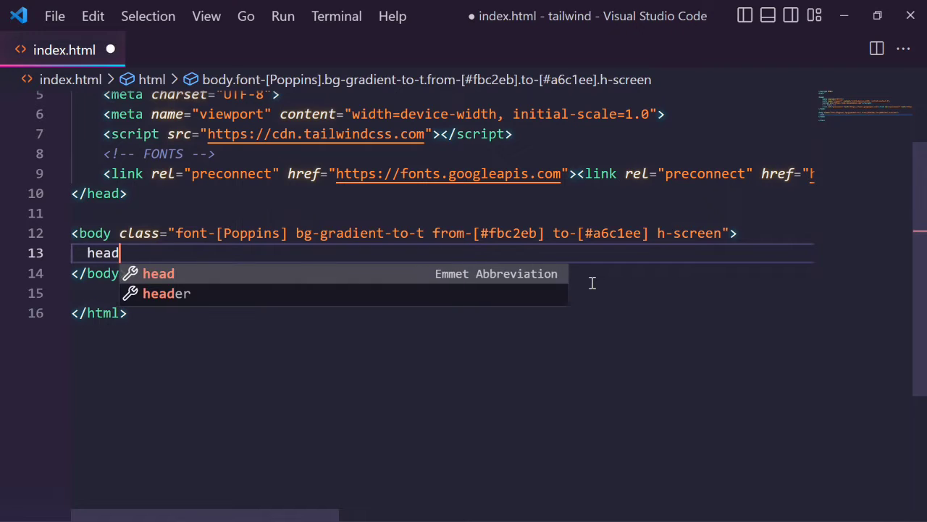
pyautogui.press('Tab')
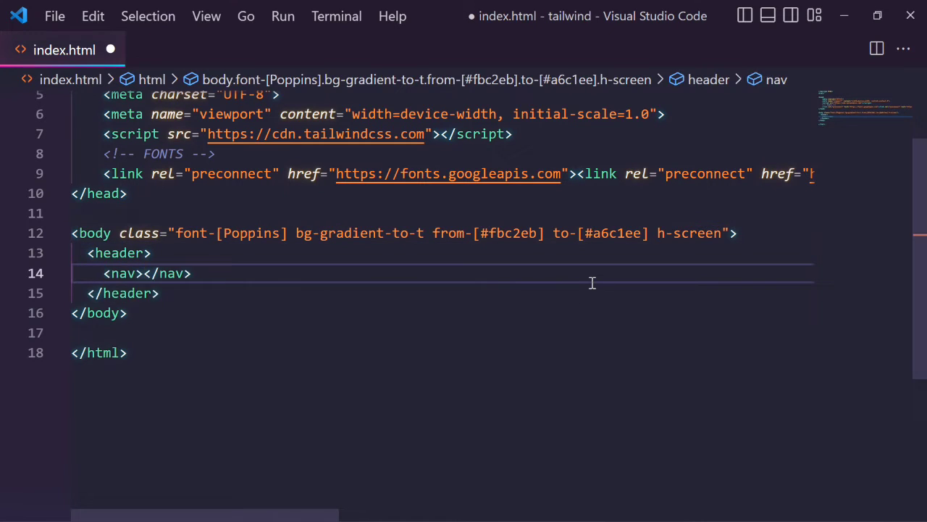
pyautogui.press('Enter')
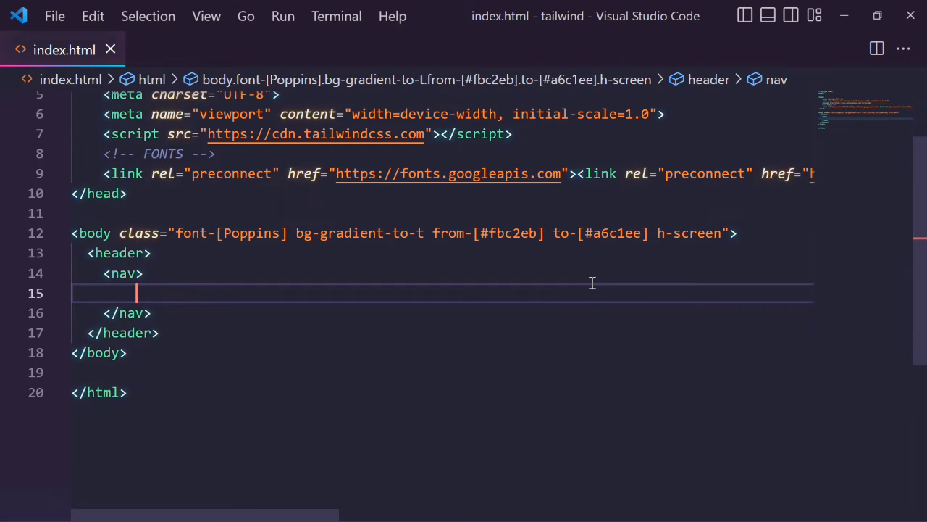
pyautogui.click(136, 252)
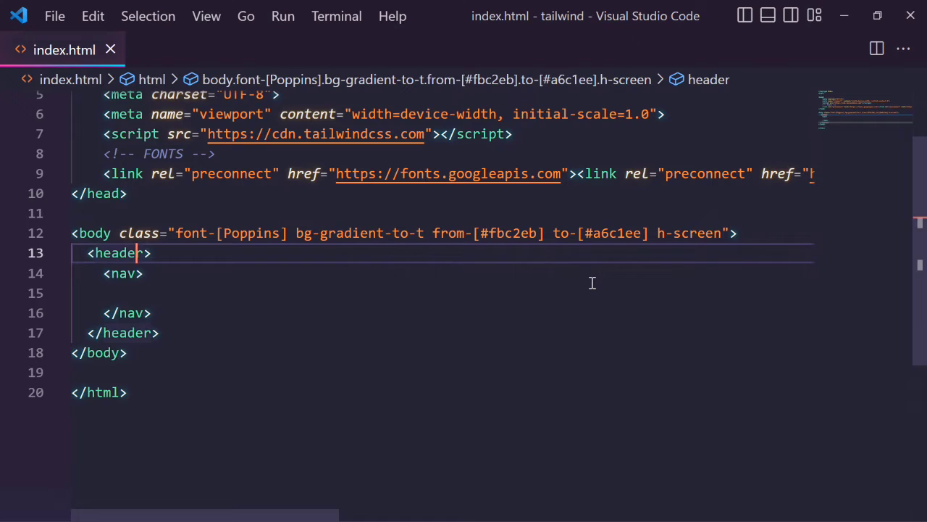
pyautogui.write('class=""')
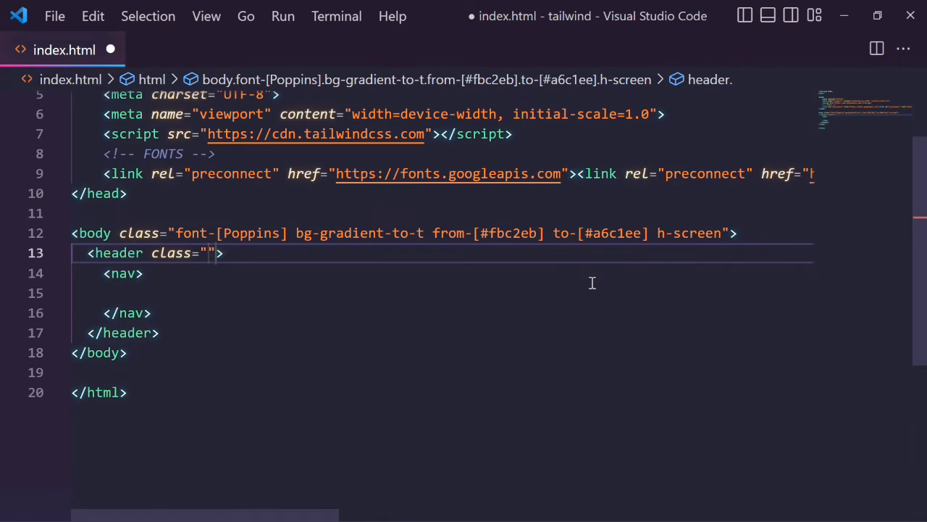
pyautogui.write('bg-white')
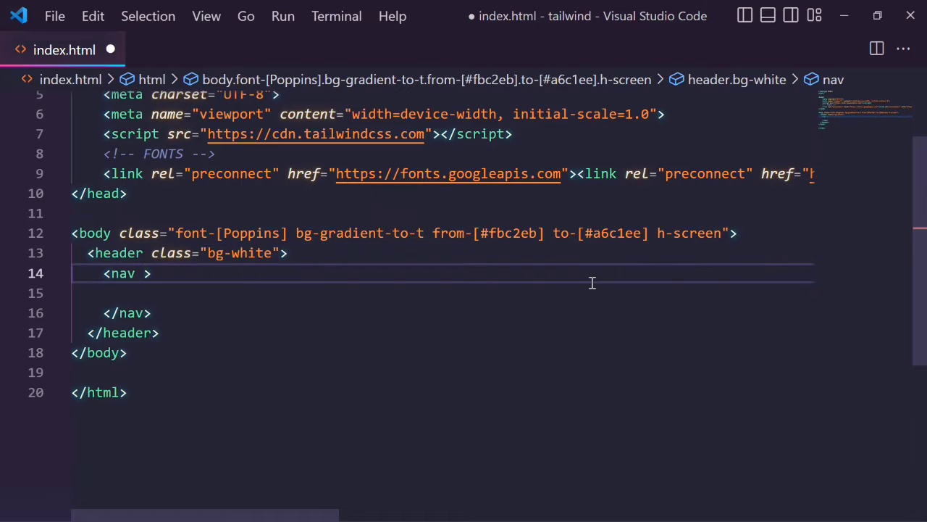
# Add a div with an img whose src is the flaticon 5968204.png logo URL
pyautogui.write('class=""')
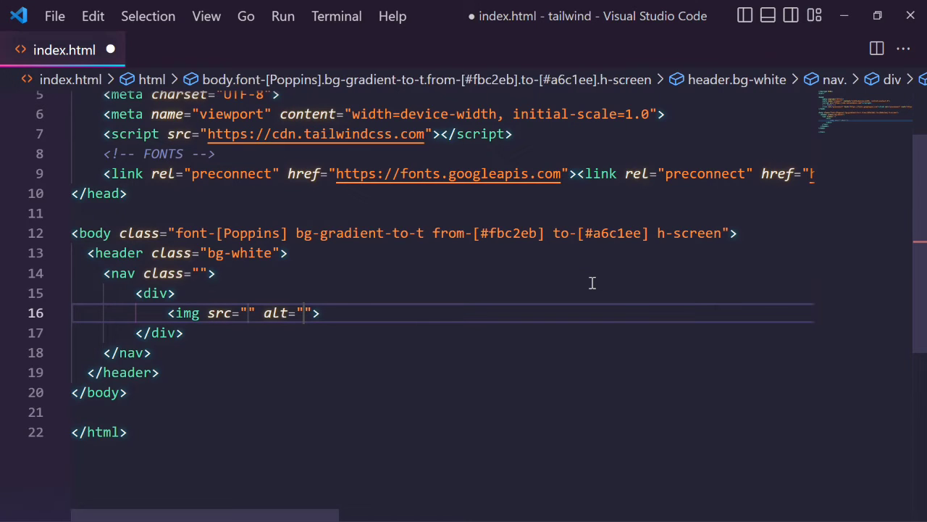
pyautogui.write('https://cdn-icons-png.flaticon.com')
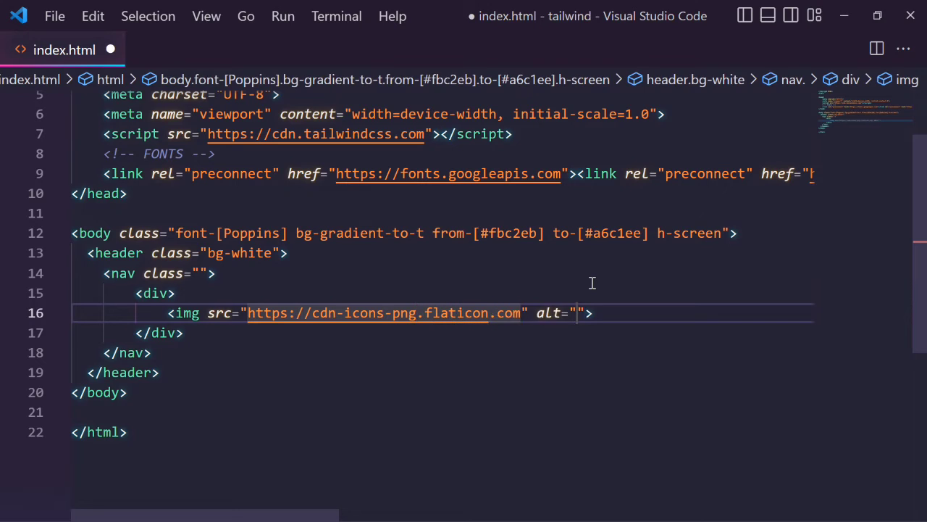
pyautogui.write('/512/5968/5968')
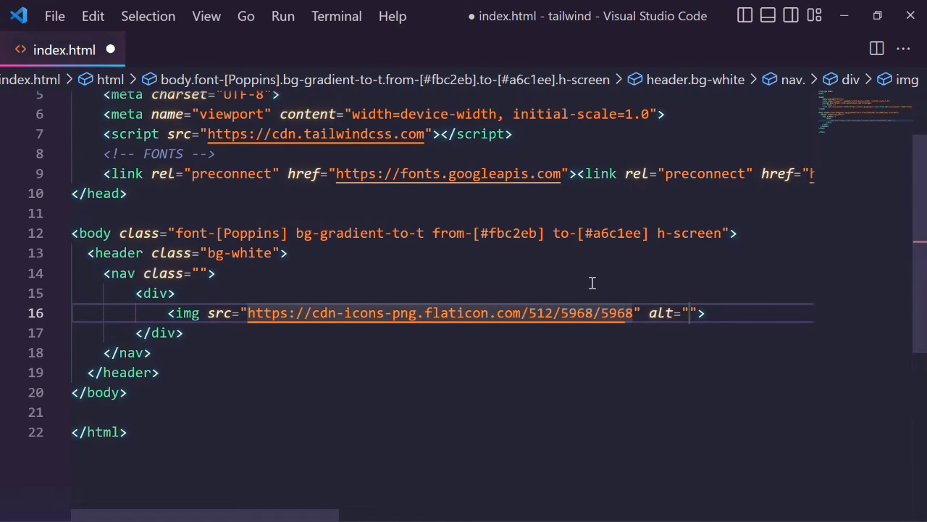
pyautogui.write('204.png')
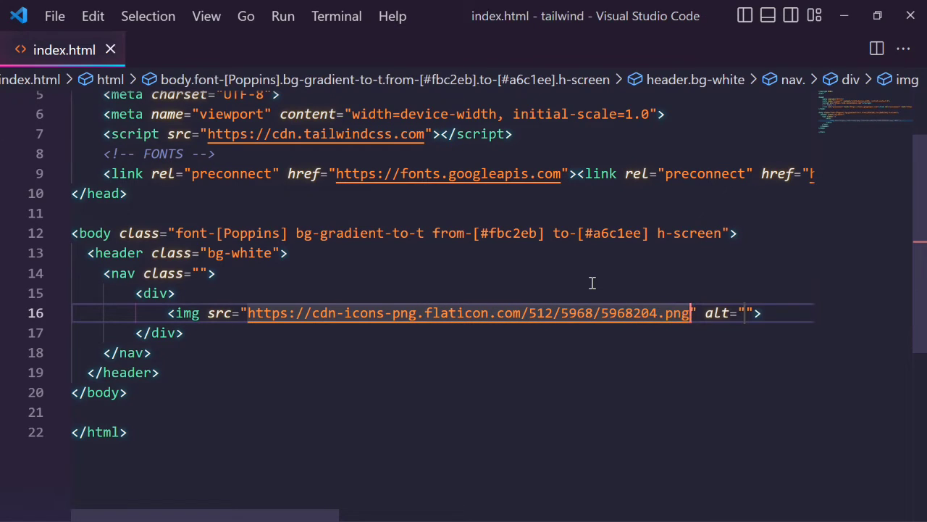
pyautogui.write('...')
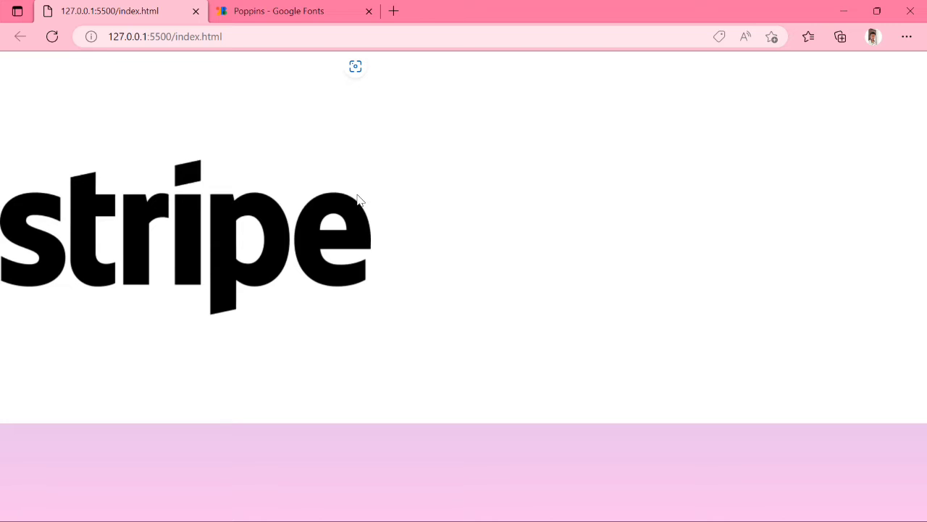
pyautogui.moveTo(332, 223)
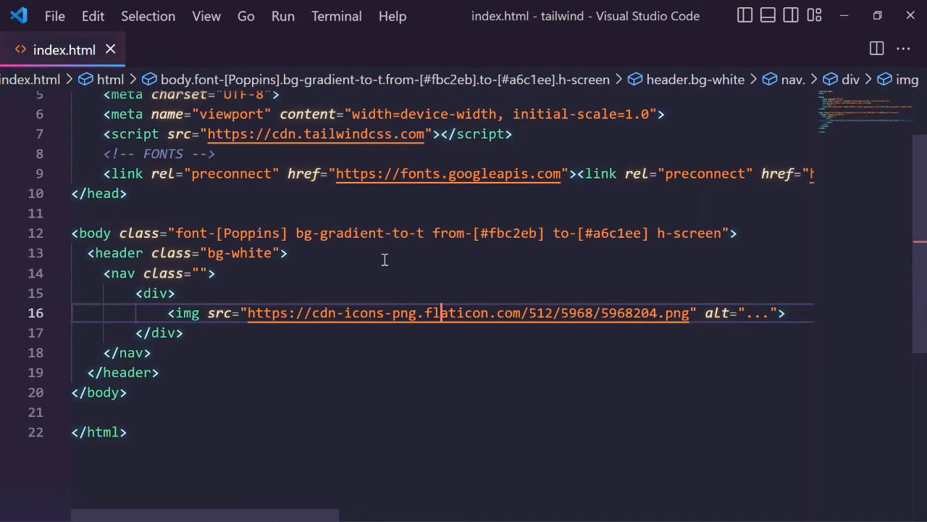
# Size the logo image with class w-16
pyautogui.write('class="')
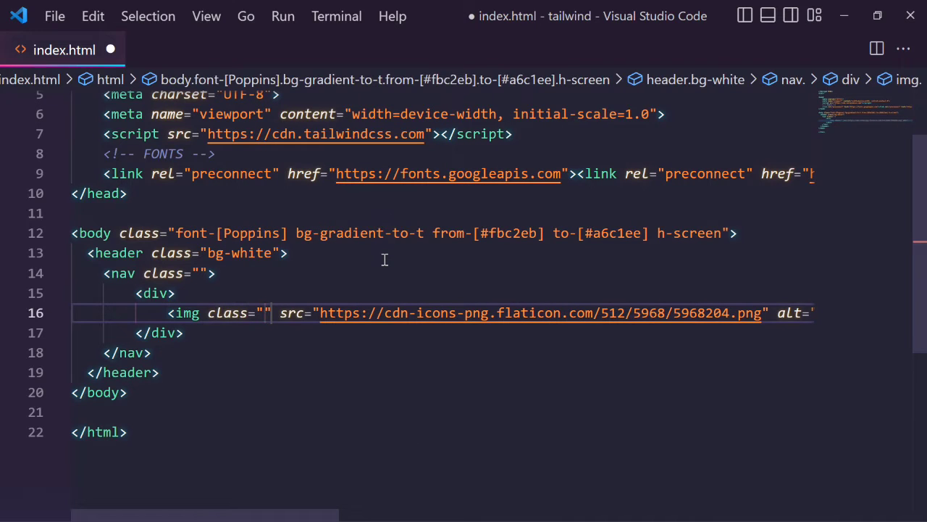
pyautogui.write('w-16')
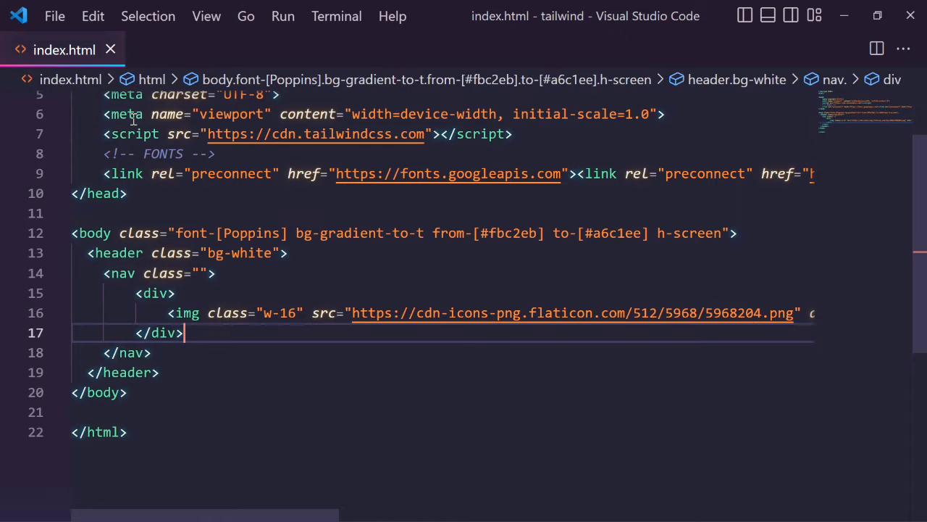
# Add a second nav div with a ul of links, the first reading Products
pyautogui.write('div class="">')
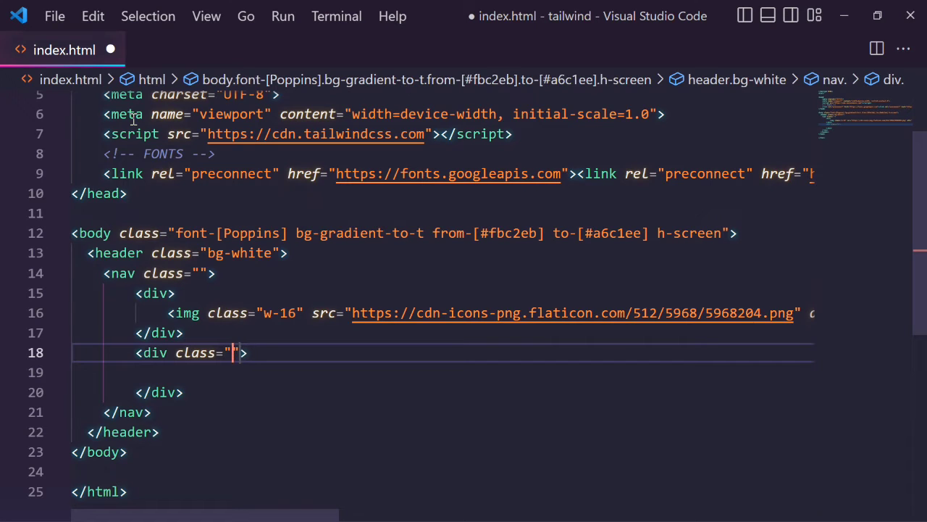
pyautogui.press('Enter')
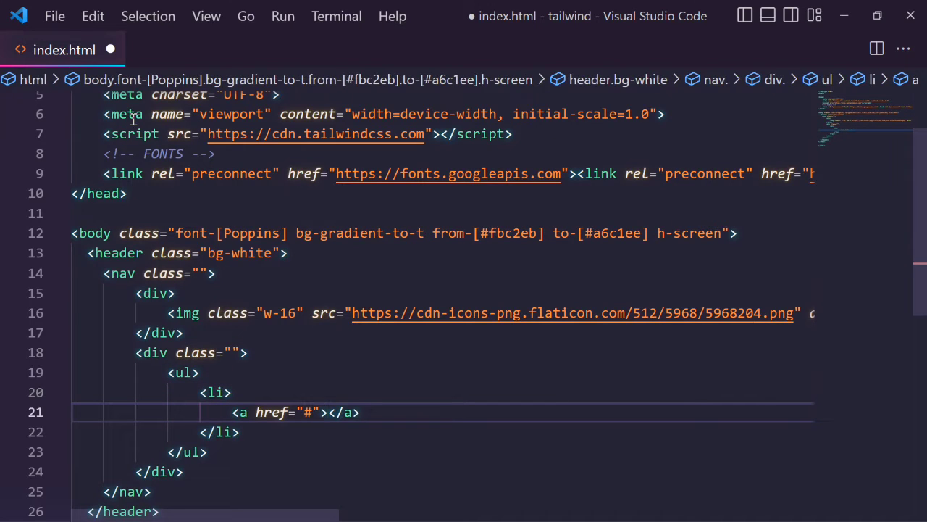
pyautogui.write('Prod')
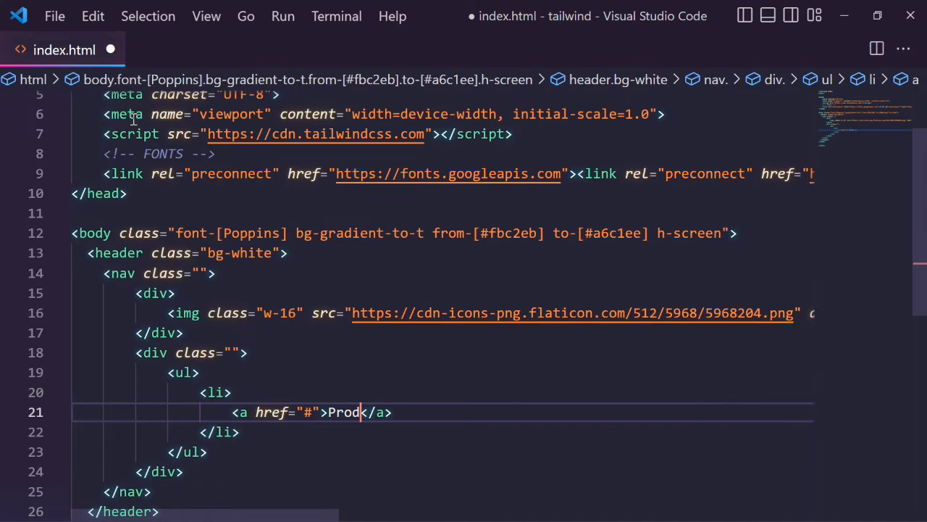
pyautogui.write('ucts')
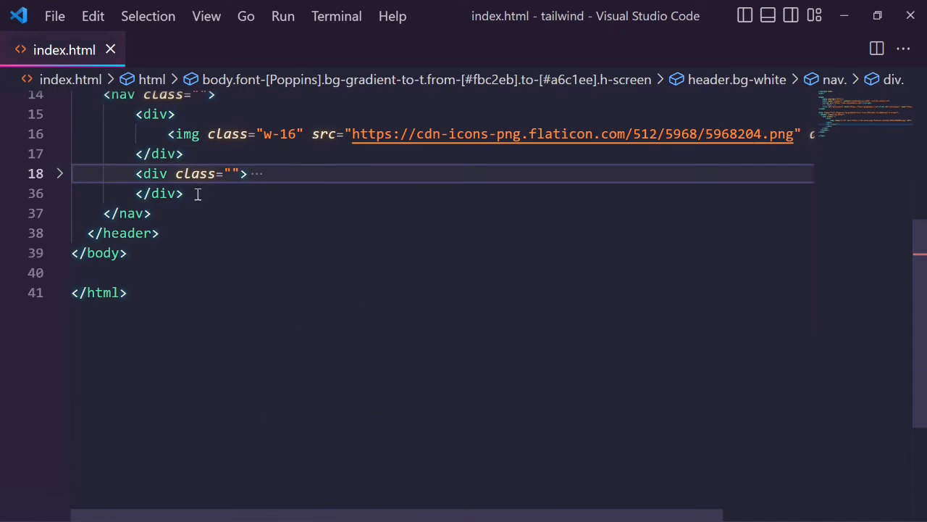
# Add a Sign in button with bg-[#a6c1ee], white text and px-5 py padding
pyautogui.press('Enter')
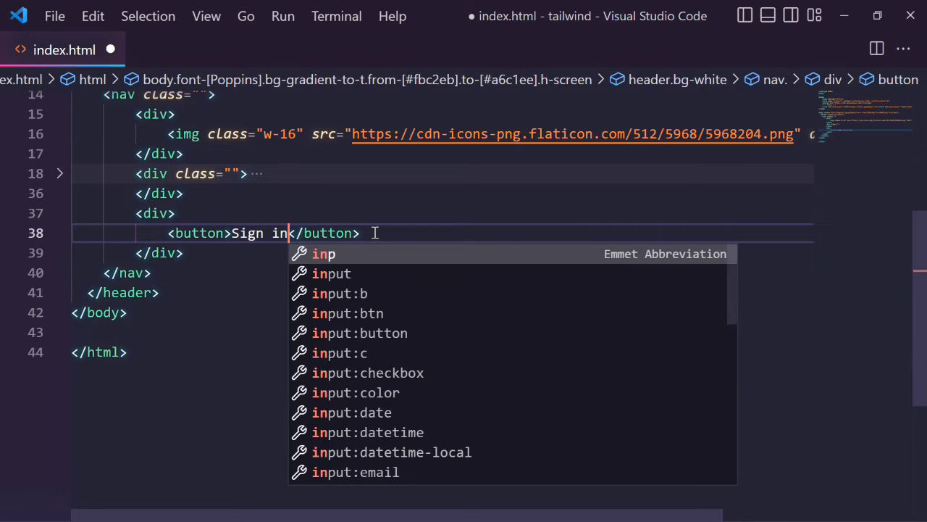
pyautogui.click(109, 12)
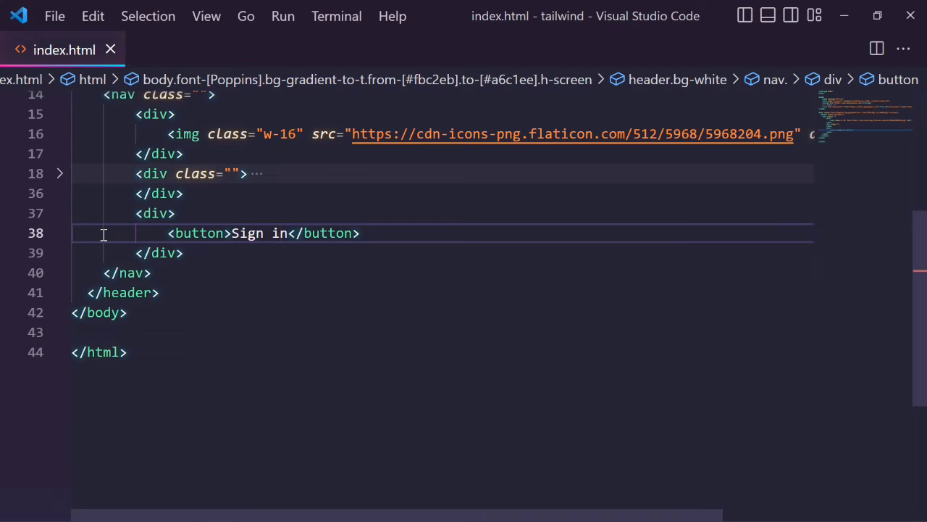
pyautogui.write('class=""')
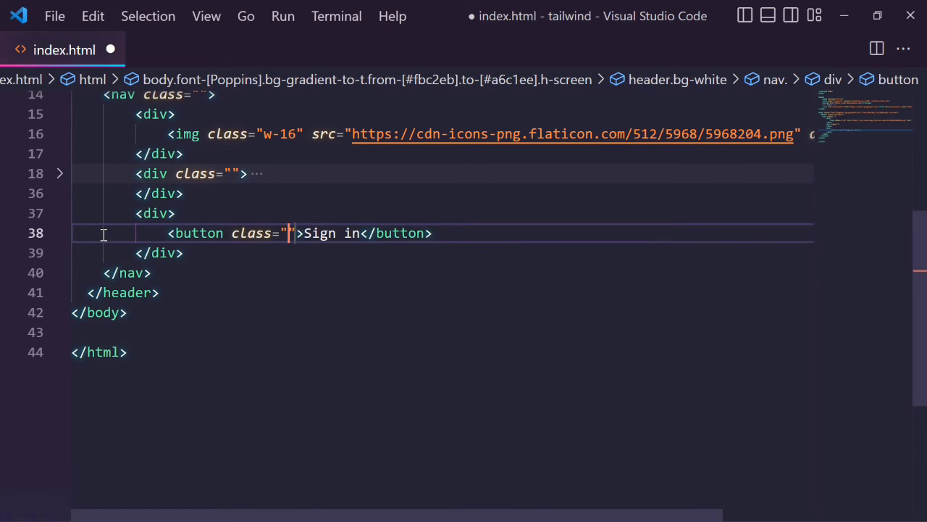
pyautogui.write('bg-[#a')
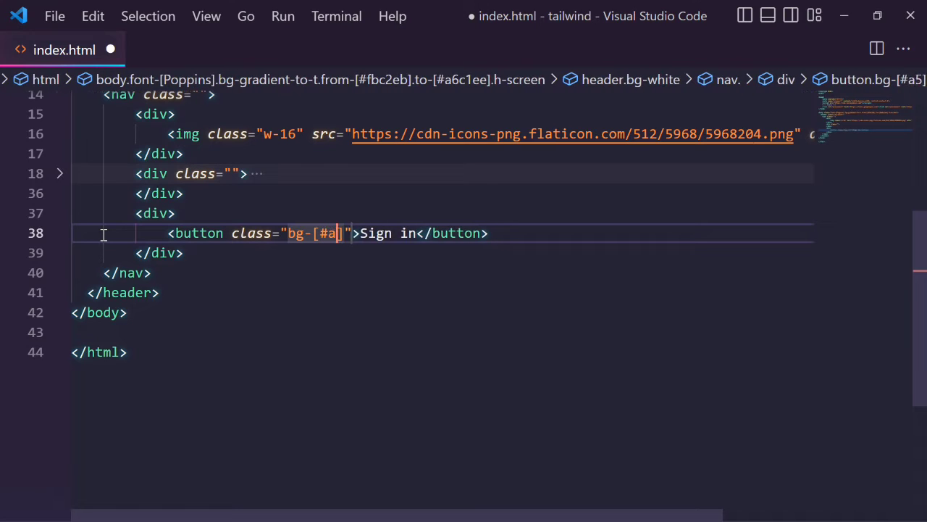
pyautogui.write('6c1ee')
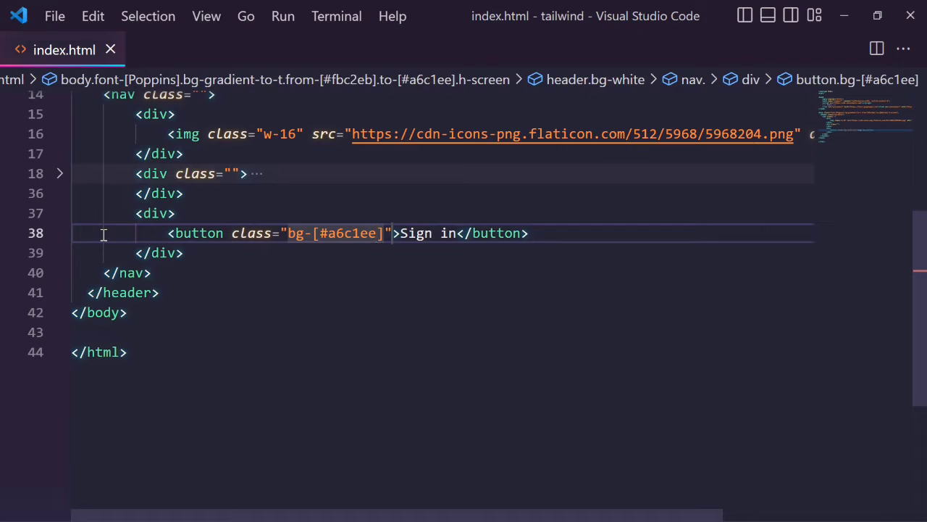
pyautogui.write('text-white')
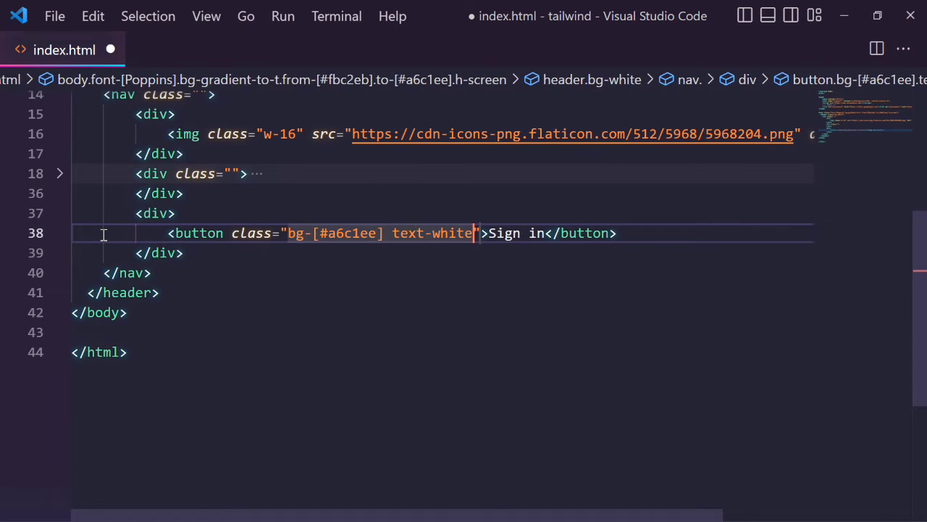
pyautogui.write('px-')
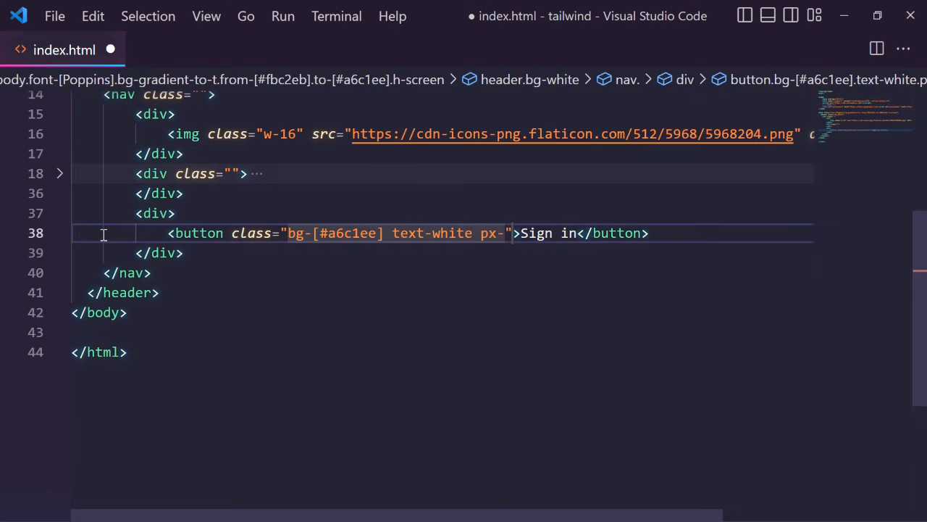
pyautogui.write('5 py-2 r')
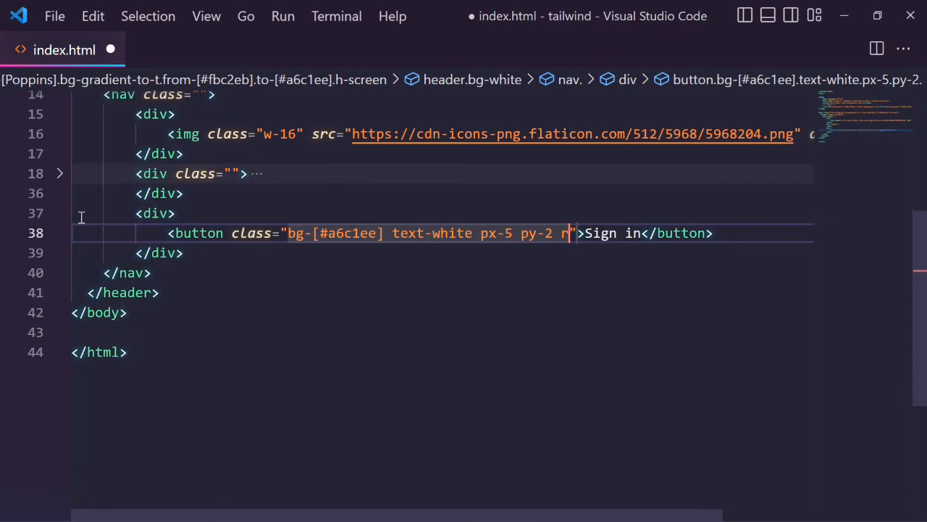
# Make the button rounded-full with a hover:bg-[#87ac...] darker background
pyautogui.write('ounded-full')
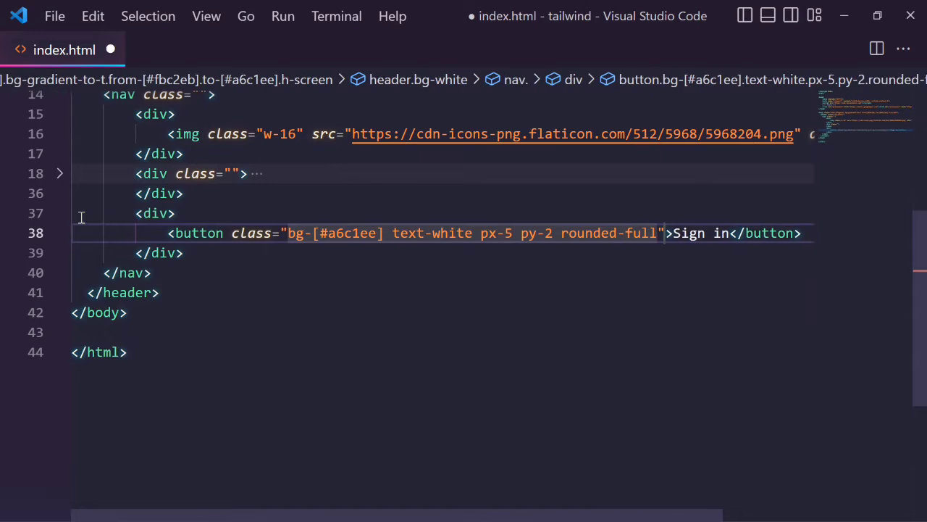
pyautogui.write('hover')
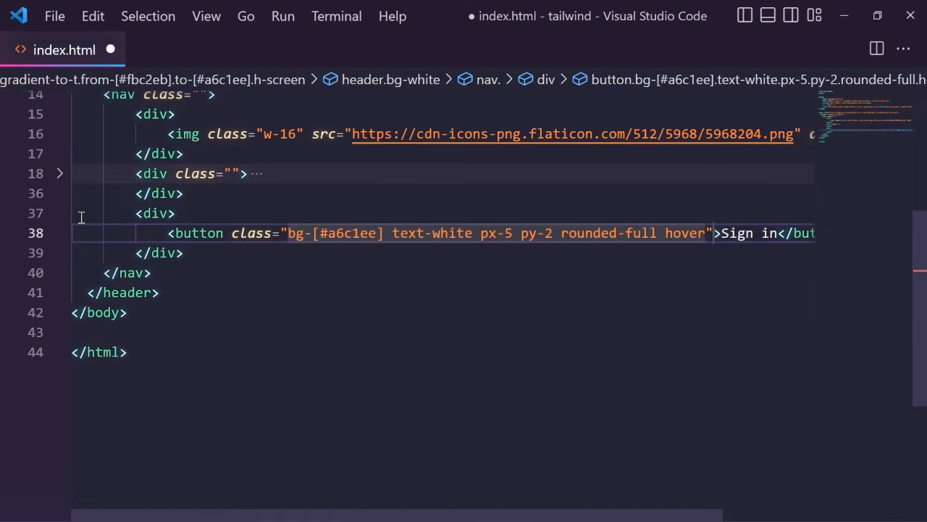
pyautogui.write(':bg-[]')
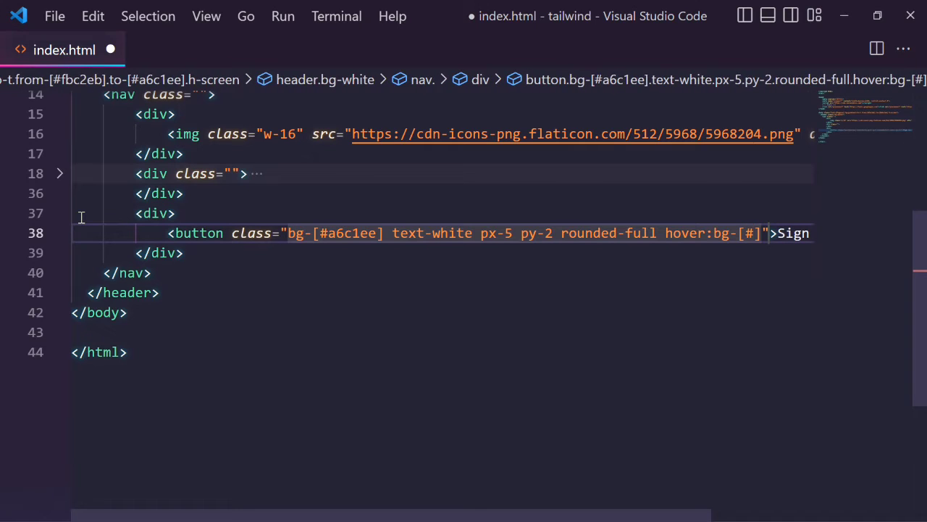
pyautogui.write('87ac')
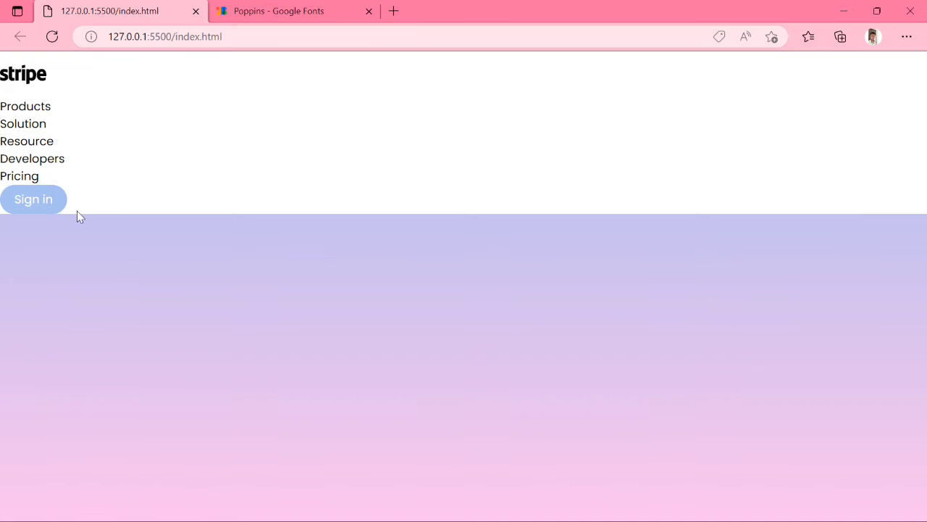
pyautogui.moveTo(33, 200)
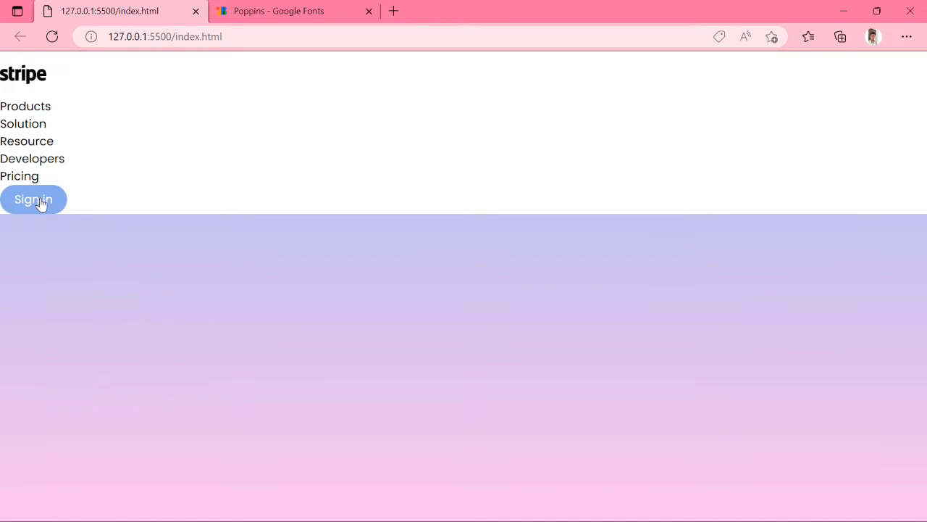
pyautogui.moveTo(15, 176)
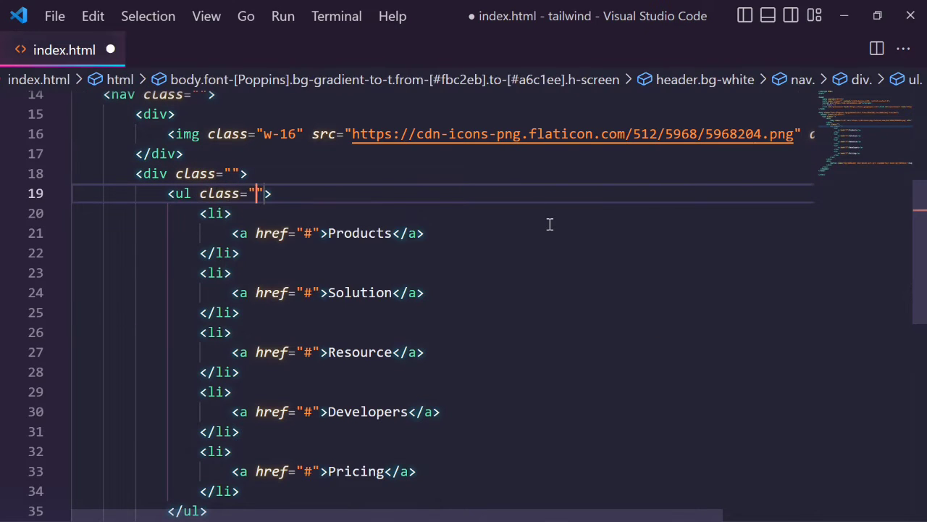
# Lay out the ul as flex items-center with gap-[4vw]
pyautogui.write('flex items-center')
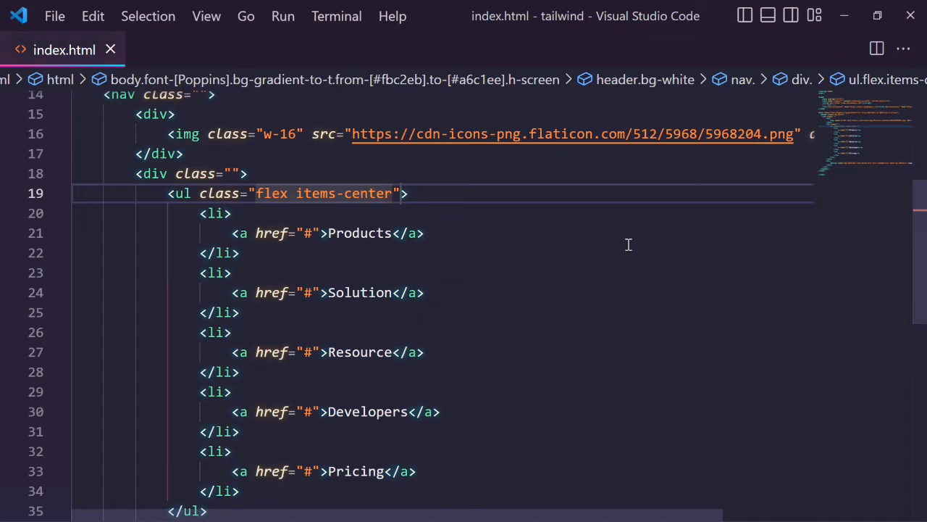
pyautogui.write('gap')
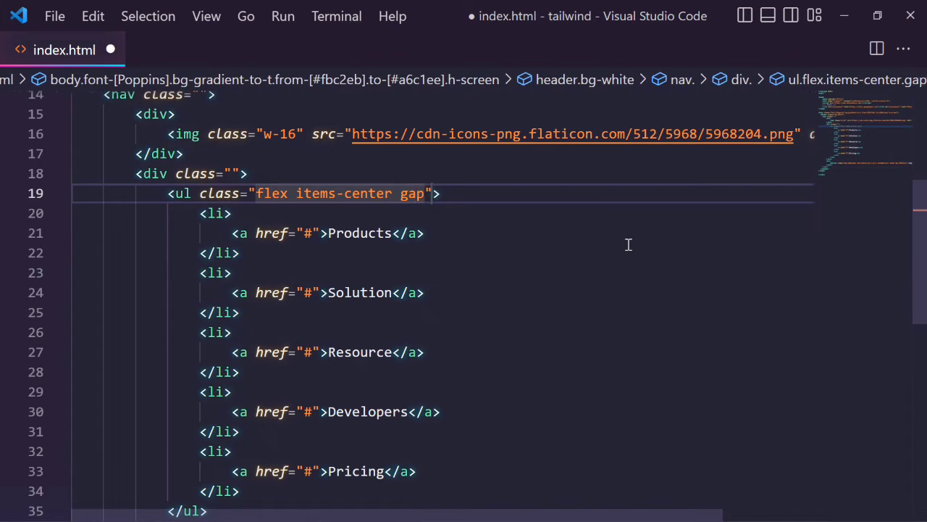
pyautogui.write('-[4vw]')
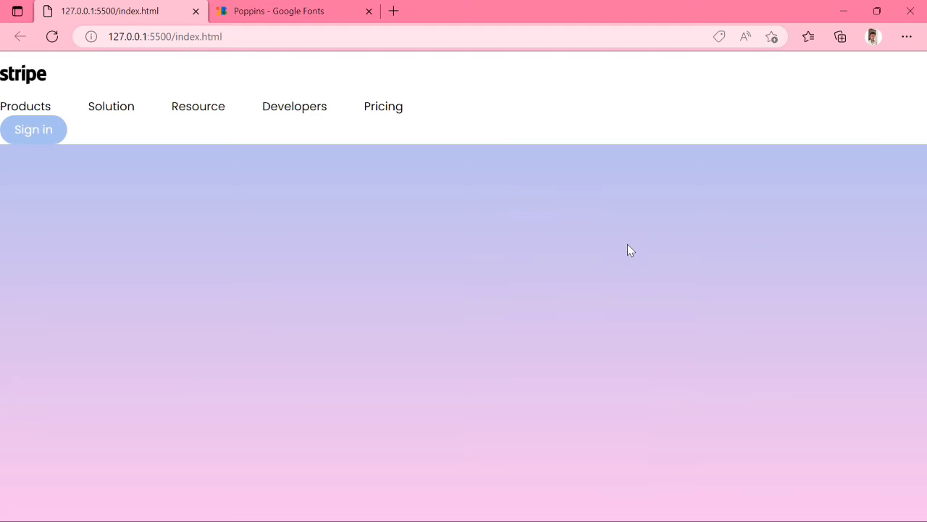
pyautogui.moveTo(294, 108)
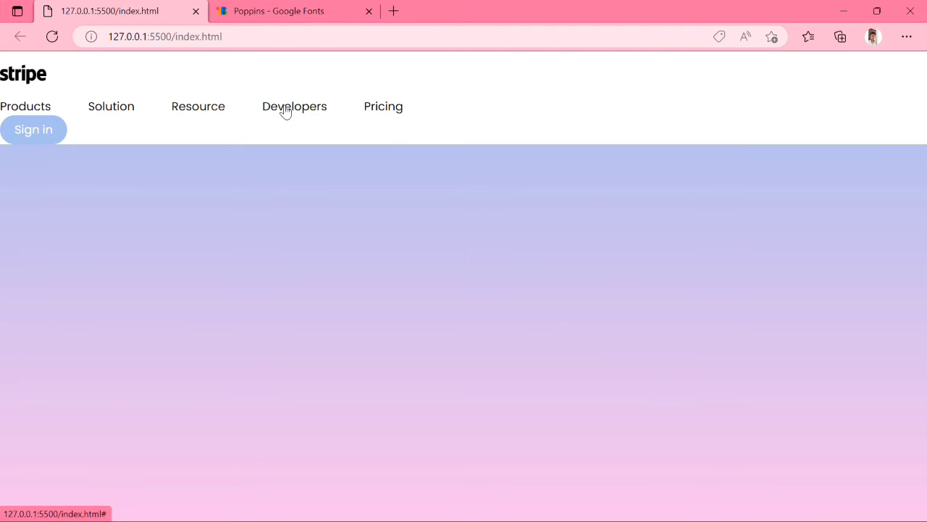
pyautogui.moveTo(264, 197)
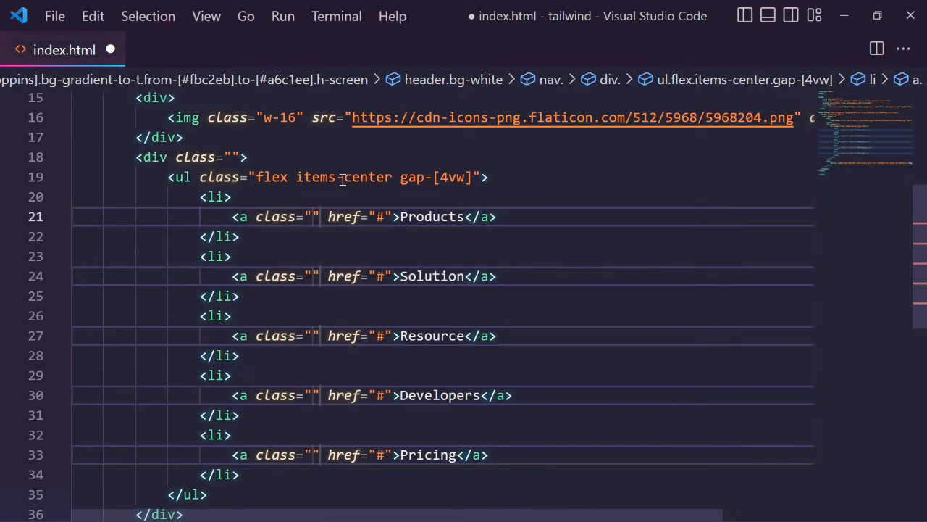
# Give the nav links hover:text-gray-500
pyautogui.write('hover')
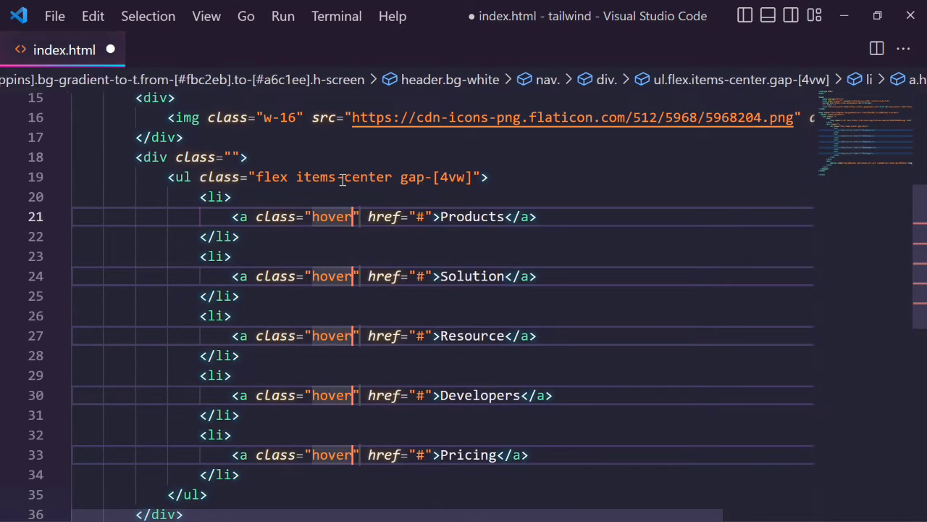
pyautogui.write(':text')
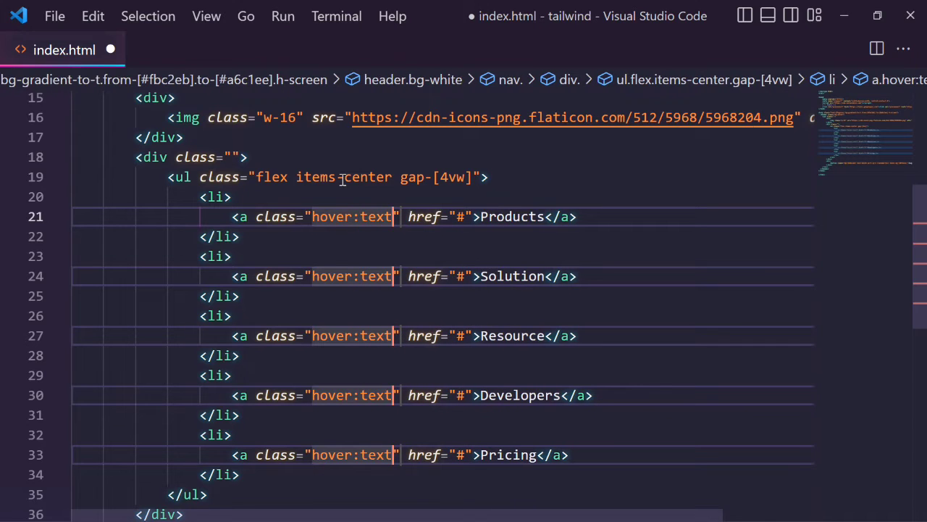
pyautogui.write('-gray-')
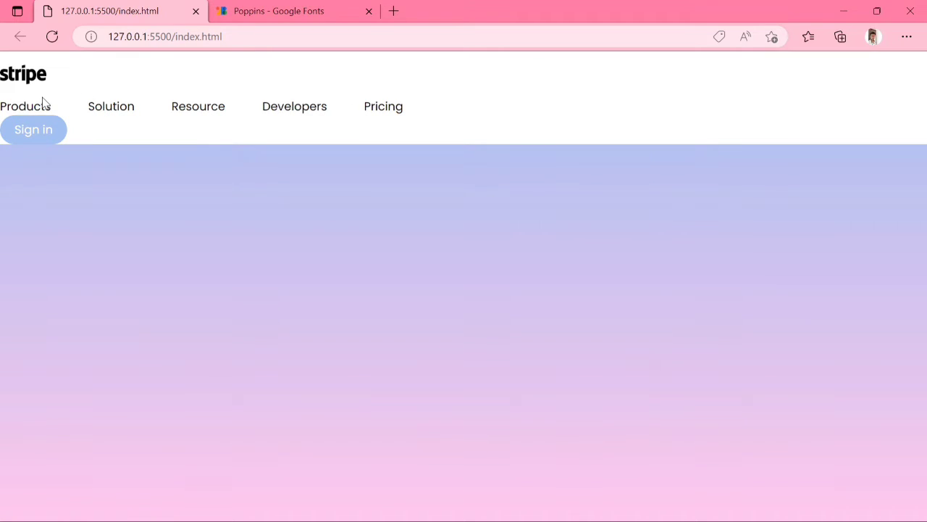
pyautogui.moveTo(281, 78)
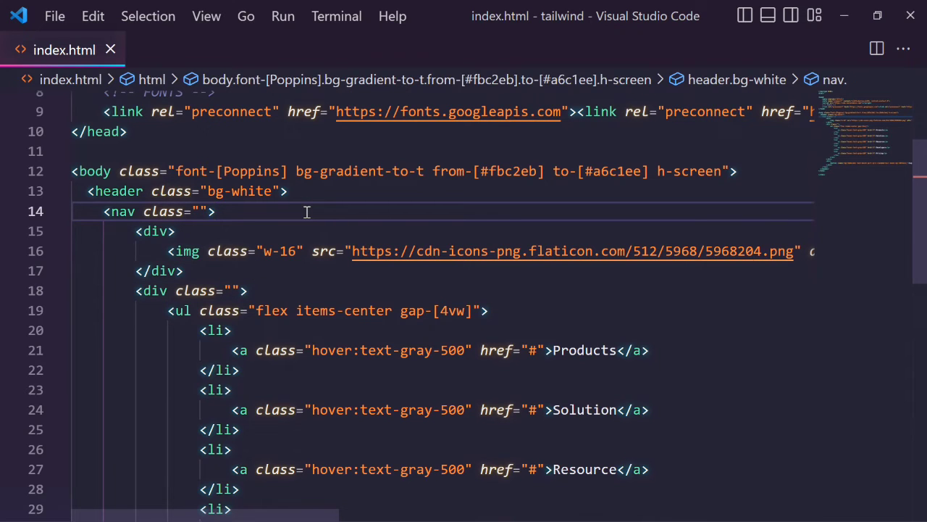
# Give the nav flex justify-between, w-[92%] and a temporary bg-red-400 to check the layout
pyautogui.write('flex justify-between items-center')
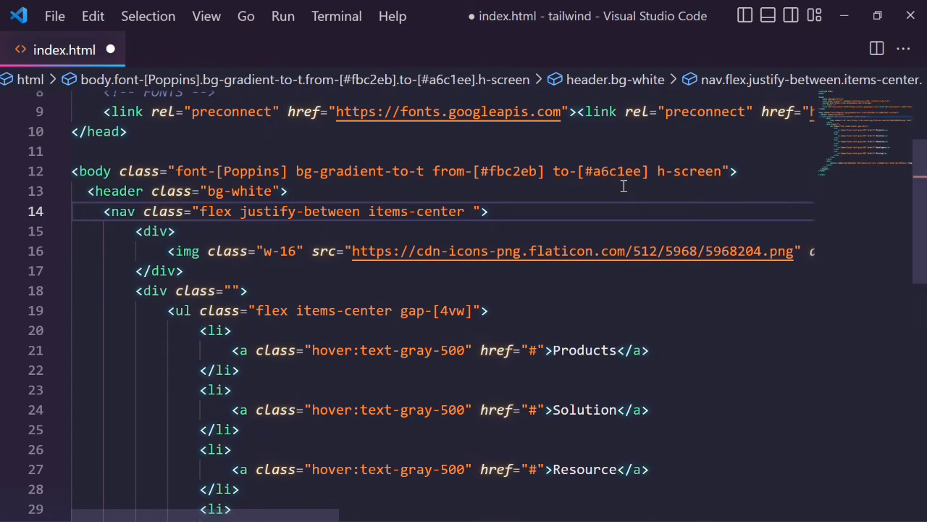
pyautogui.write('w-[]')
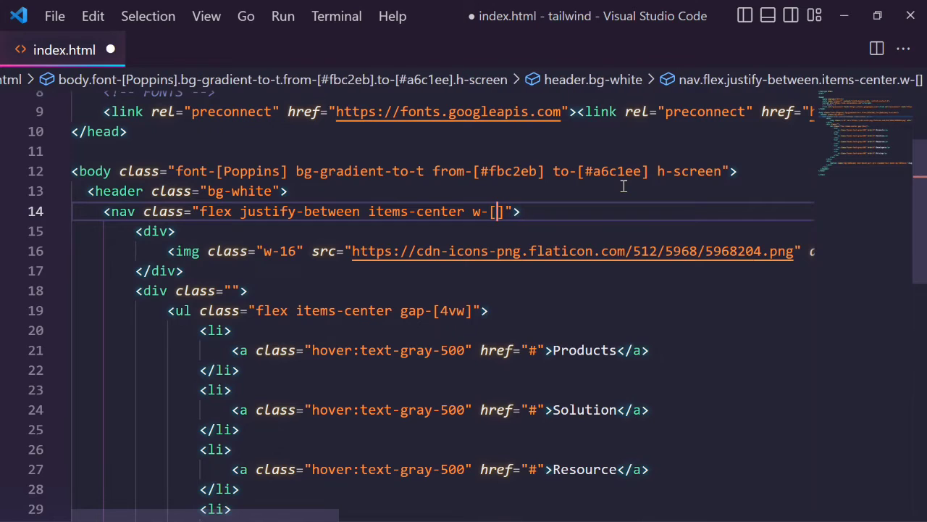
pyautogui.write('92%')
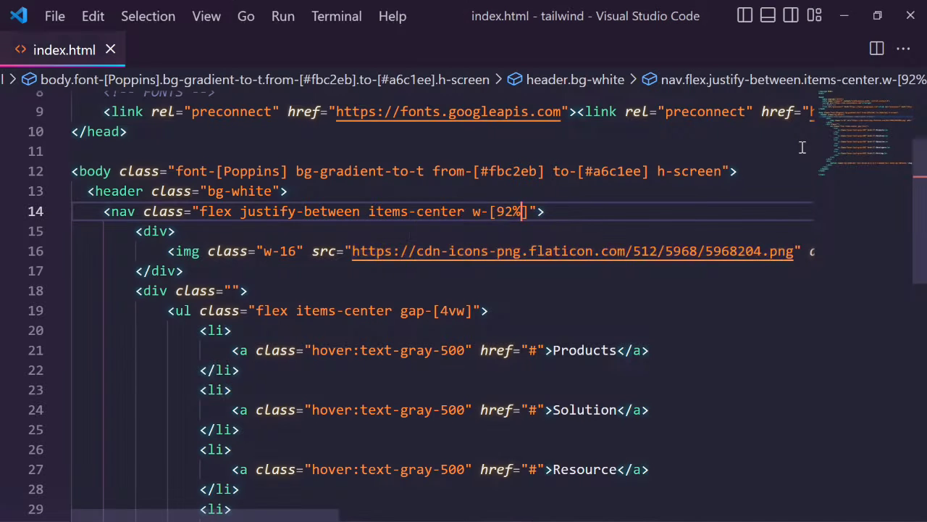
pyautogui.write('bg-')
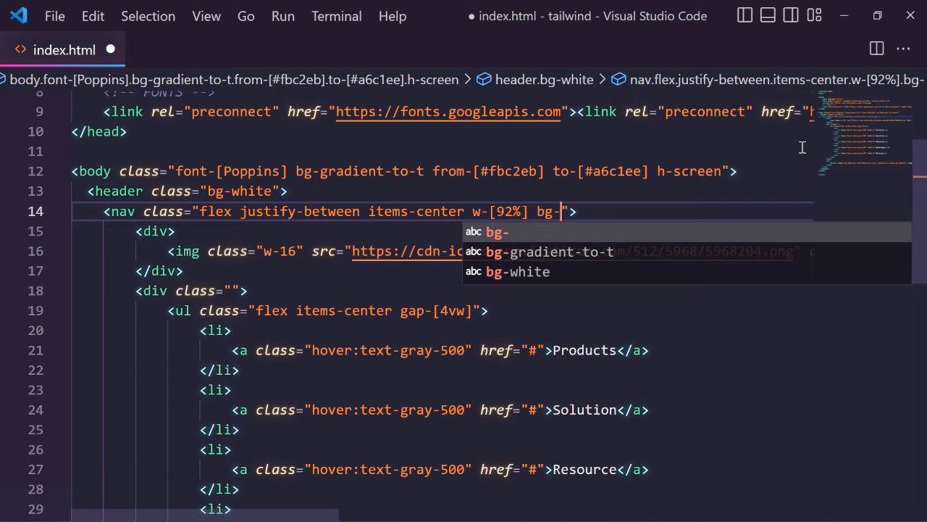
pyautogui.write('red-400')
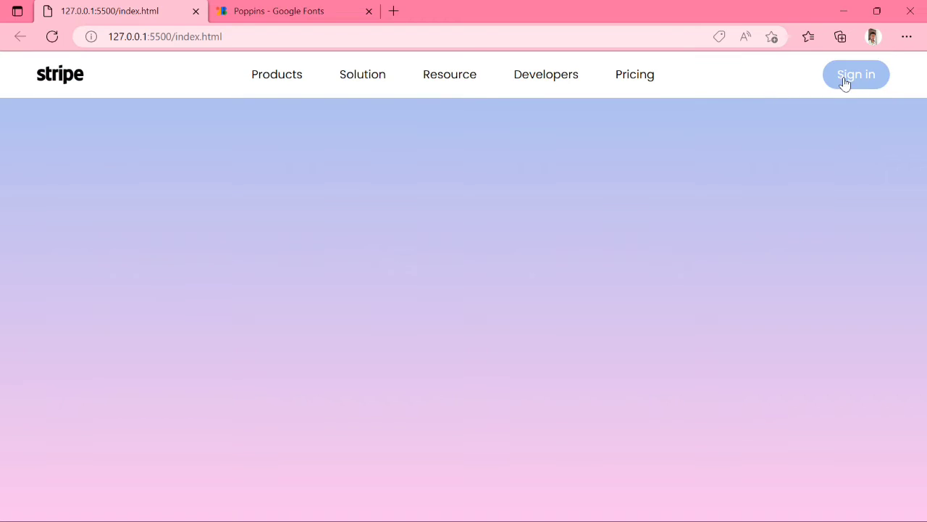
pyautogui.moveTo(545, 74)
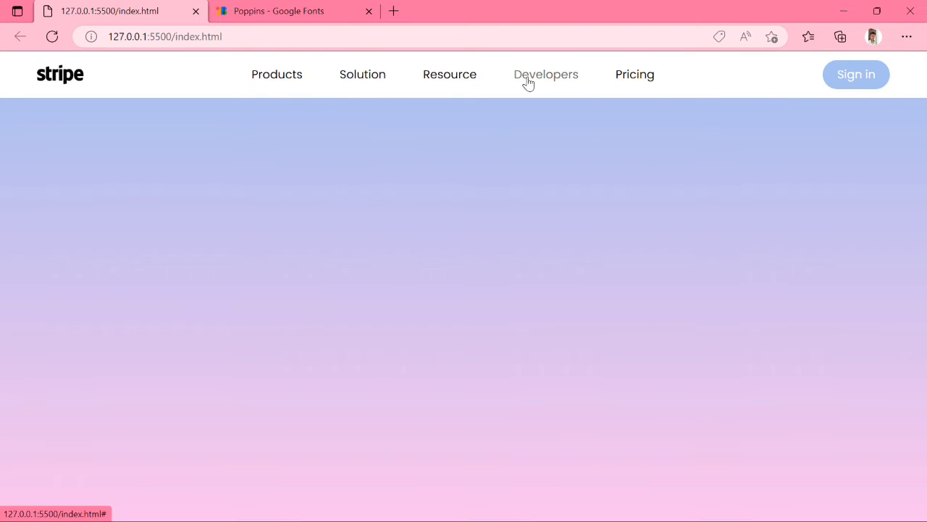
pyautogui.moveTo(539, 142)
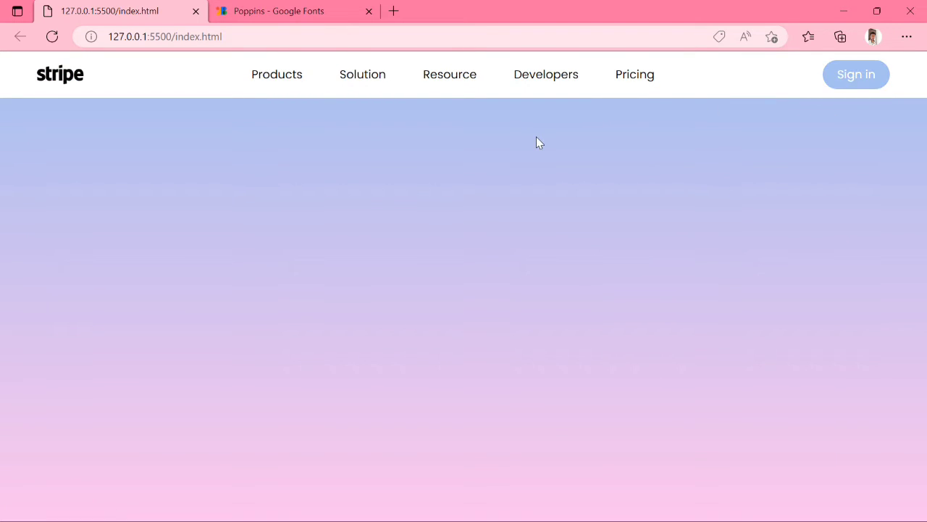
# Inspect the page with the developer tools, then close them again
pyautogui.rightClick(539, 142)
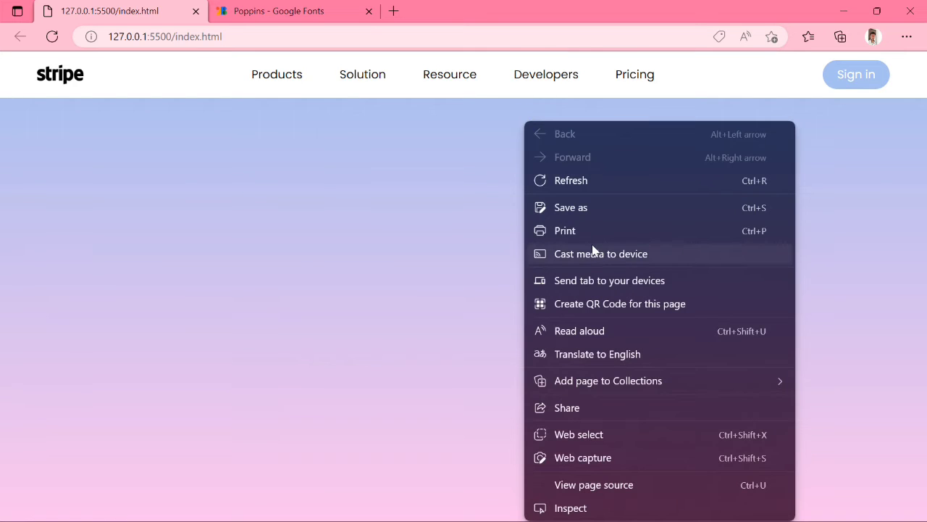
pyautogui.click(571, 508)
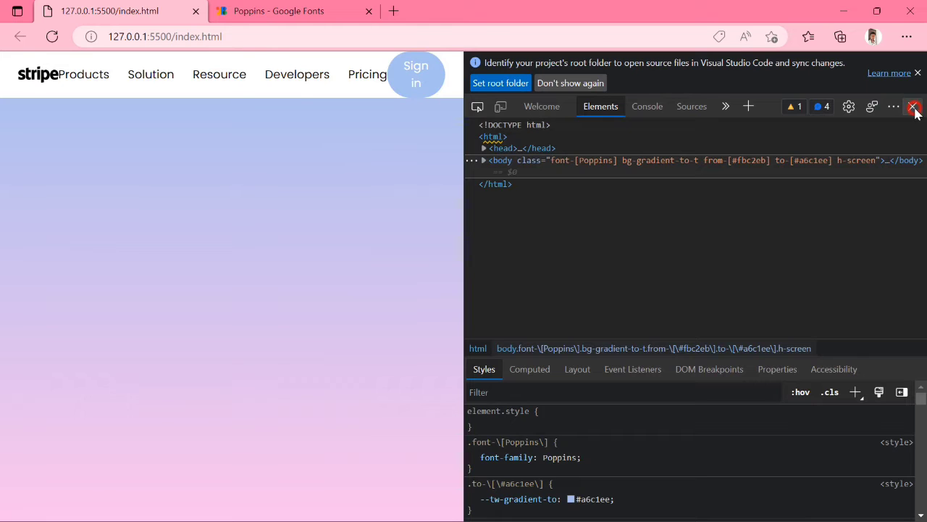
pyautogui.click(913, 107)
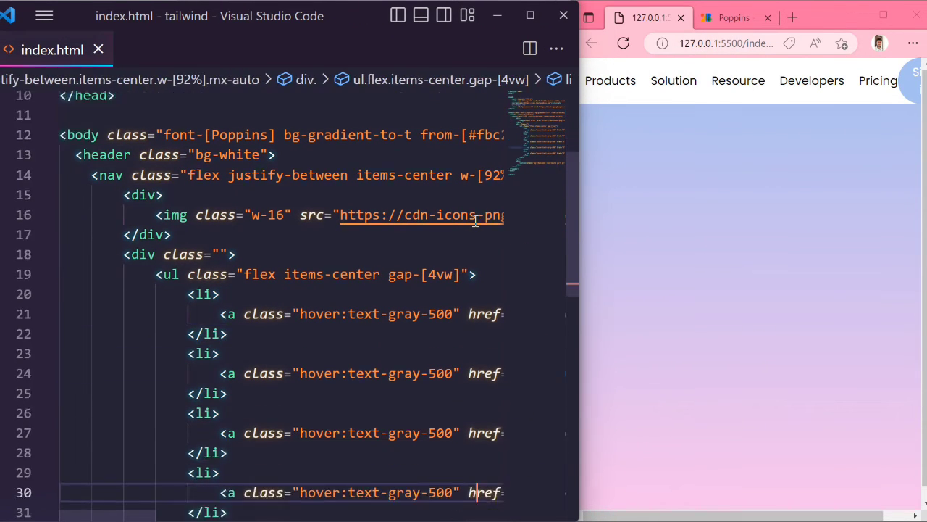
# Make the links div absolute and the ul flex-col, keeping md:flex-row for wide screens
pyautogui.scroll(-3)
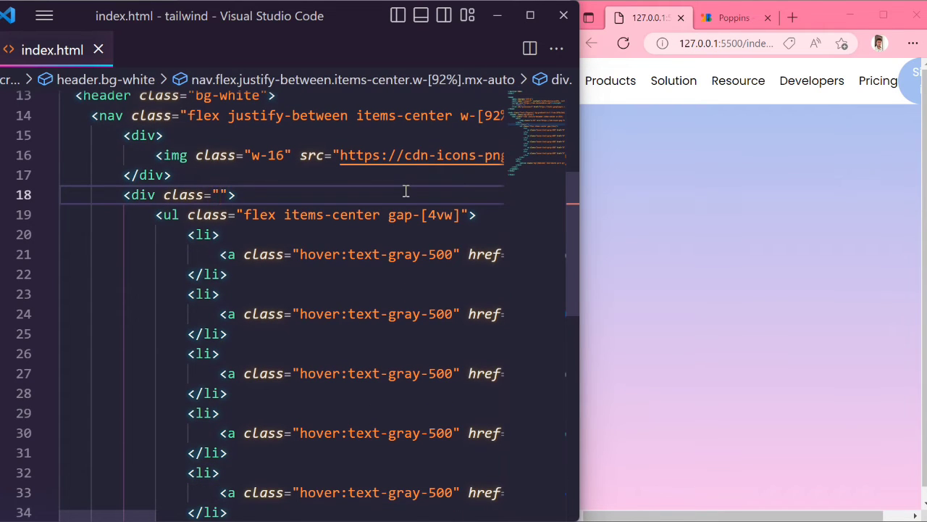
pyautogui.write('absolute')
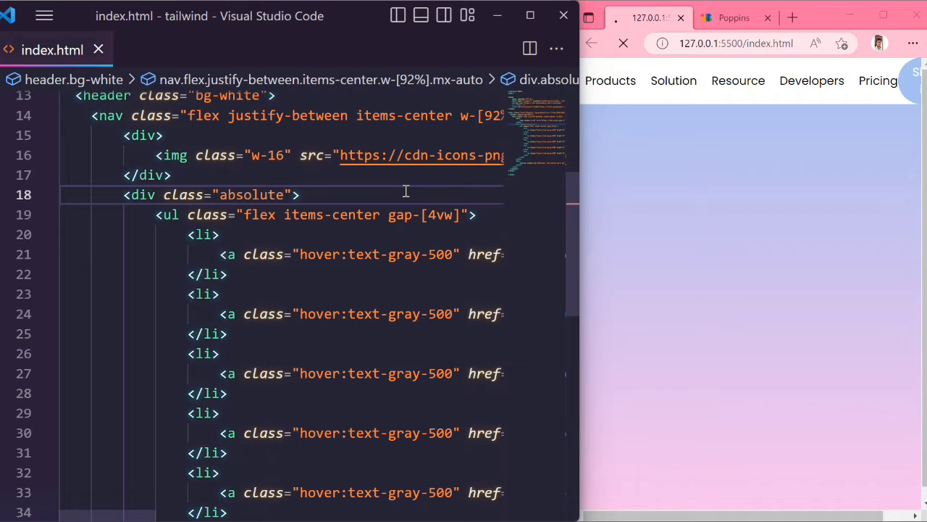
pyautogui.write('" "')
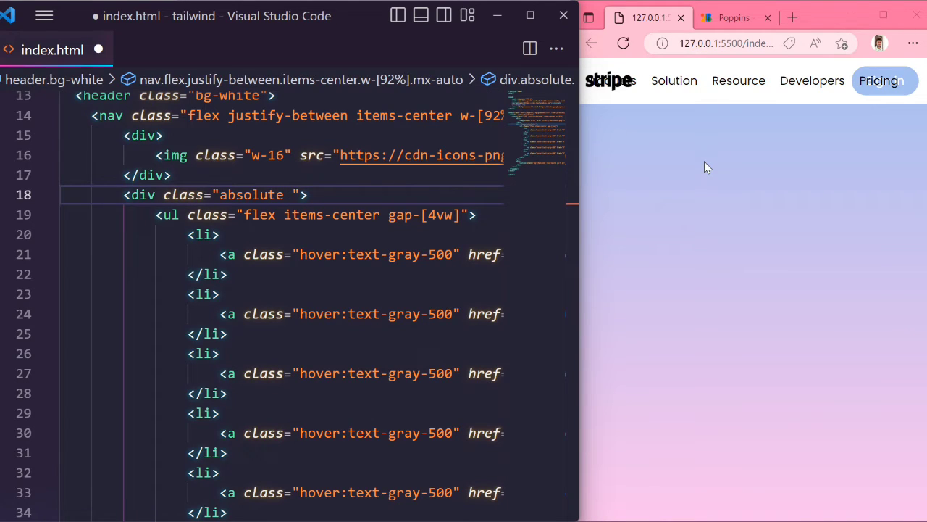
pyautogui.write('md:')
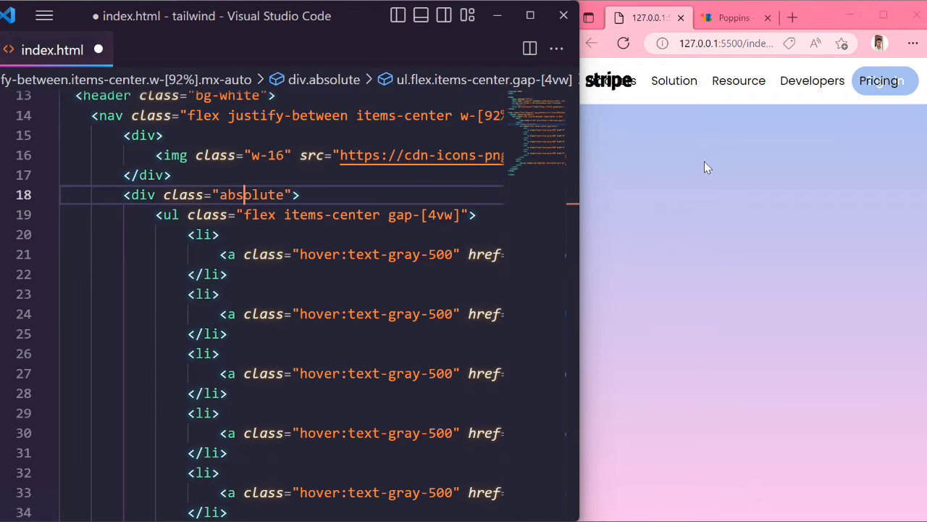
pyautogui.write('md:flex-row')
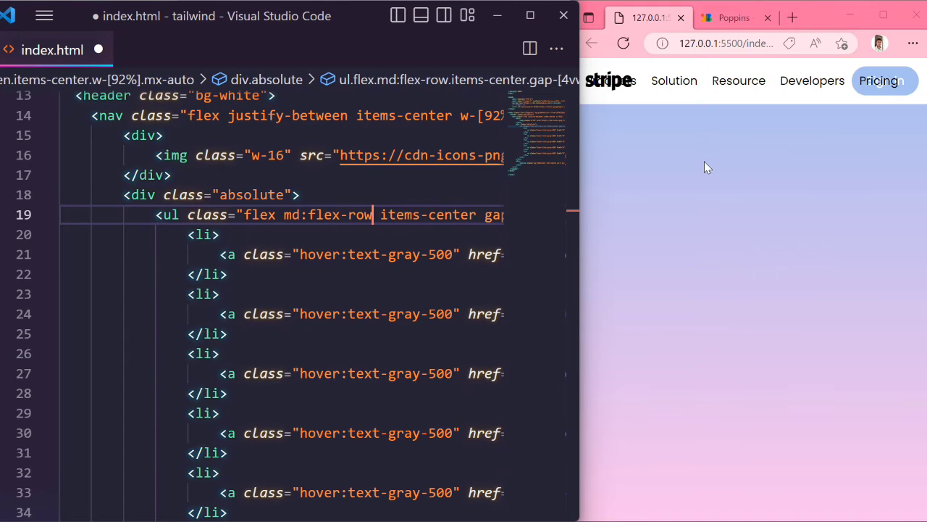
pyautogui.write('flex-col')
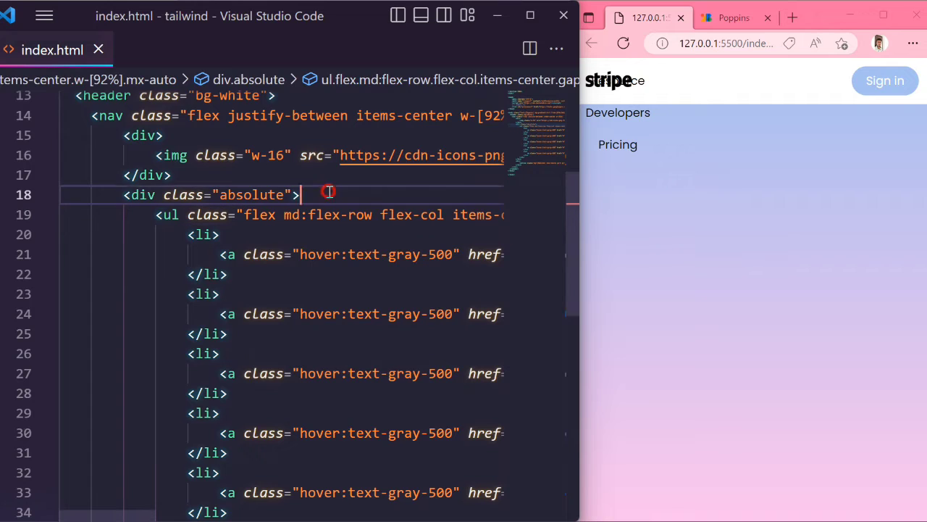
# Give the links panel bg-white, min-h-[60vh] and a top-[9%] offset
pyautogui.write('bg-white')
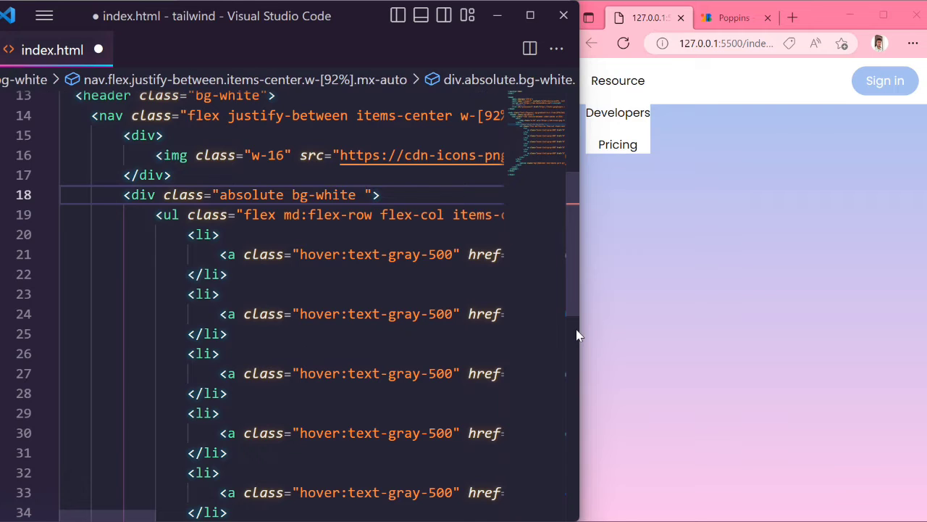
pyautogui.write('min-h-[')
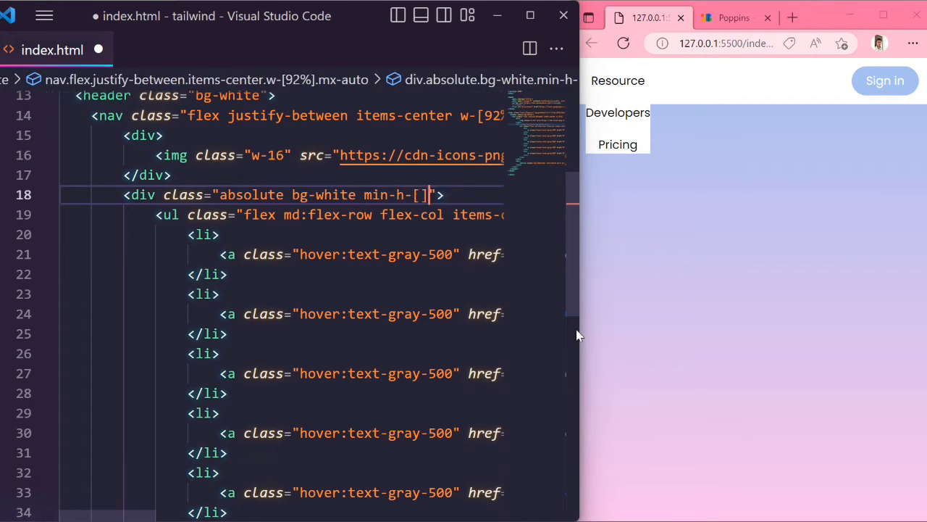
pyautogui.write('60vh')
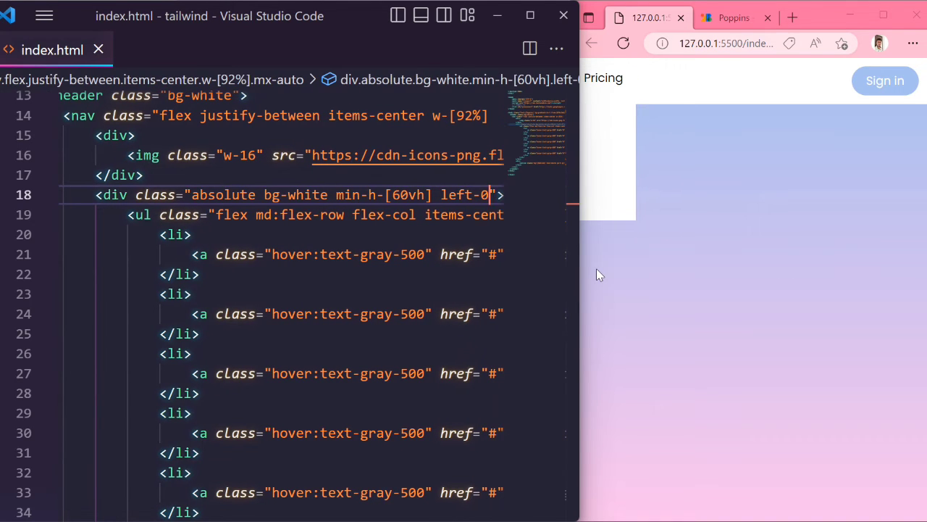
pyautogui.write('" "')
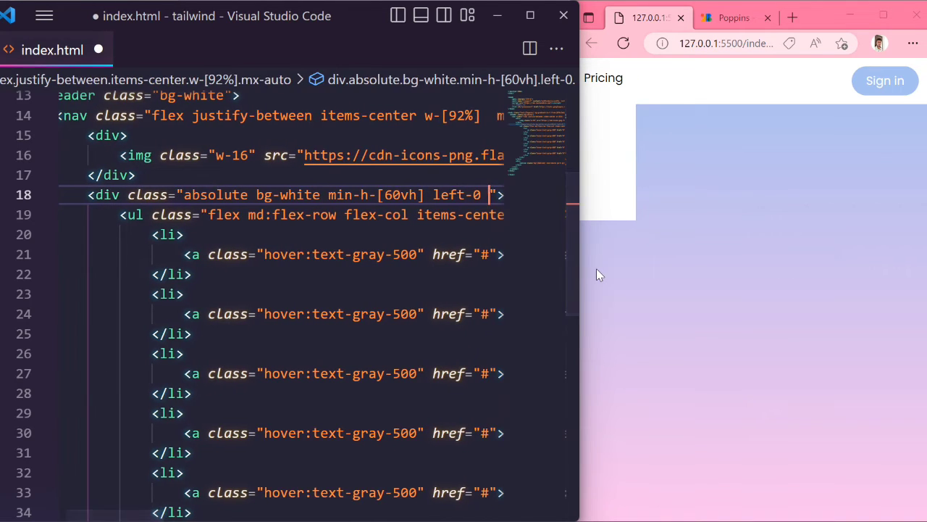
pyautogui.write('top-[9%] w-full')
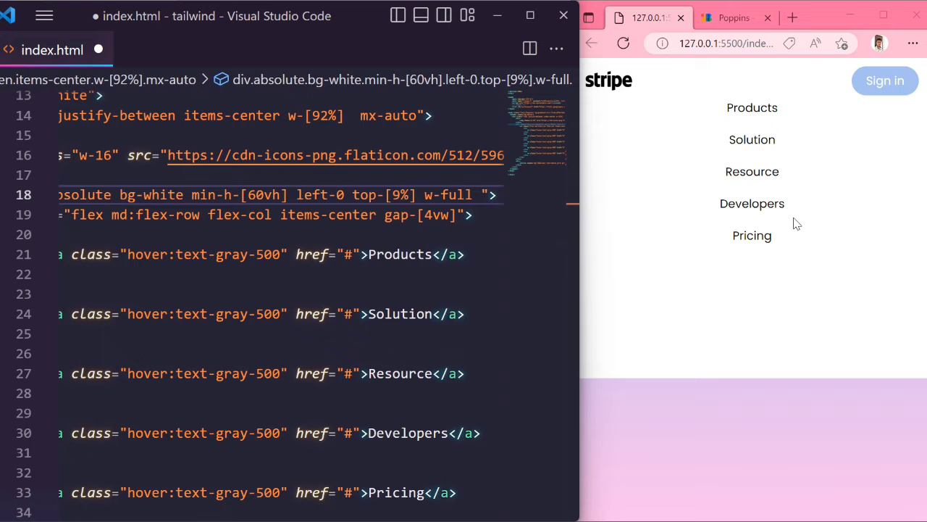
# Add flex items-center and horizontal padding to the menu div; scope items-center and 4vw gap to md:, with a mobile gap
pyautogui.write('flex items-center')
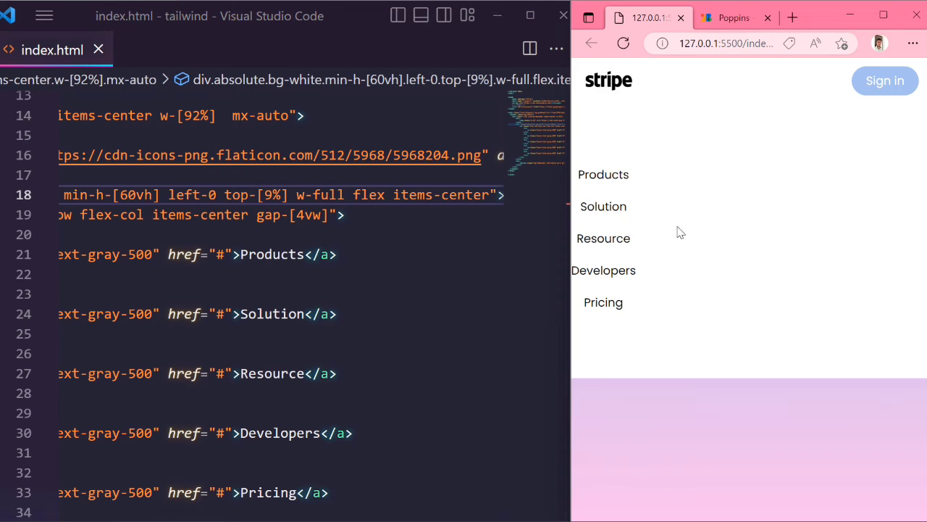
pyautogui.write('px-')
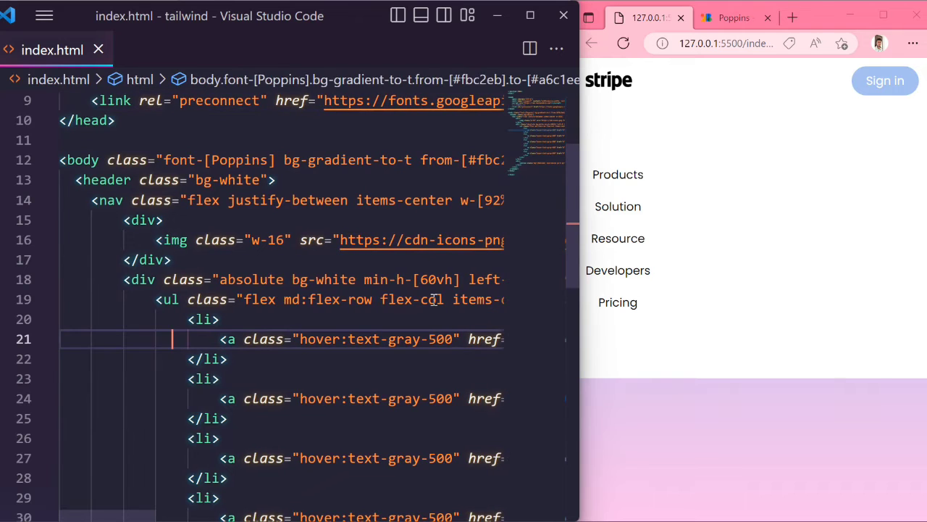
pyautogui.hscroll(3)
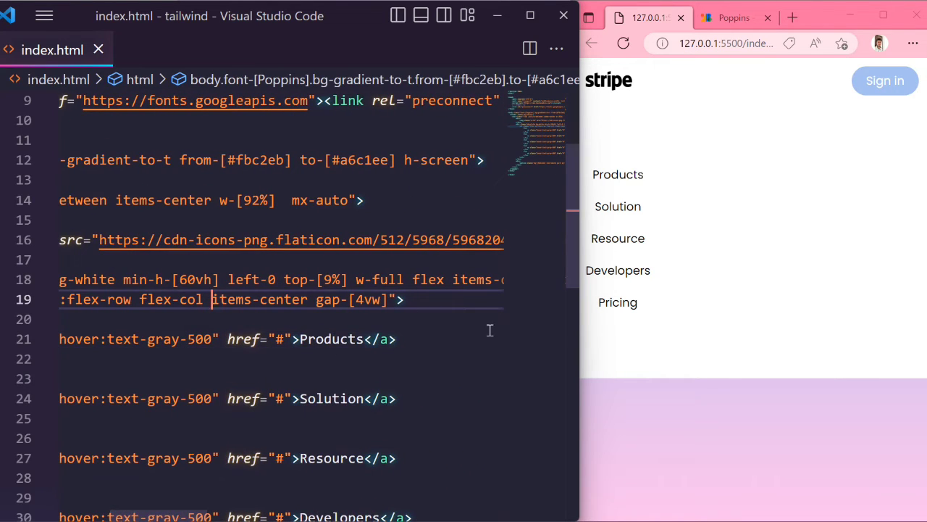
pyautogui.write('md:')
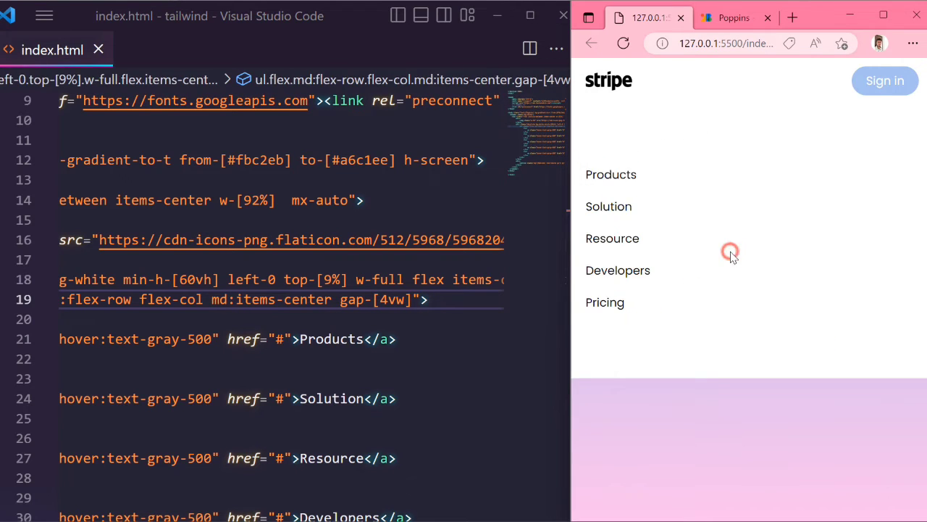
pyautogui.moveTo(811, 279)
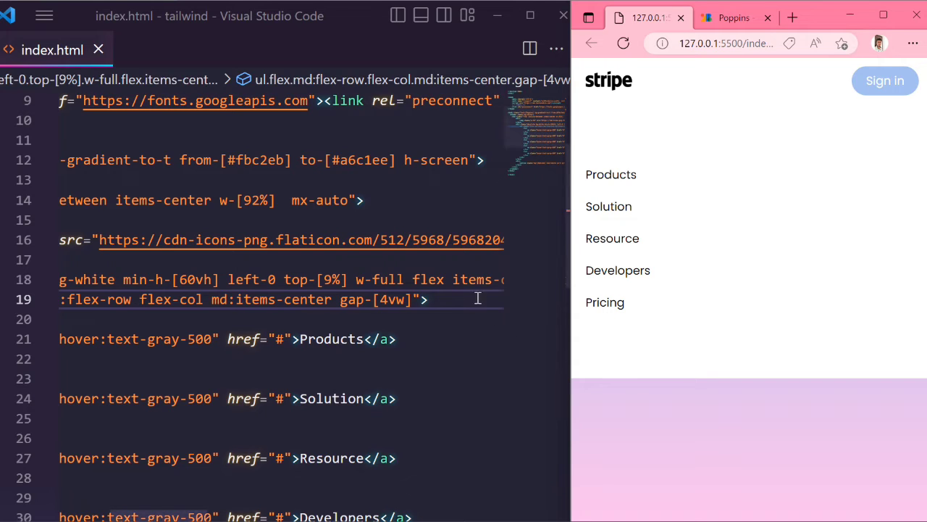
pyautogui.write('md:')
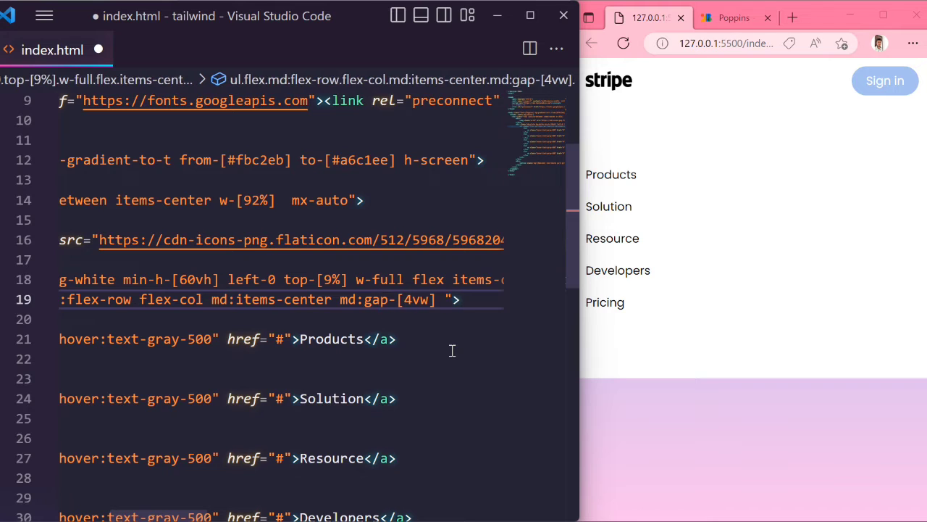
pyautogui.write('gap-6')
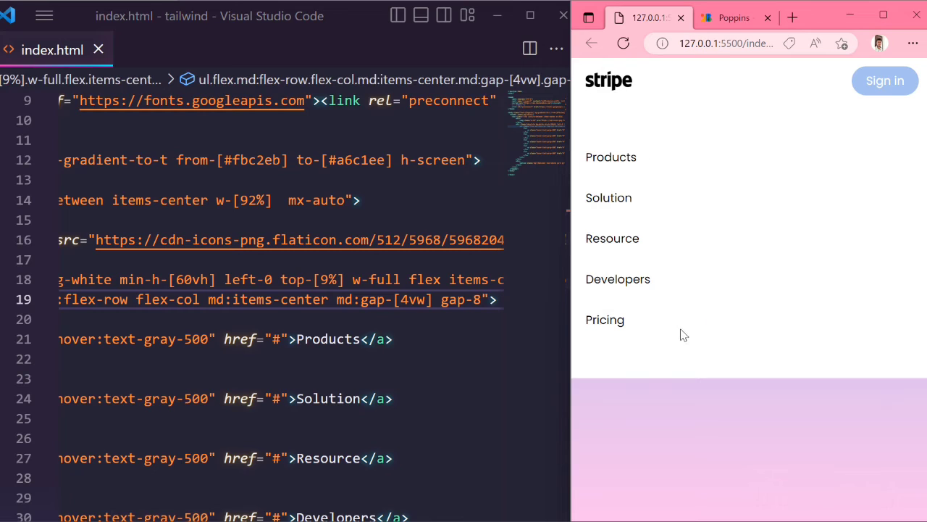
pyautogui.moveTo(547, 362)
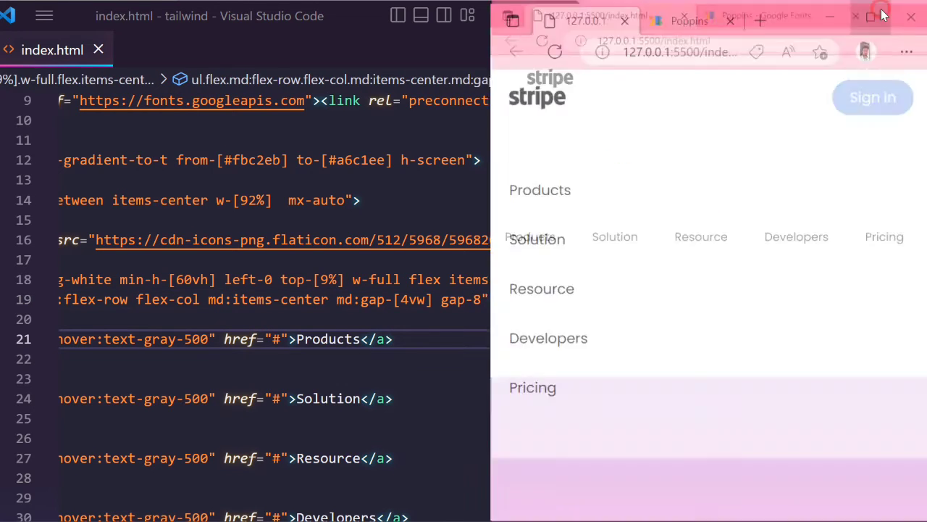
# Add md:static, md:min-h-fit and md:w-auto to the menu div and check the wide preview
pyautogui.click(869, 16)
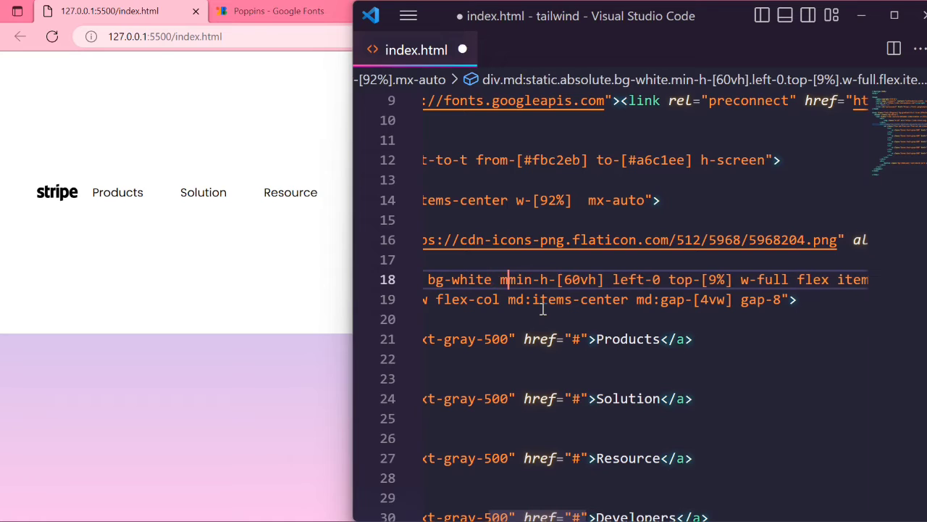
pyautogui.write('md:')
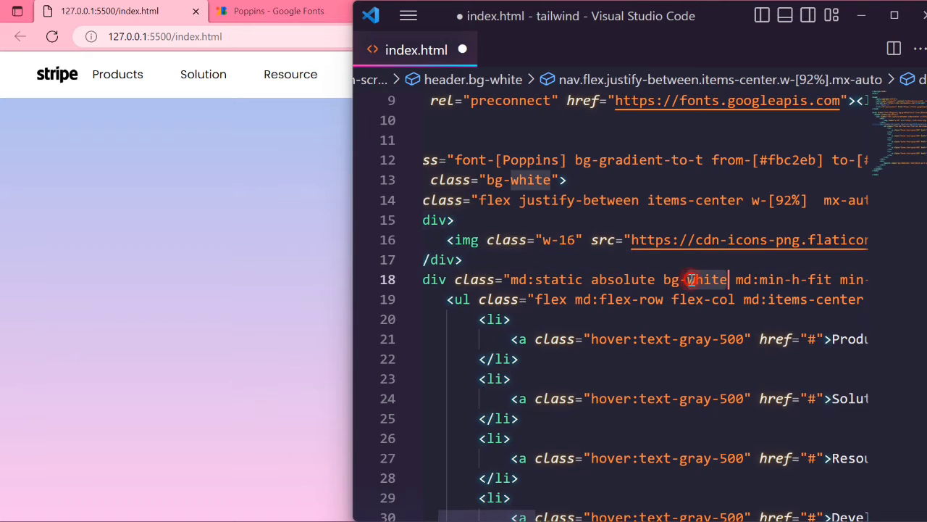
pyautogui.write('black')
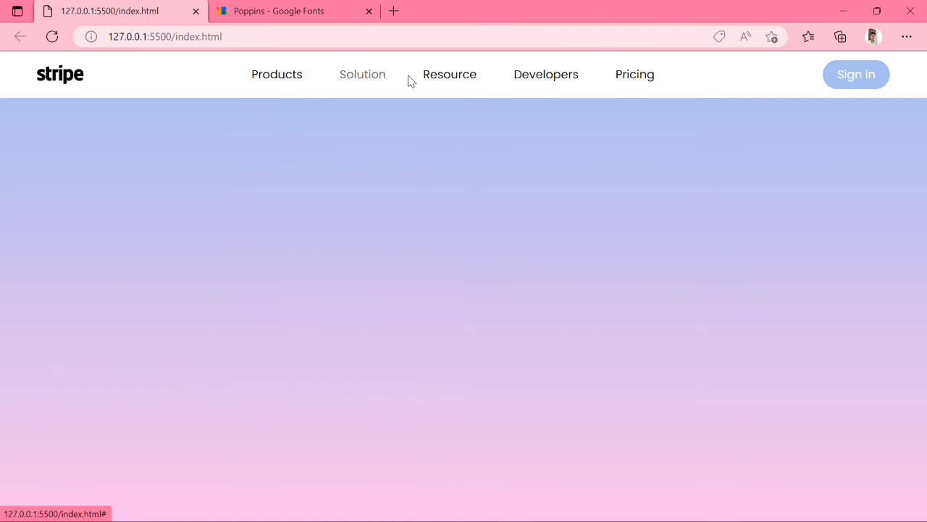
pyautogui.moveTo(668, 136)
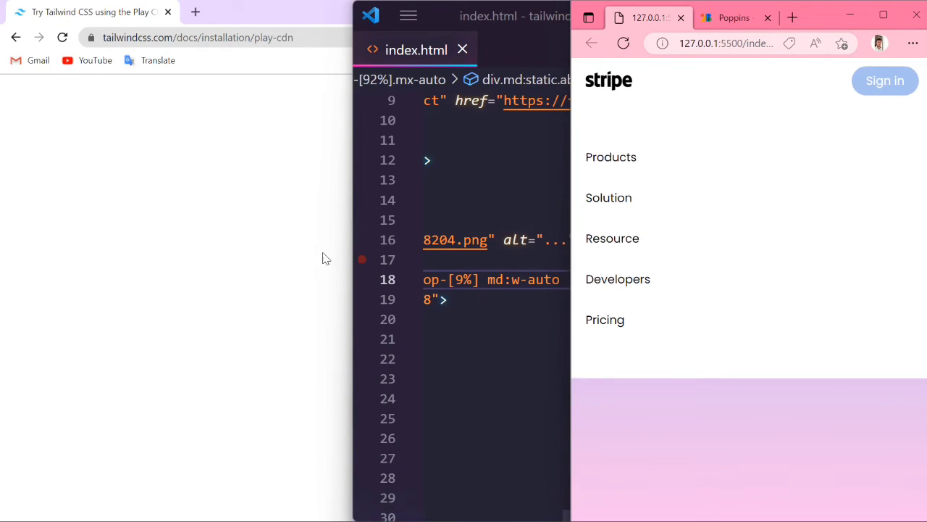
# Return to the editor and scroll to the Sign in button at the bottom of index.html
pyautogui.click(87, 12)
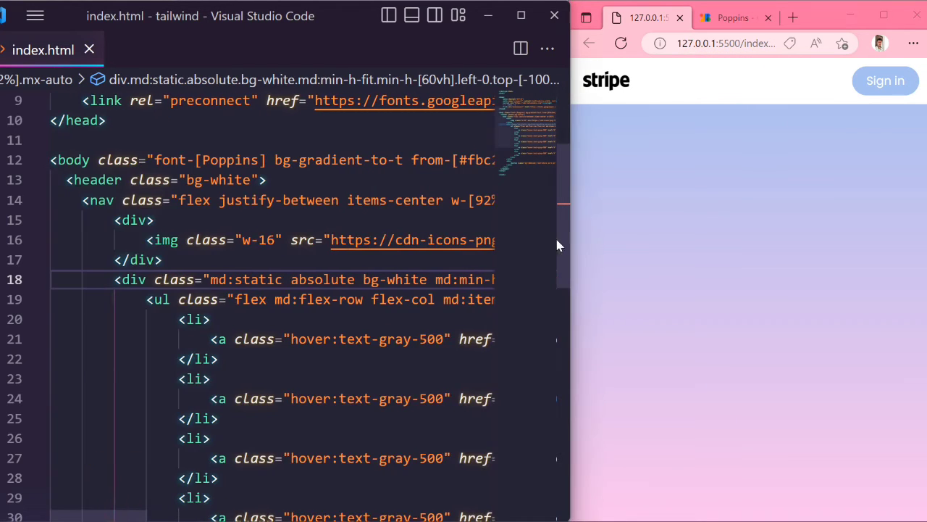
pyautogui.scroll(-3)
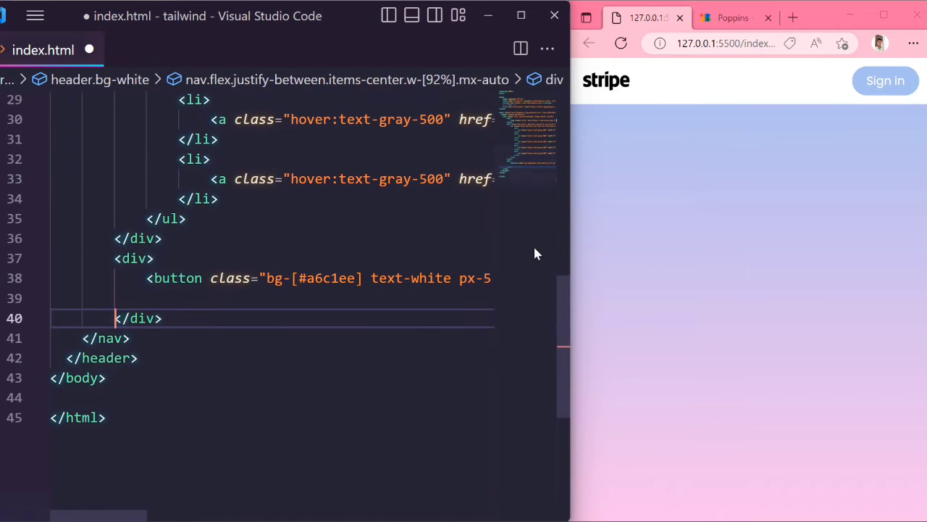
# Search the web for ionicons, open ionic.io and view the menu icon's details
pyautogui.click(793, 17)
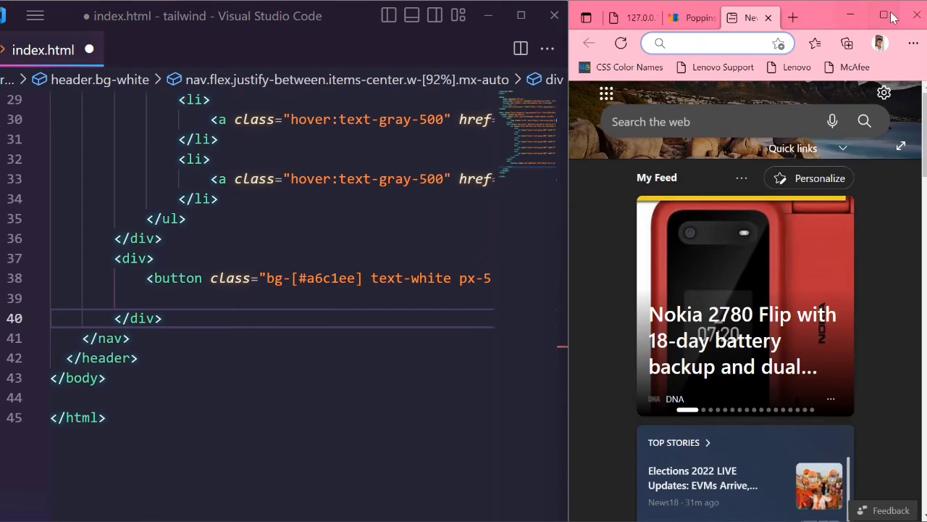
pyautogui.write('i')
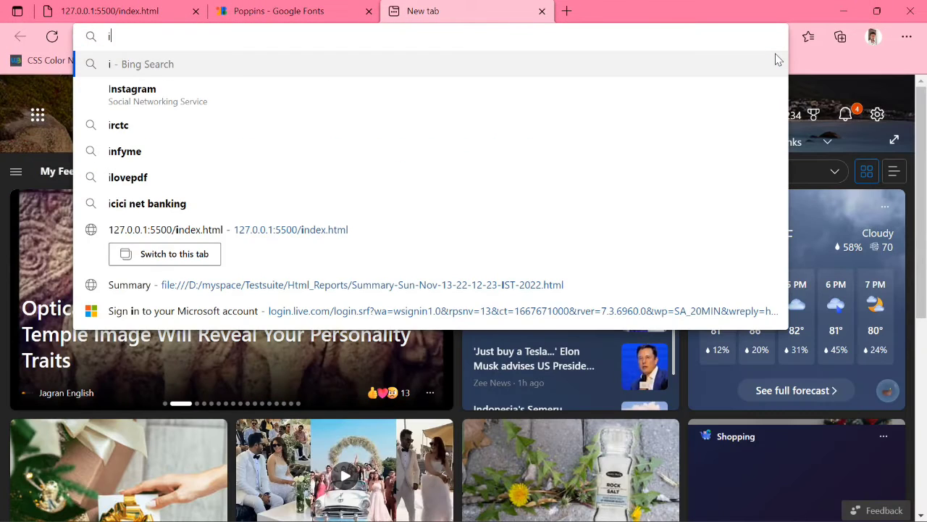
pyautogui.write("noiicons'")
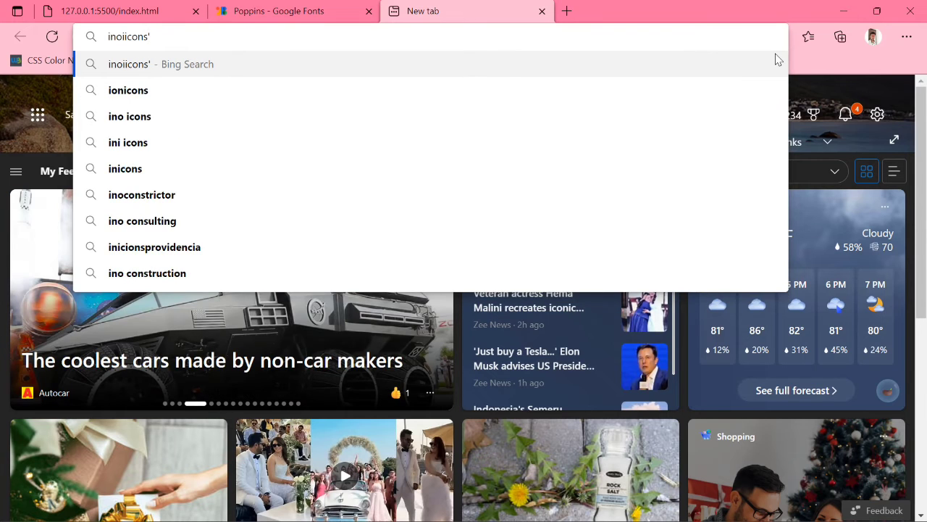
pyautogui.click(128, 90)
pyautogui.write('men')
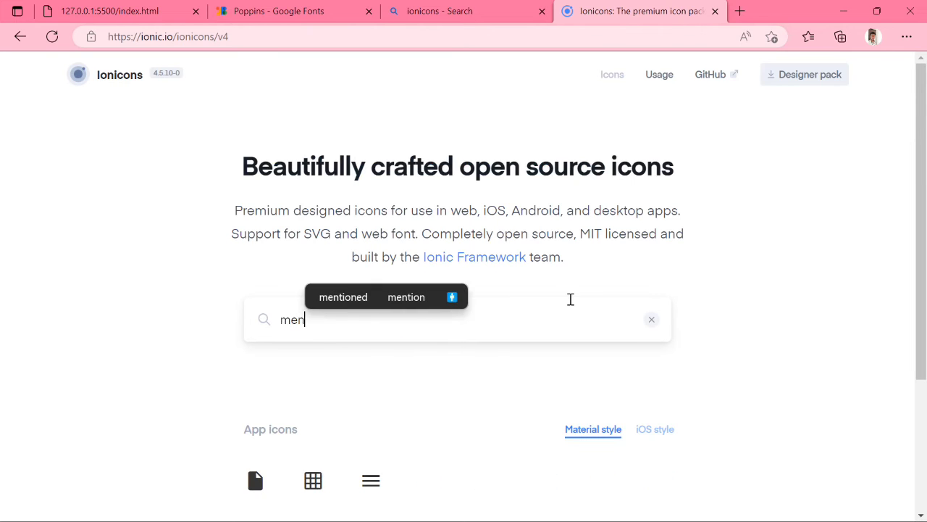
pyautogui.scroll(-3)
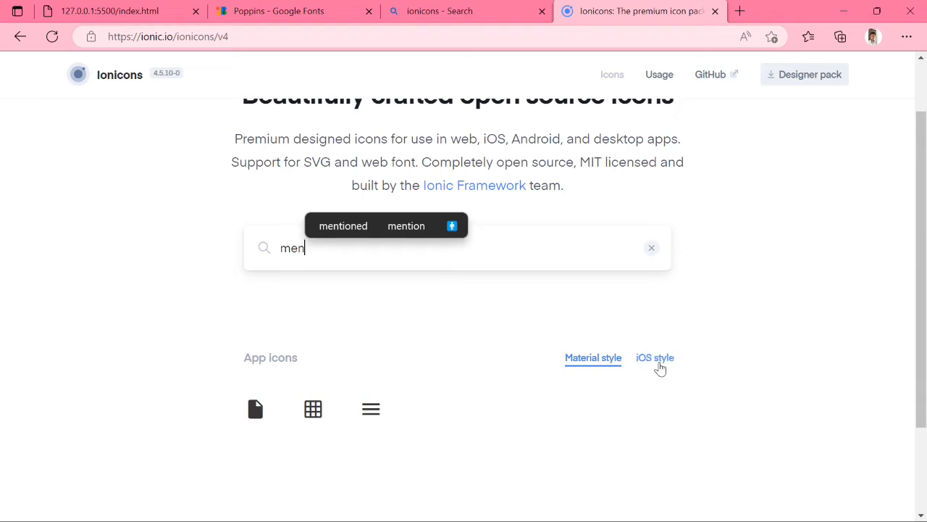
pyautogui.click(371, 409)
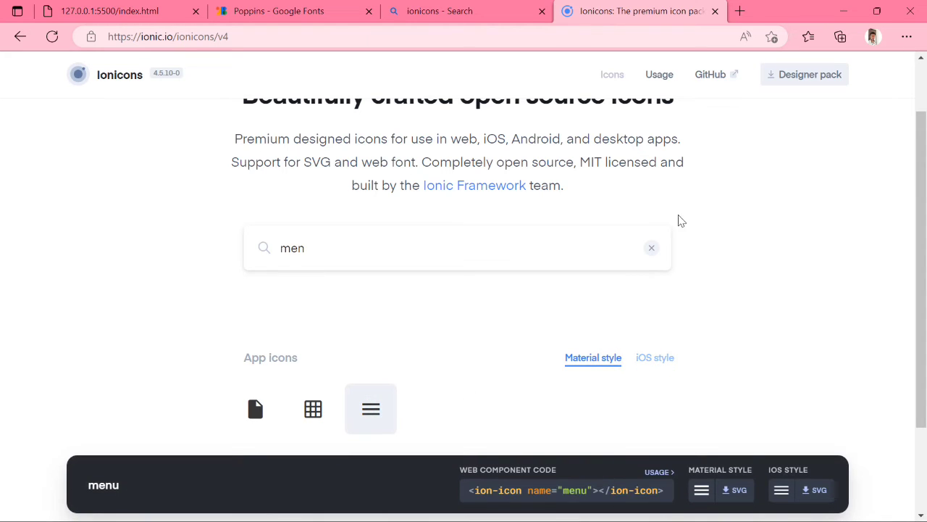
# Open the Ionicons Usage page with the unpkg script tag and return to the editor
pyautogui.click(659, 74)
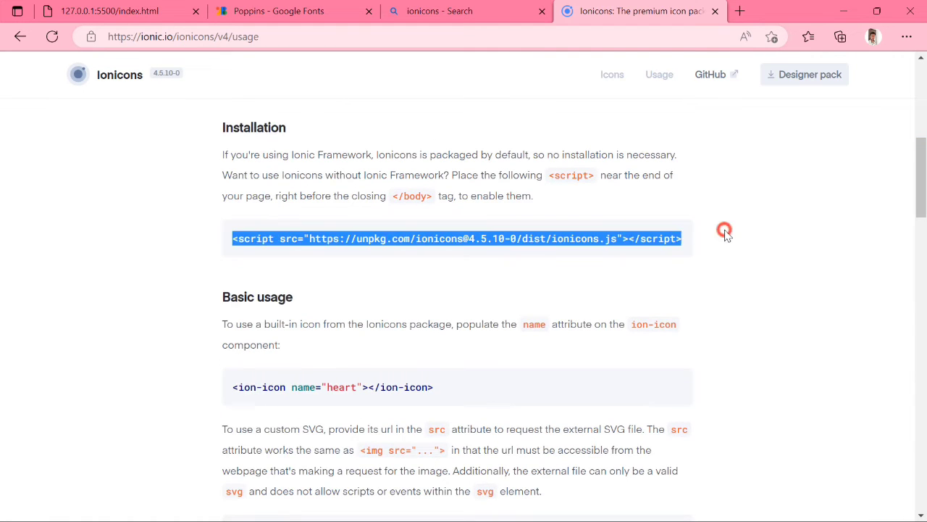
pyautogui.click(467, 11)
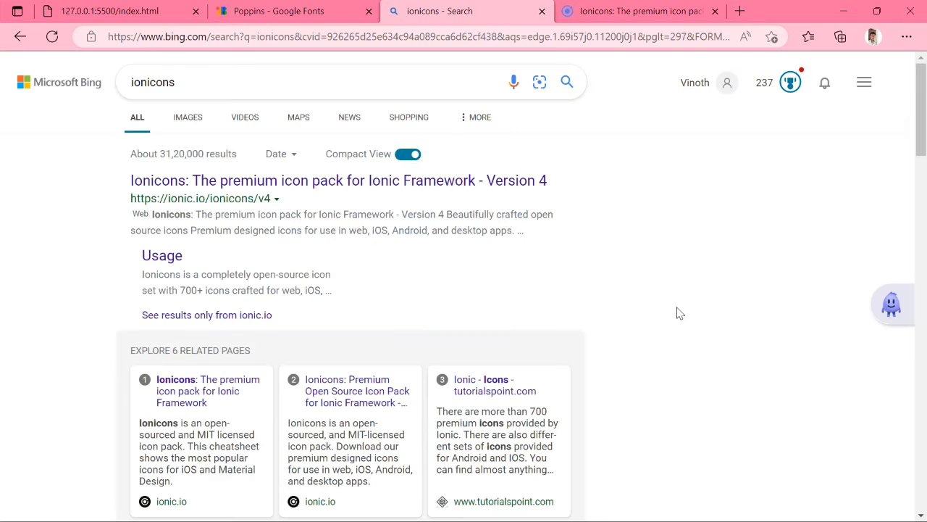
pyautogui.click(637, 11)
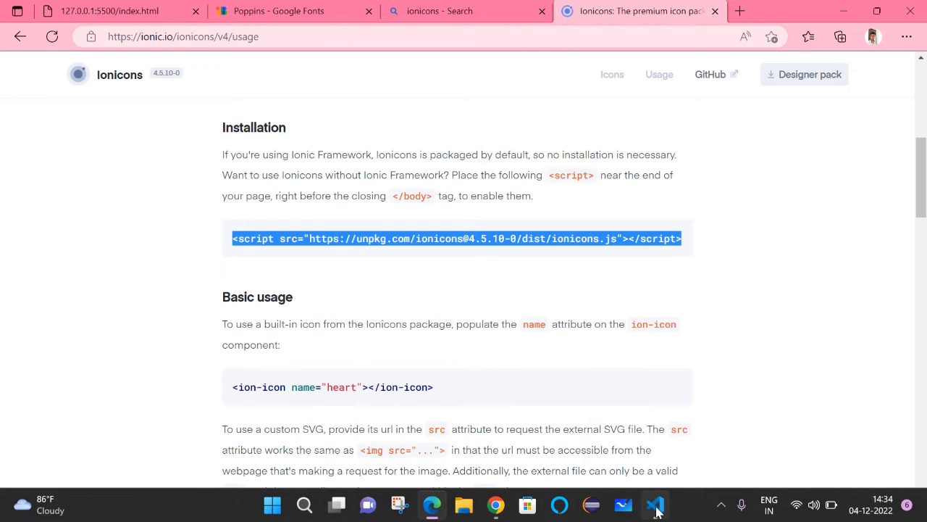
pyautogui.click(655, 504)
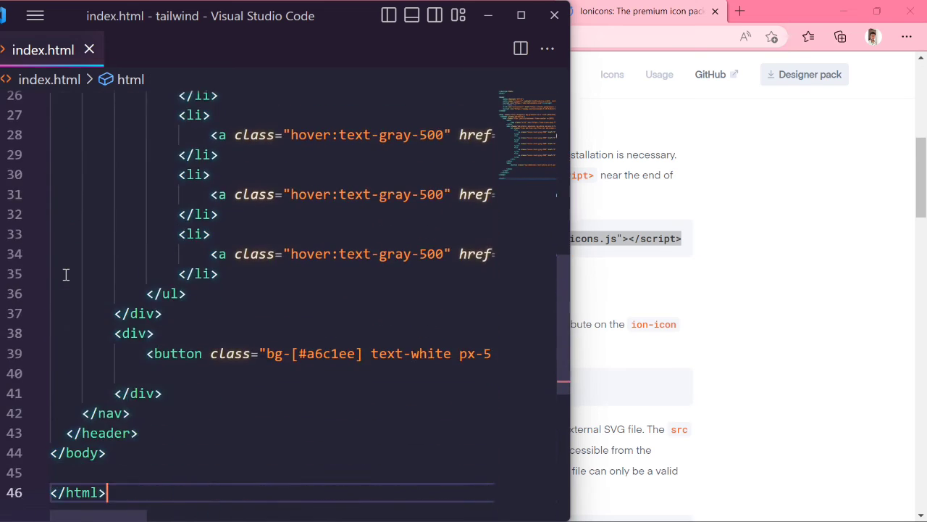
# Add <ion-icon name="heart"></ion-icon> after the Sign in button and preview it in Edge
pyautogui.click(638, 11)
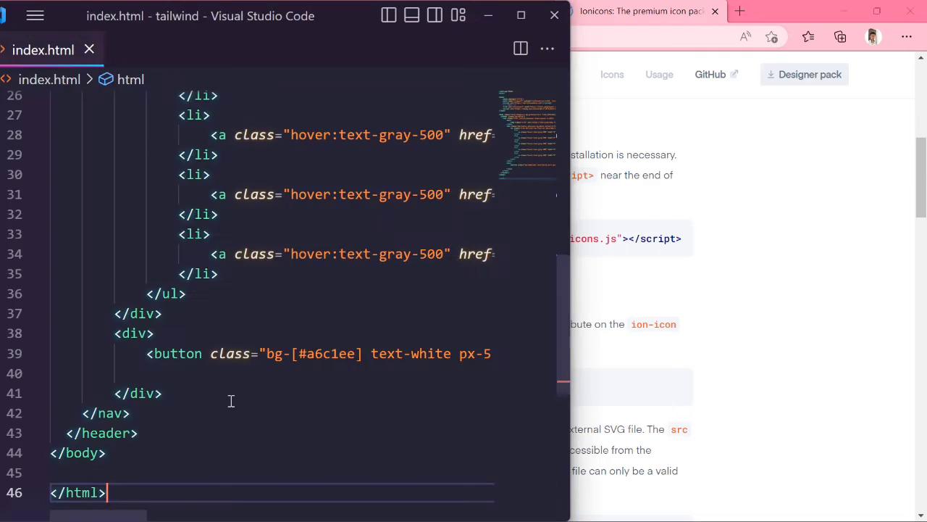
pyautogui.write('<ion-icon name="heart"></ion-icon>')
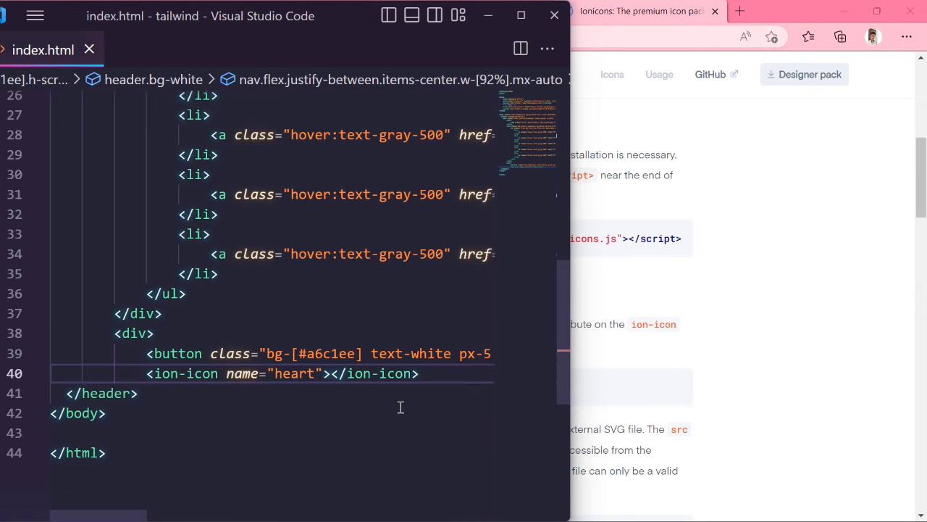
pyautogui.click(108, 12)
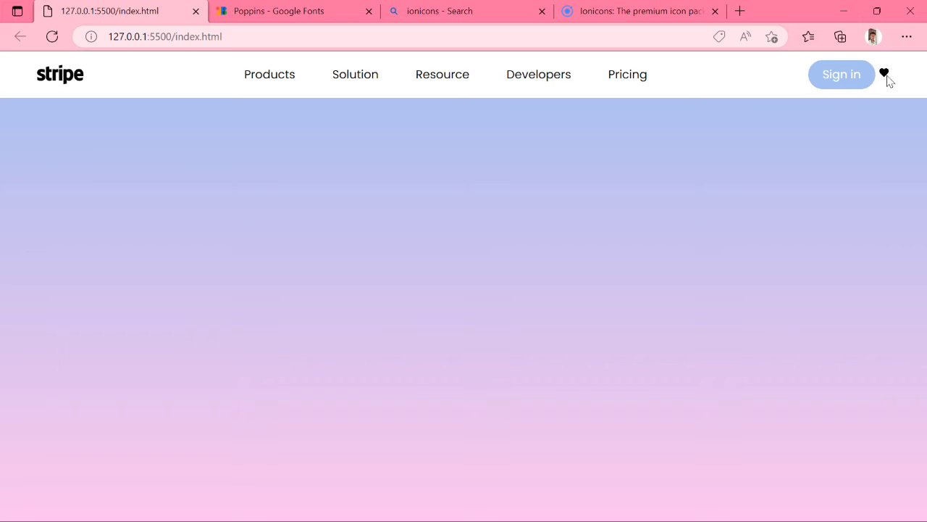
# Look up the menu icon's name again on the Ionicons page
pyautogui.click(638, 11)
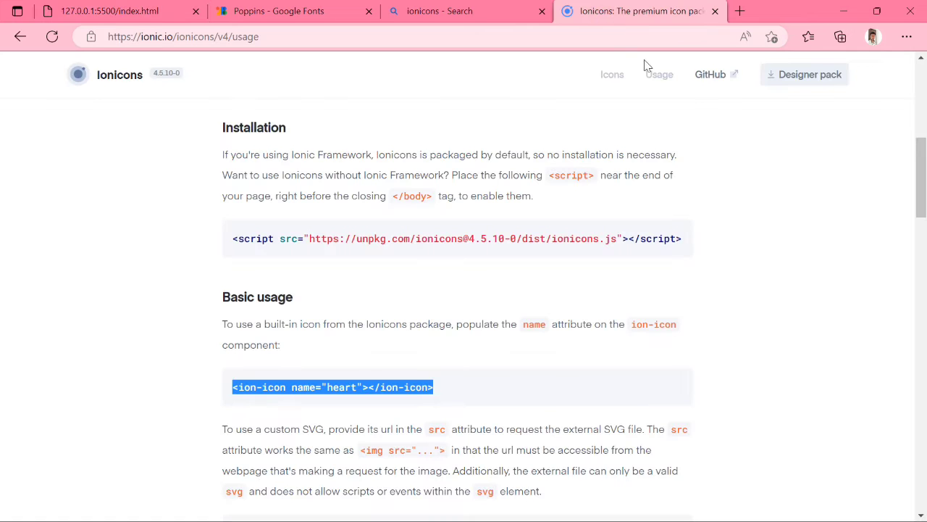
pyautogui.click(612, 74)
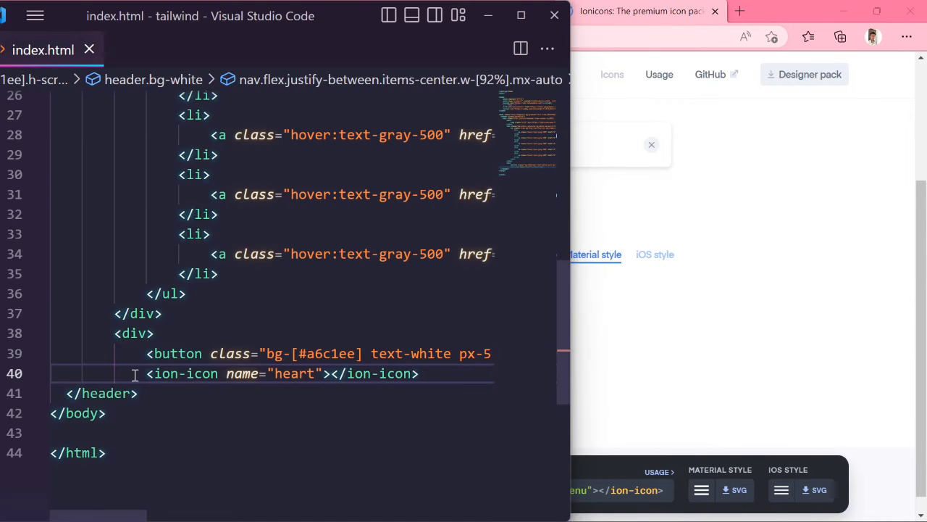
pyautogui.click(293, 374)
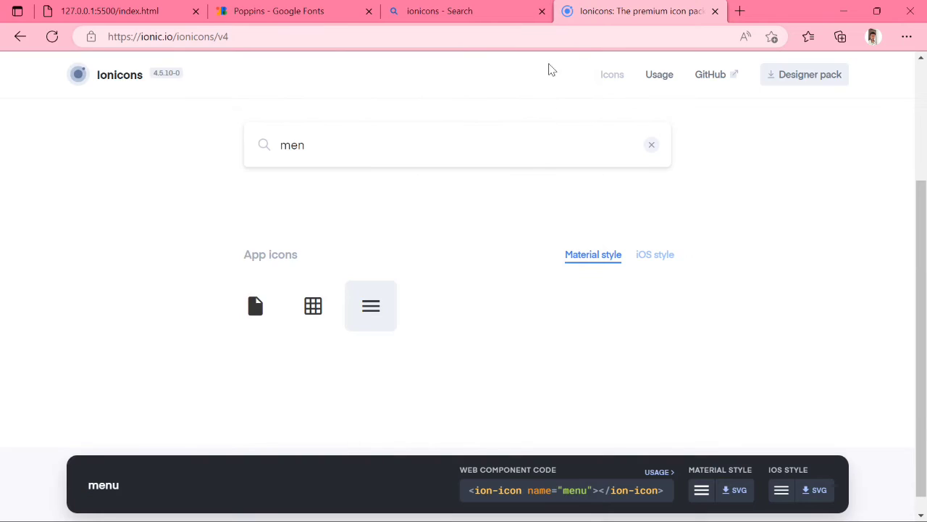
pyautogui.click(119, 12)
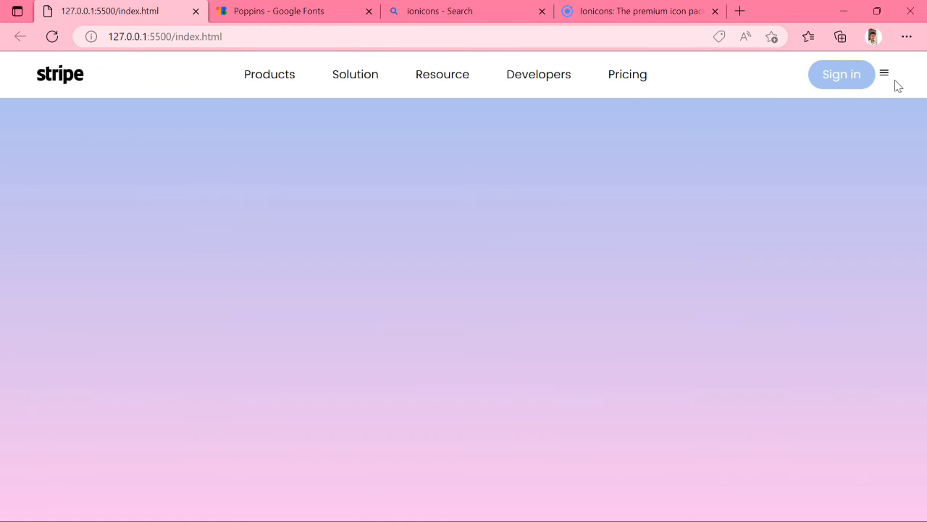
pyautogui.moveTo(605, 230)
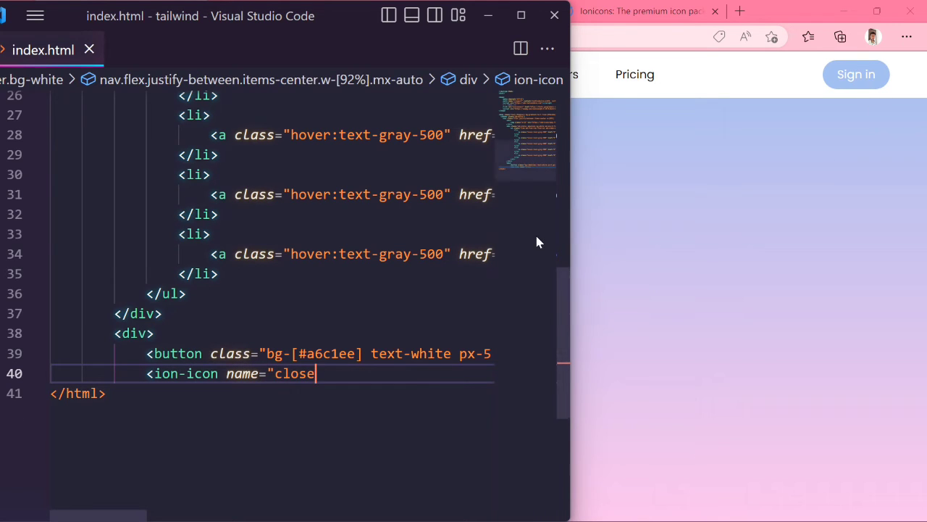
# Set the icon name to menu and give the wrapper div class flex items-center gap-6
pyautogui.write('menu"></ion-icon>')
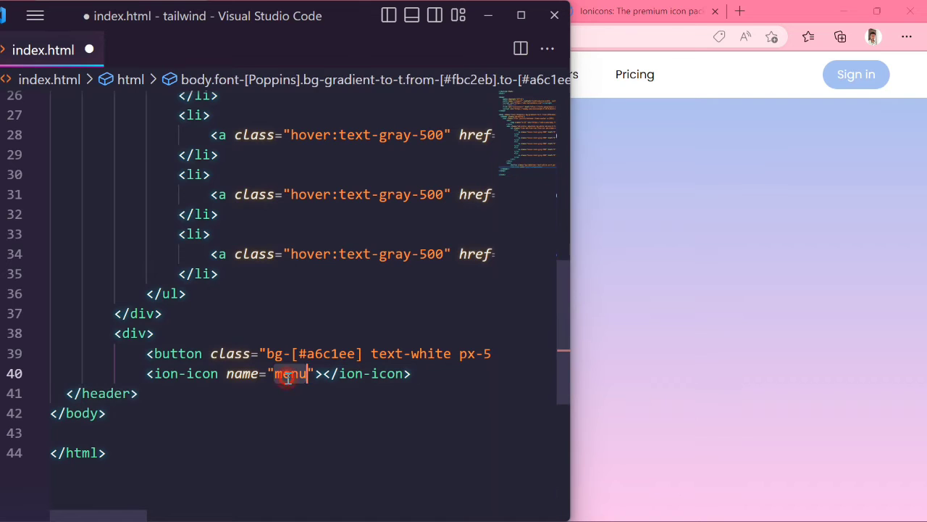
pyautogui.write('close')
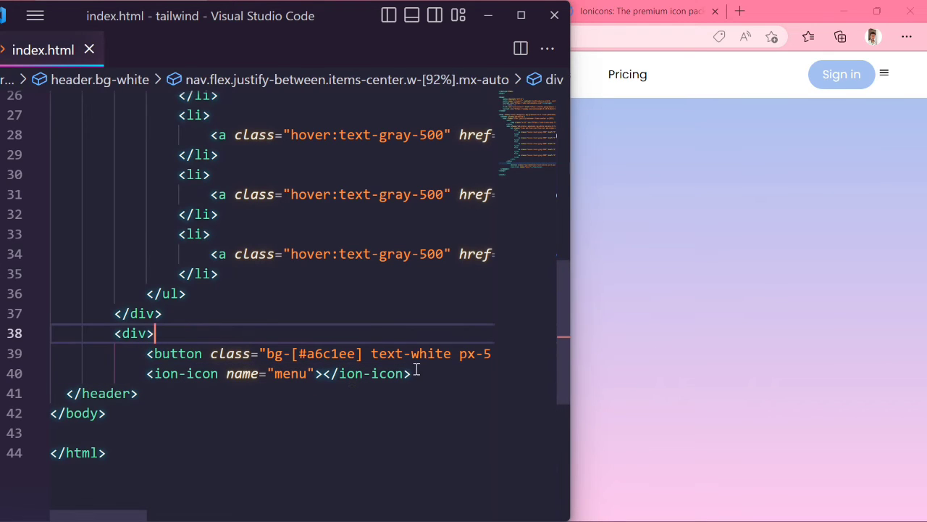
pyautogui.write('class=""')
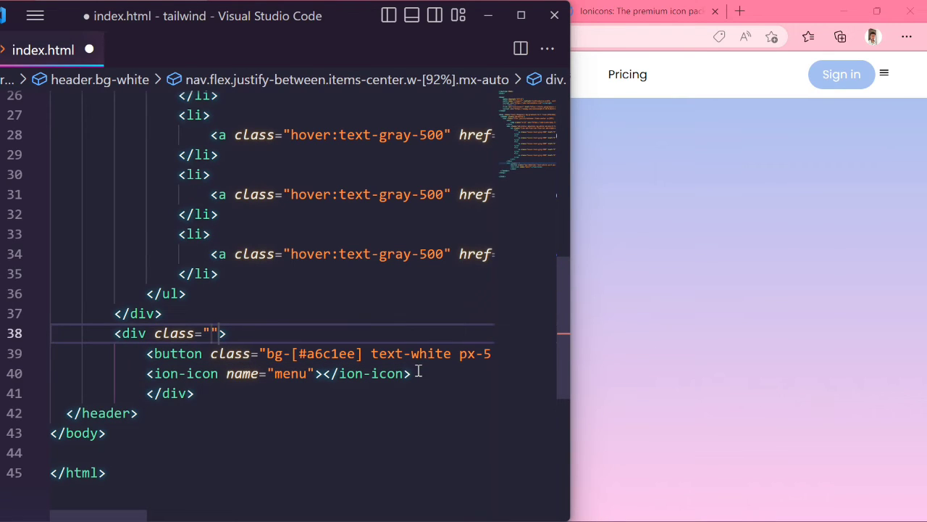
pyautogui.click(213, 331)
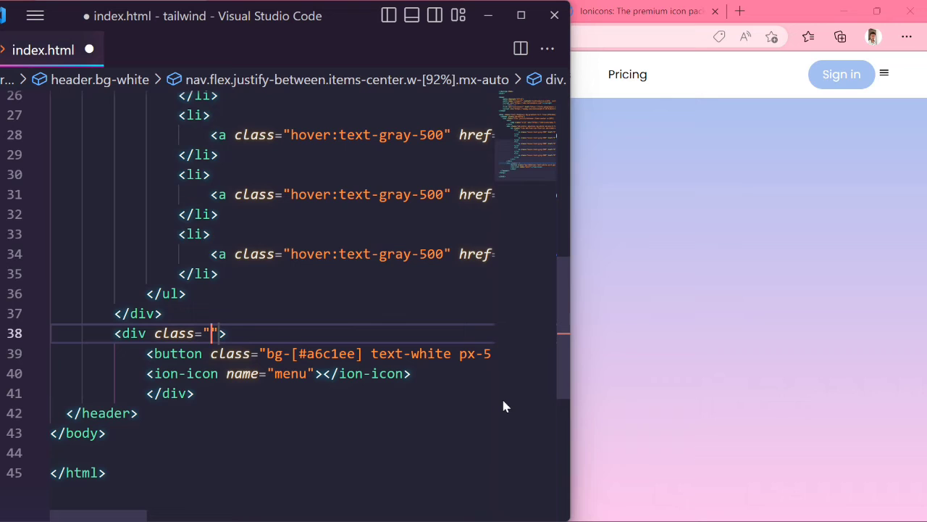
pyautogui.write('flex items-center gap-')
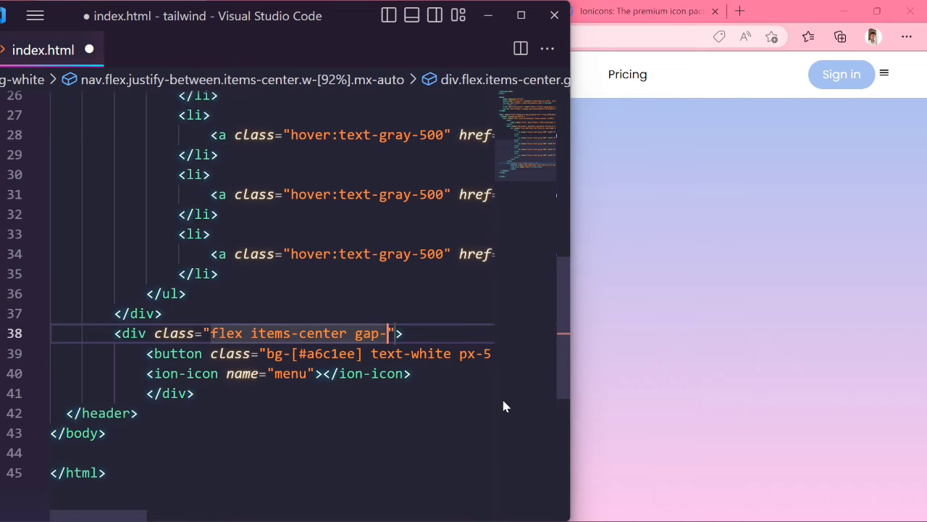
pyautogui.write('6')
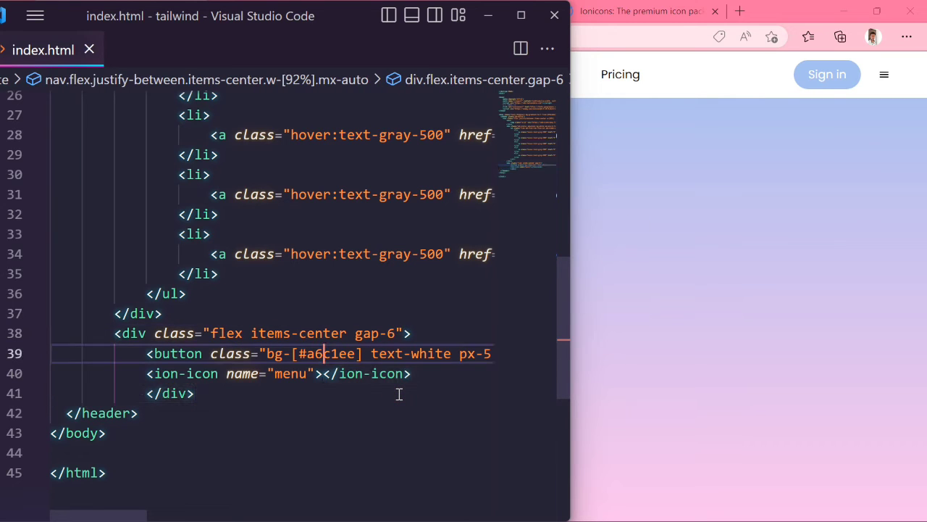
# Give the ion-icon class text-3xl cursor-pointer
pyautogui.write('class=""')
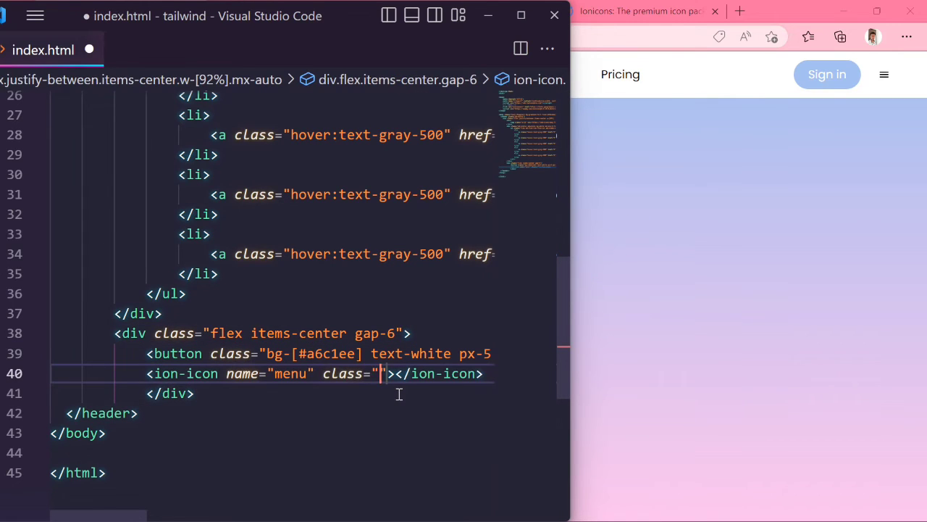
pyautogui.write('text-3xl')
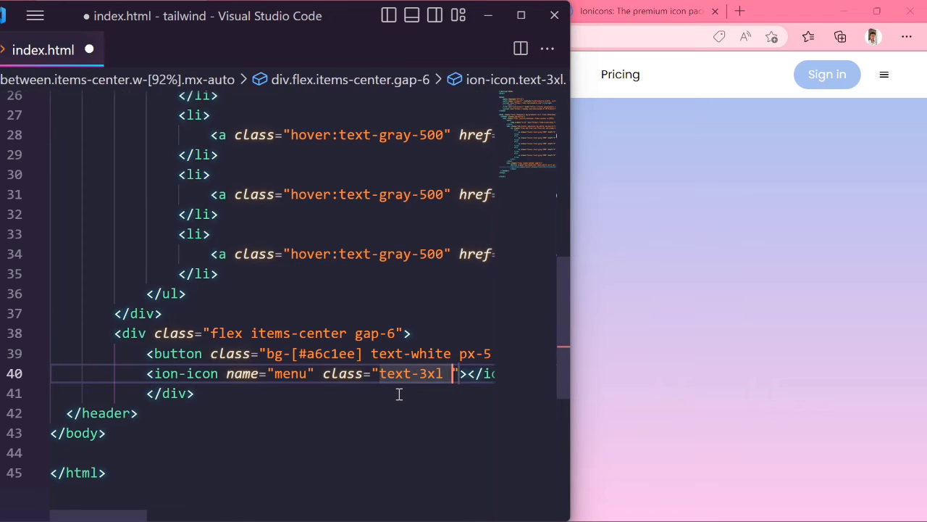
pyautogui.write('cursor-pointer')
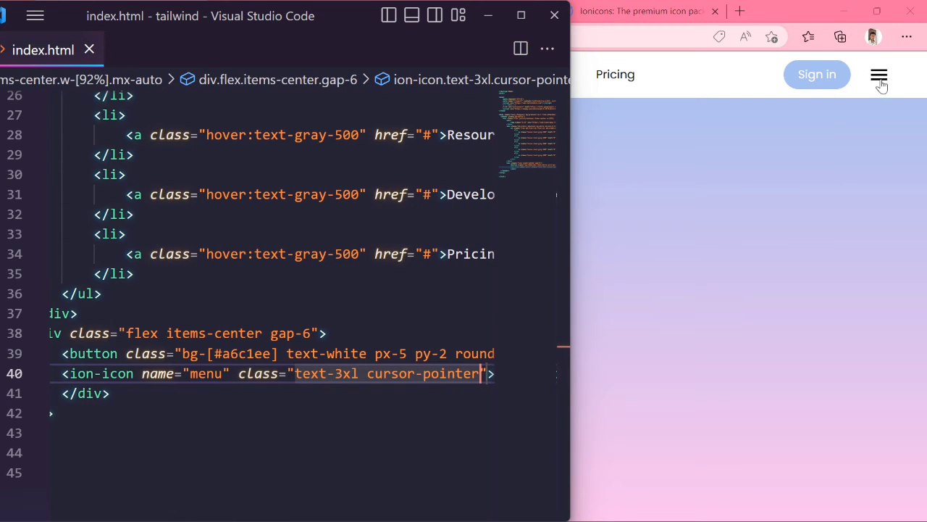
pyautogui.moveTo(919, 96)
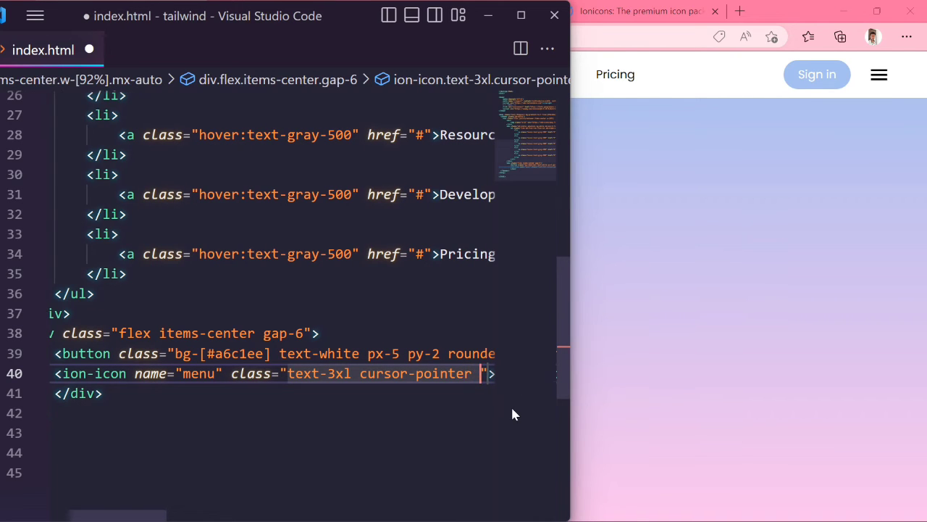
# Add md:hidden and onclick="onToggleMenu(this)" to the ion-icon
pyautogui.write('md:hidden')
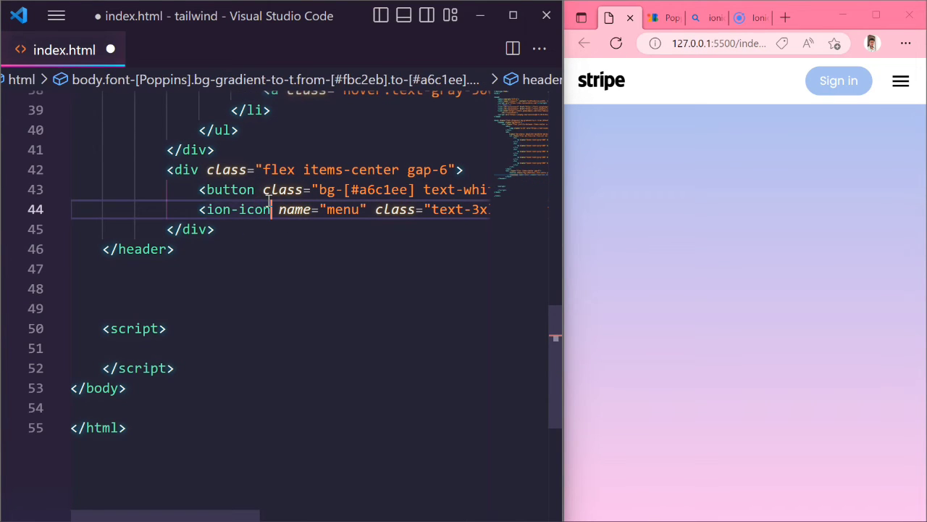
pyautogui.write('onclick=""')
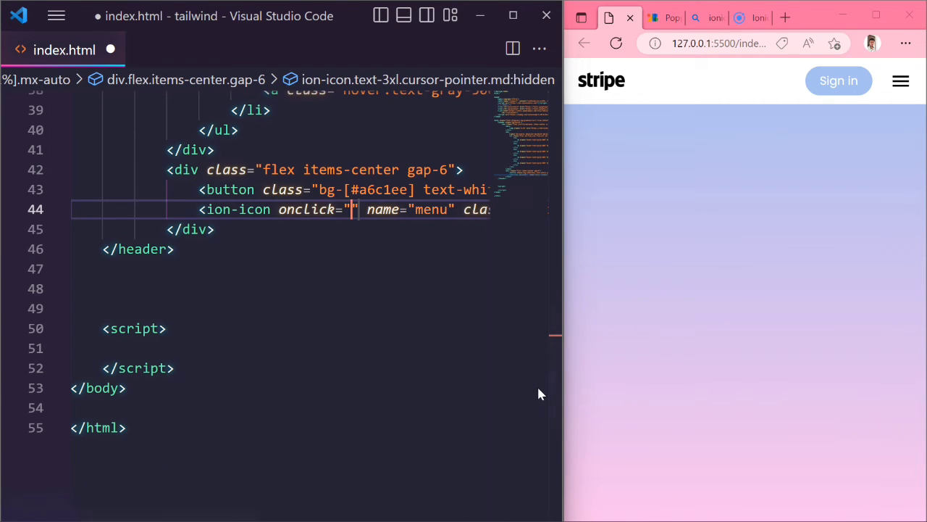
pyautogui.moveTo(507, 405)
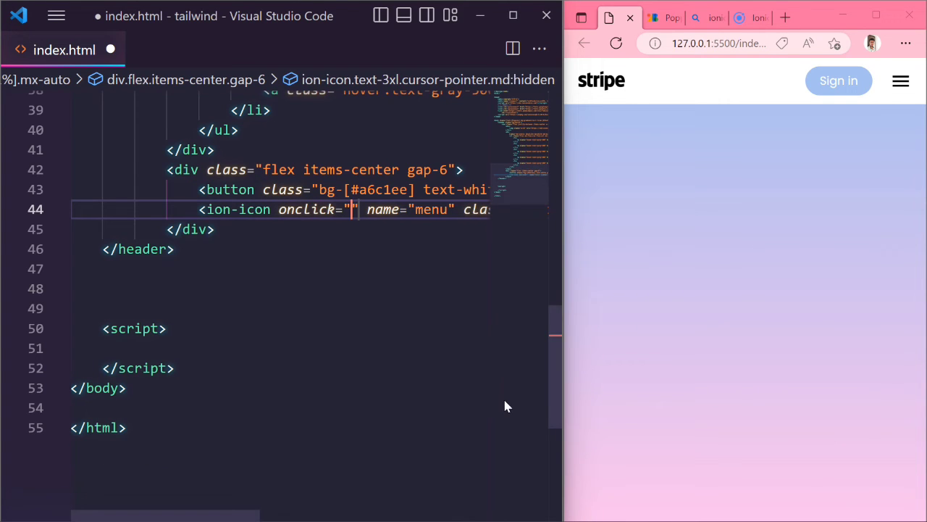
pyautogui.write('onTogg')
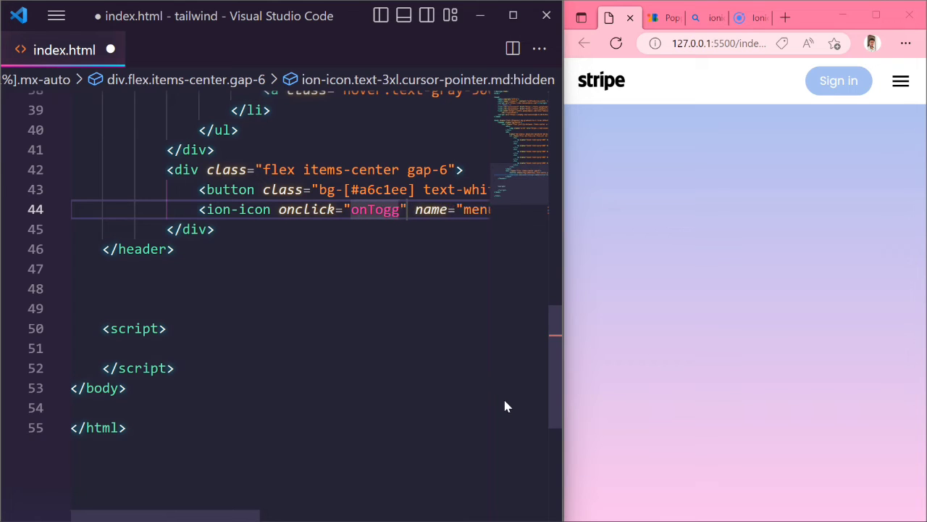
pyautogui.write('leMenu()')
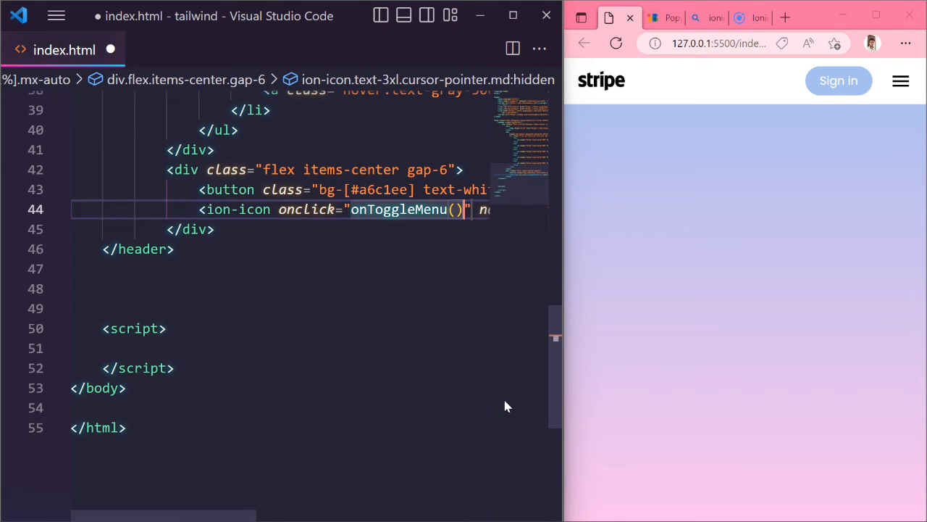
pyautogui.write('this')
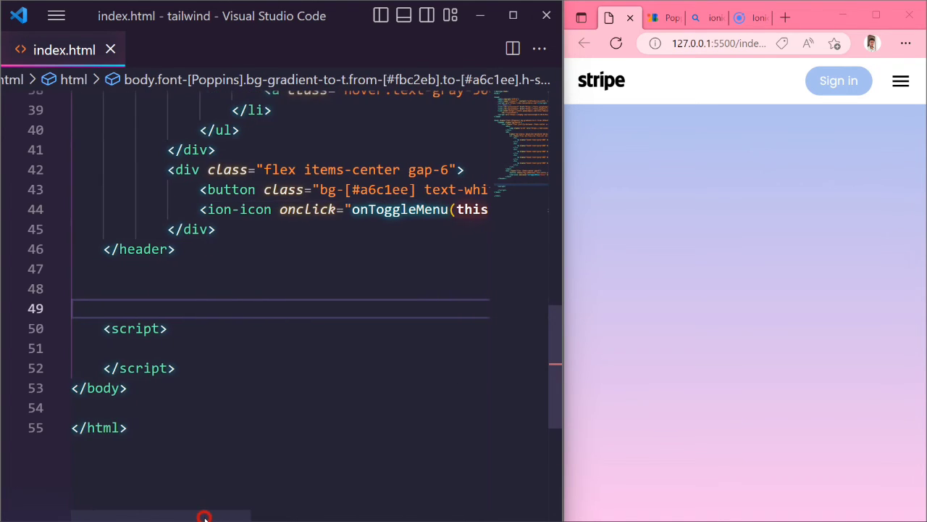
# Write function onToggleMenu(e){ console.log(e) } in a script block
pyautogui.write('function')
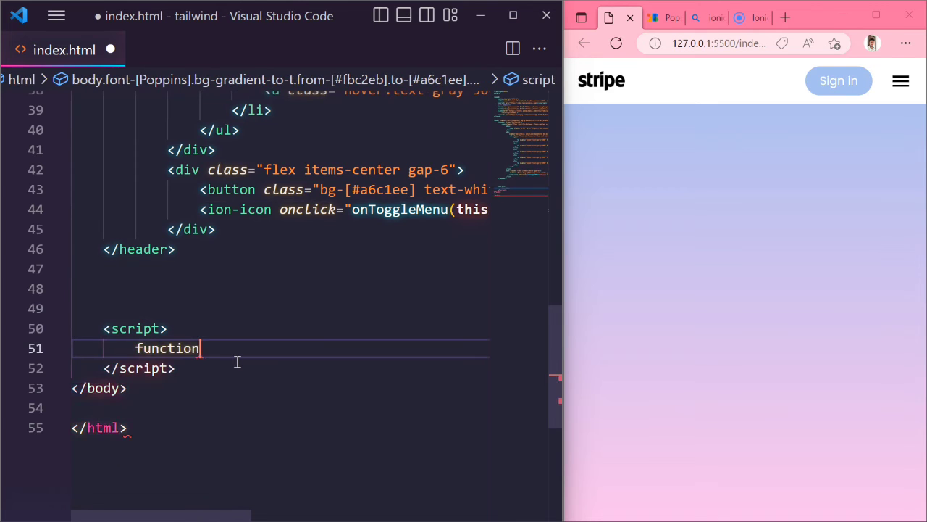
pyautogui.write('onToggleMenu')
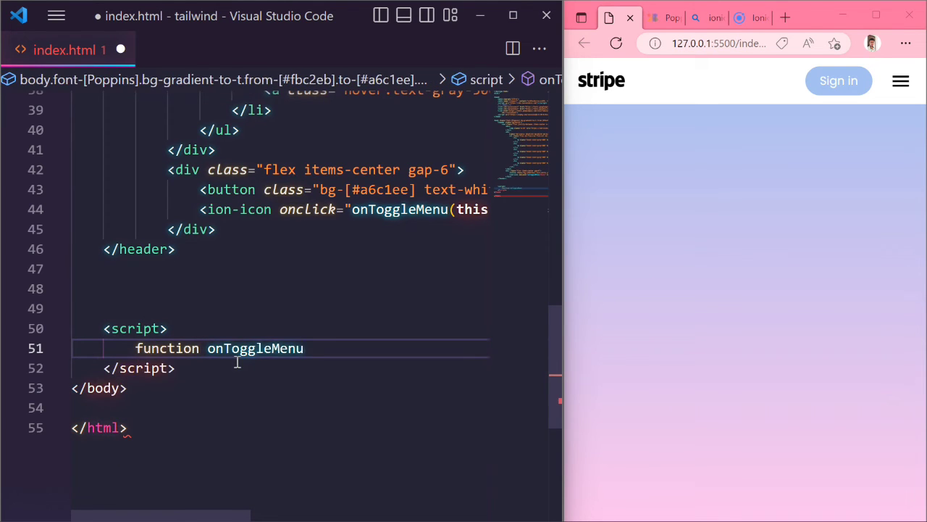
pyautogui.write('(e')
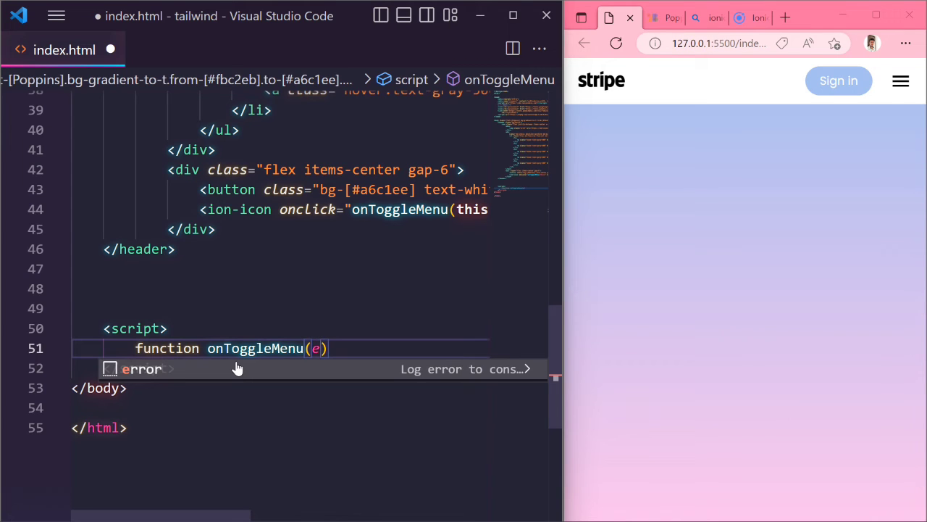
pyautogui.write('{')
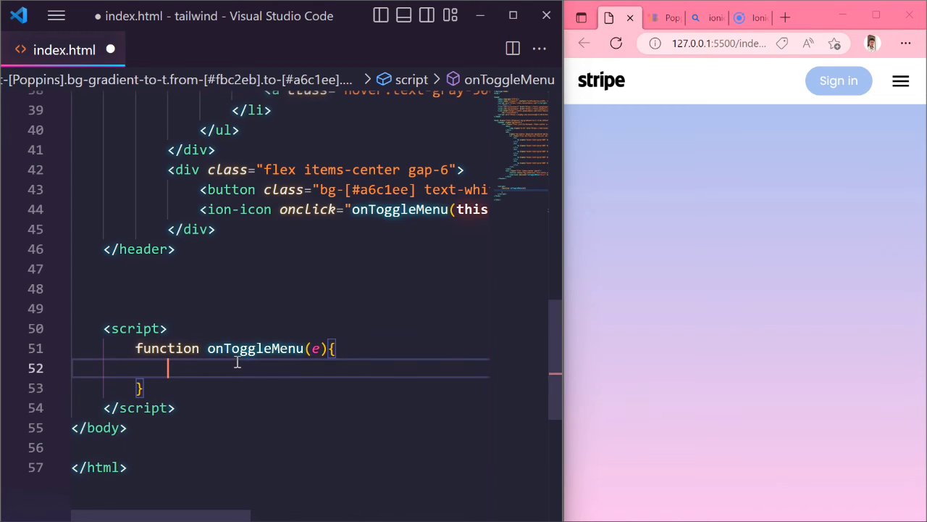
pyautogui.write('console.log(')
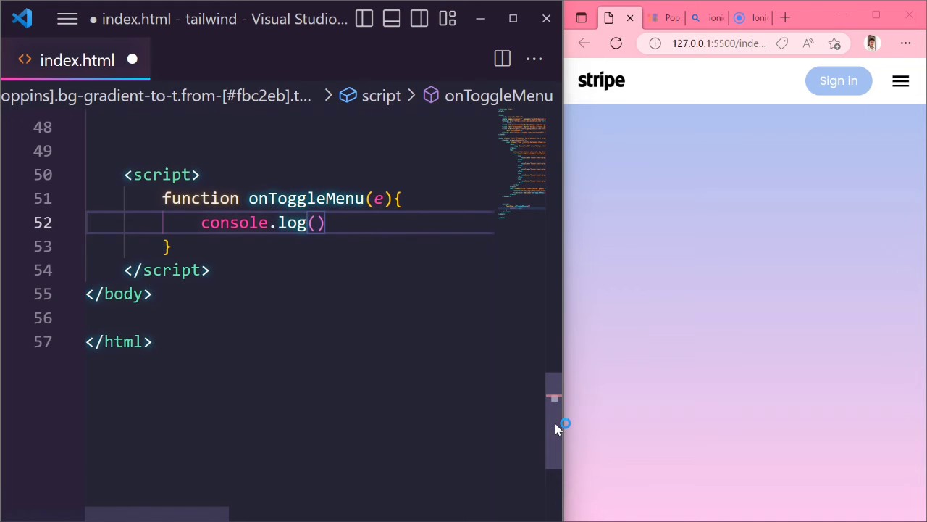
pyautogui.write('e')
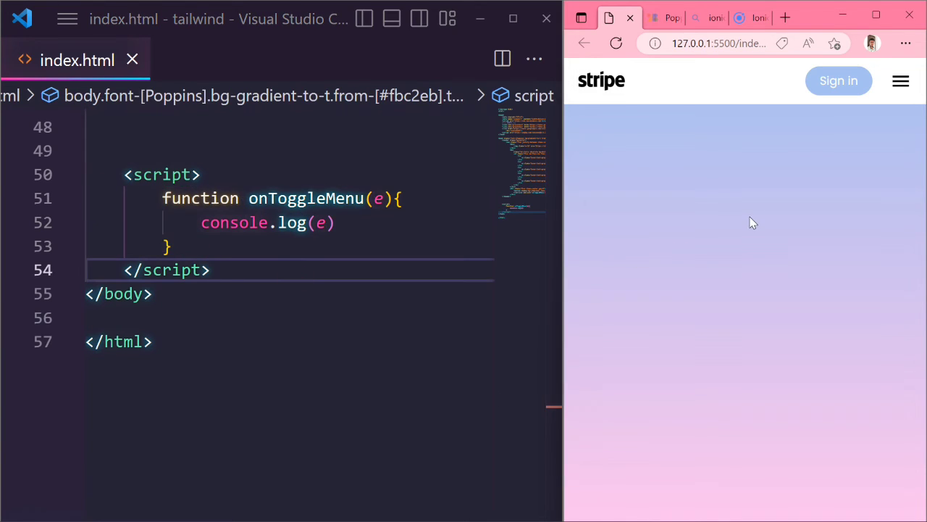
# Bring up Edge's developer tools on the page via Inspect
pyautogui.click(571, 128)
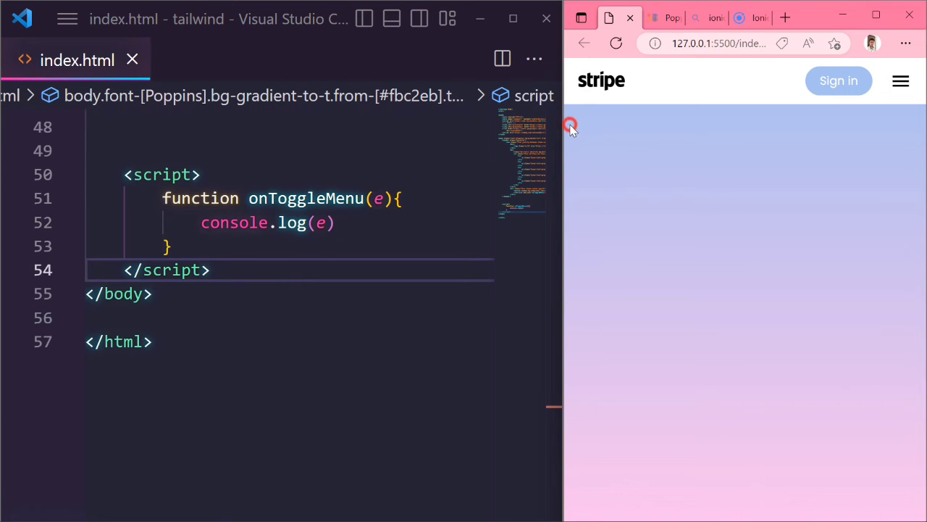
pyautogui.rightClick(571, 128)
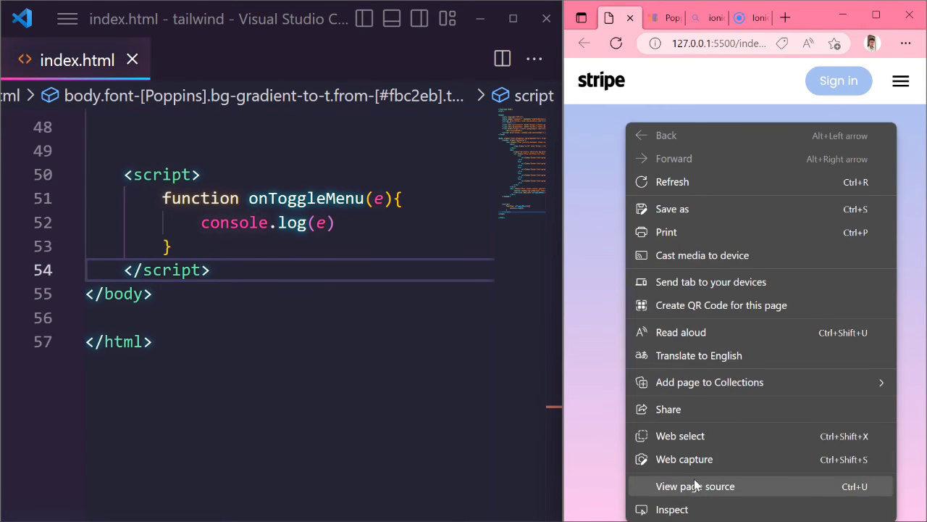
pyautogui.click(672, 509)
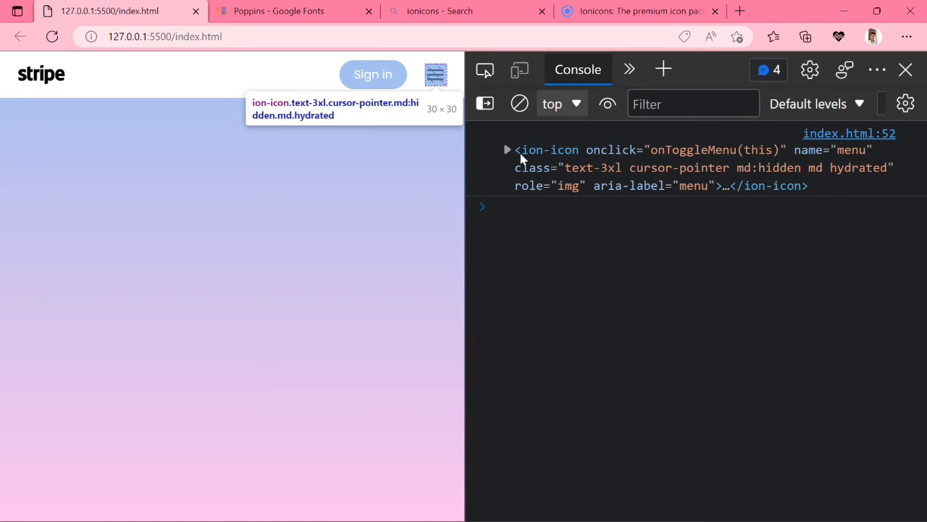
pyautogui.moveTo(768, 163)
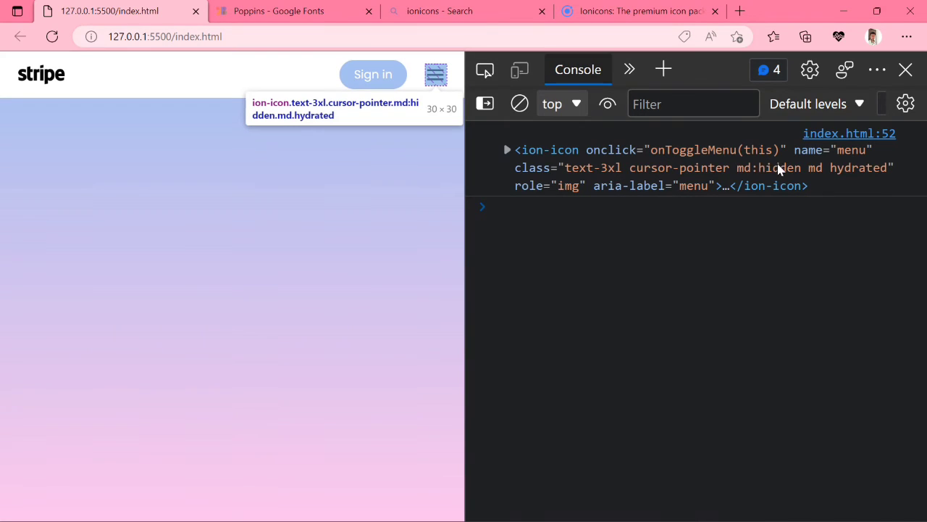
# Expand the ion-icon element logged by clicking the menu icon, then return to the editor
pyautogui.click(507, 149)
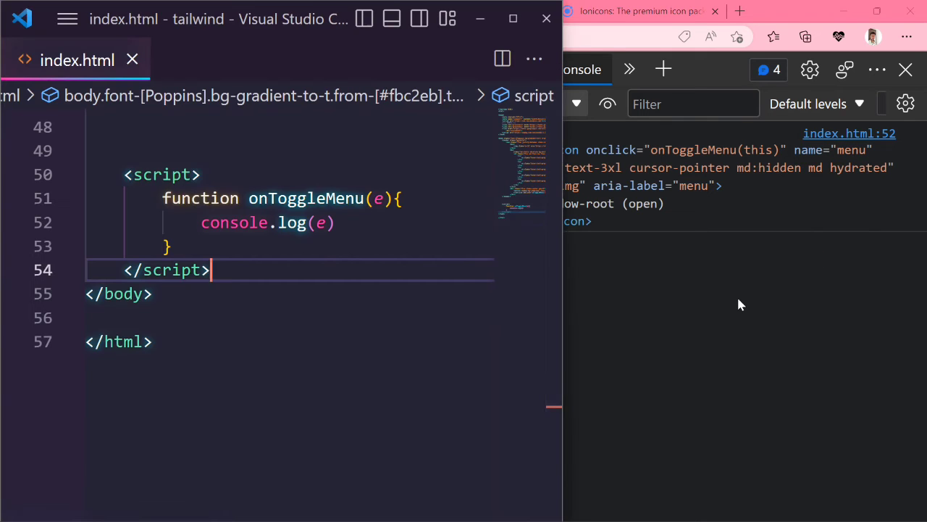
pyautogui.write(',')
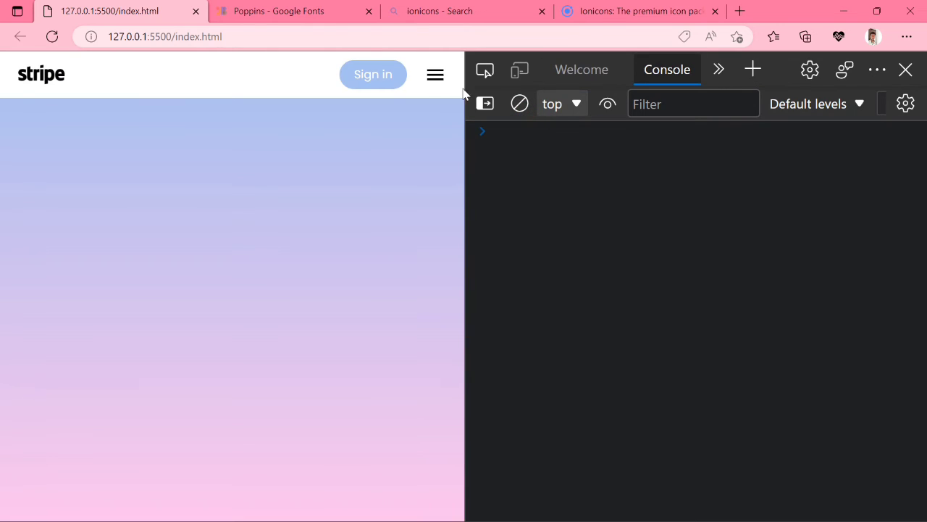
pyautogui.click(435, 74)
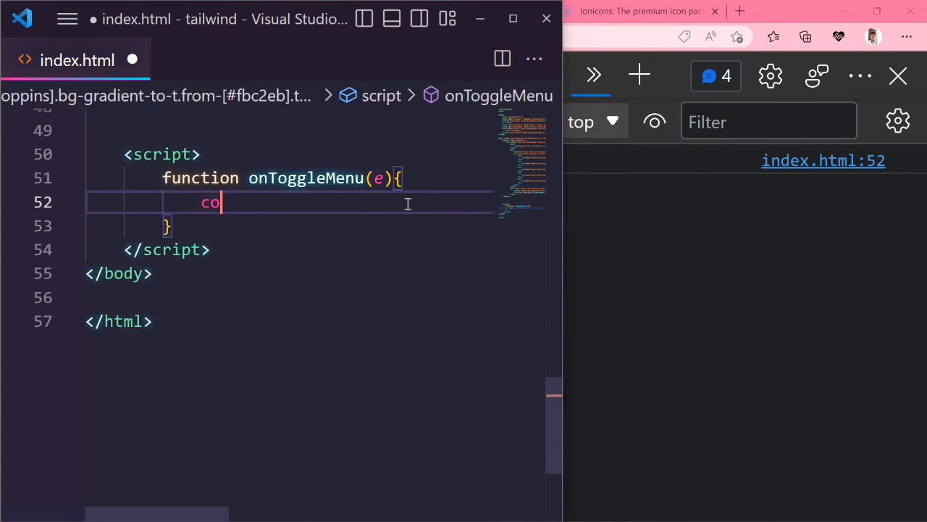
# Write e.name = e.name === 'menu' ? 'close' : 'menu' inside onToggleMenu
pyautogui.write('e.name')
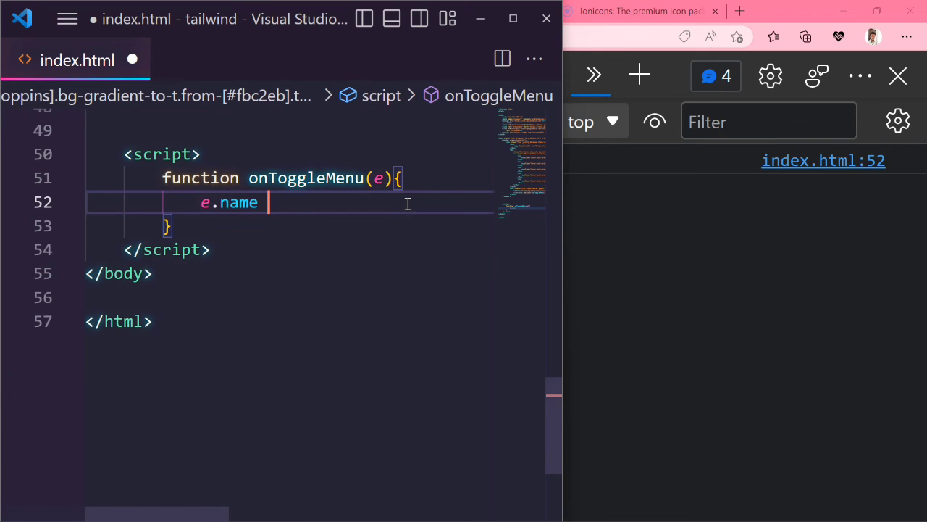
pyautogui.write("= 'c'")
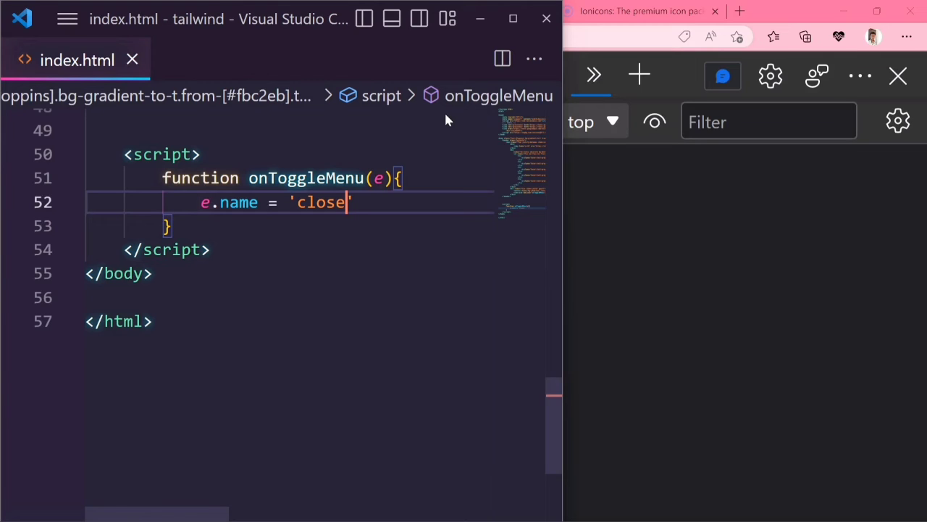
pyautogui.press('Backspace')
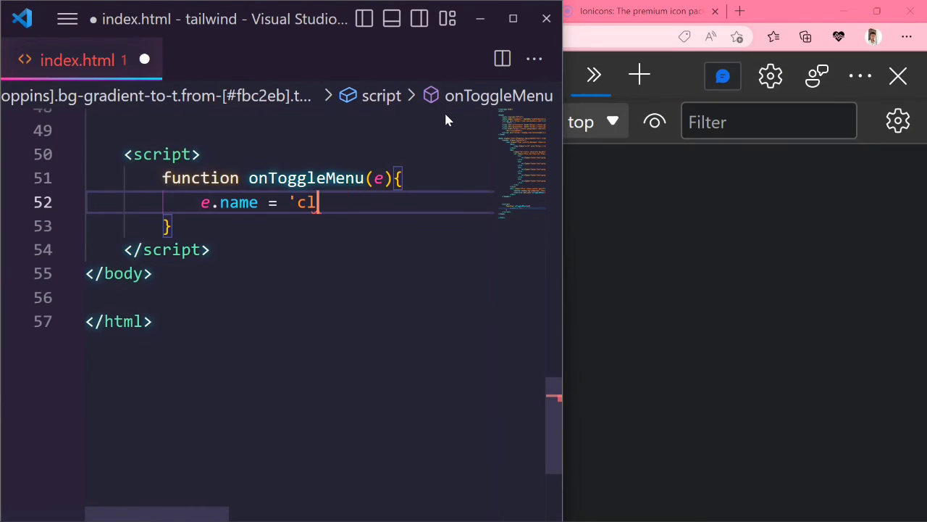
pyautogui.write('e.name')
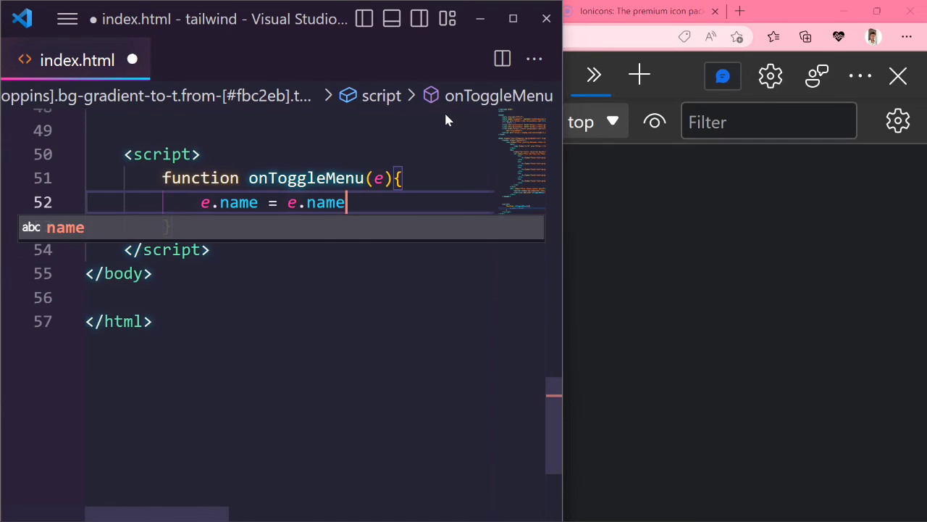
pyautogui.write("=== 'me'")
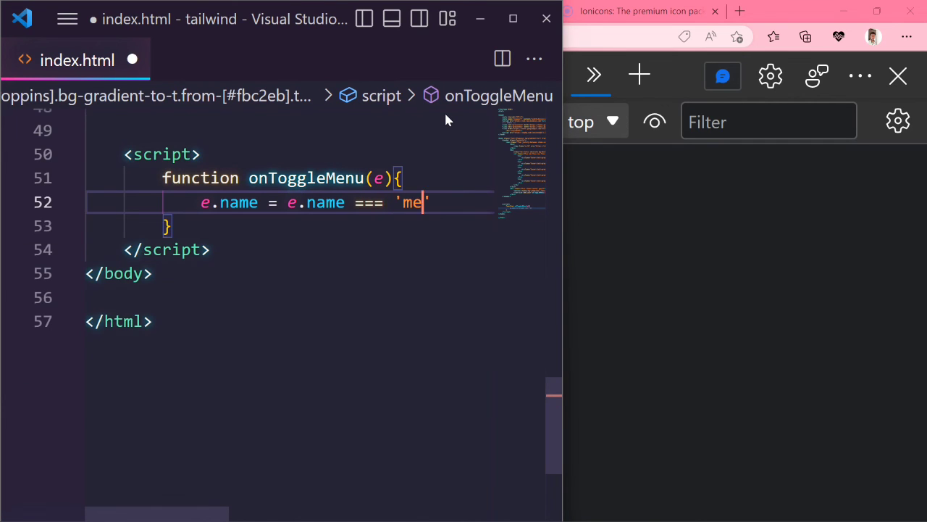
pyautogui.write("nu' ?")
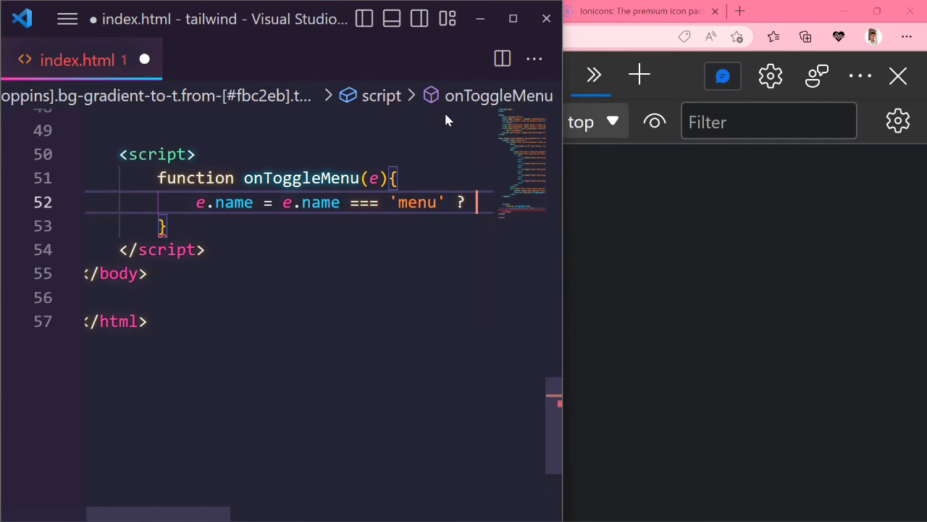
pyautogui.write("'close'")
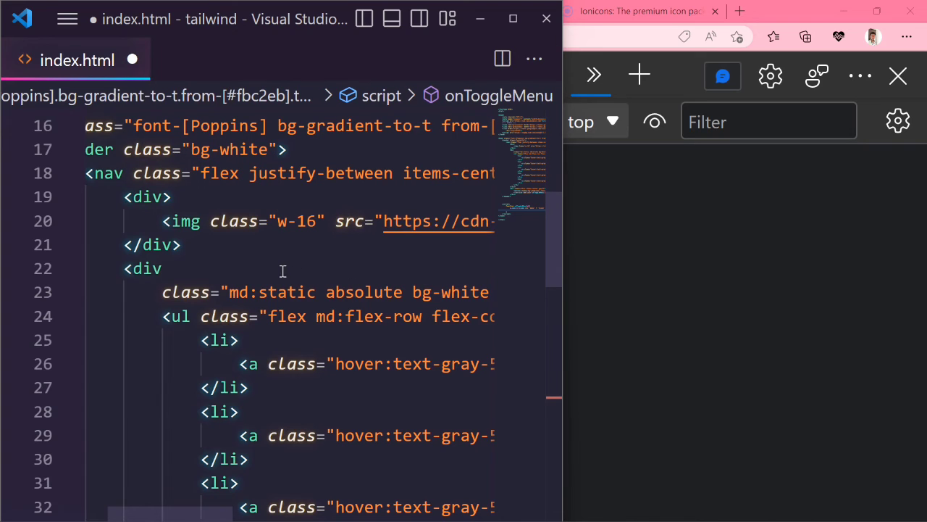
# Add the nav-links class to the link container div
pyautogui.click(230, 293)
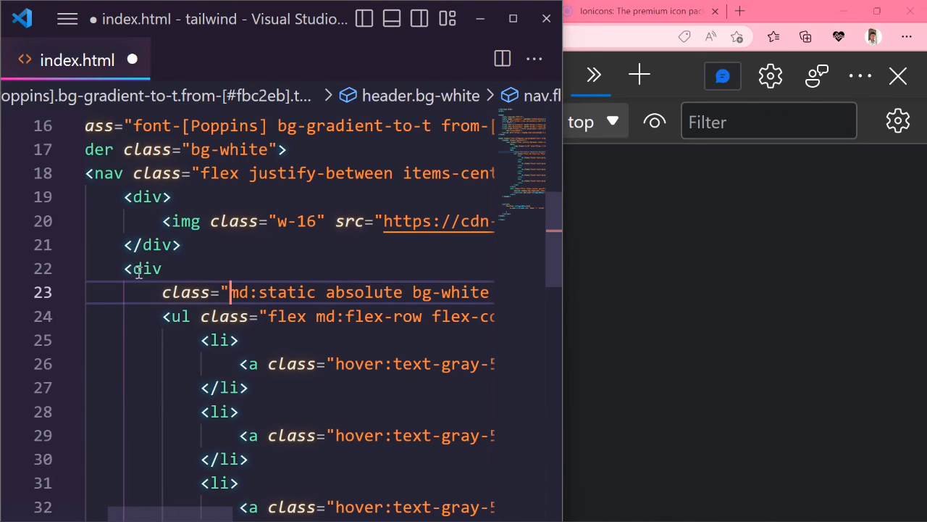
pyautogui.write('nav')
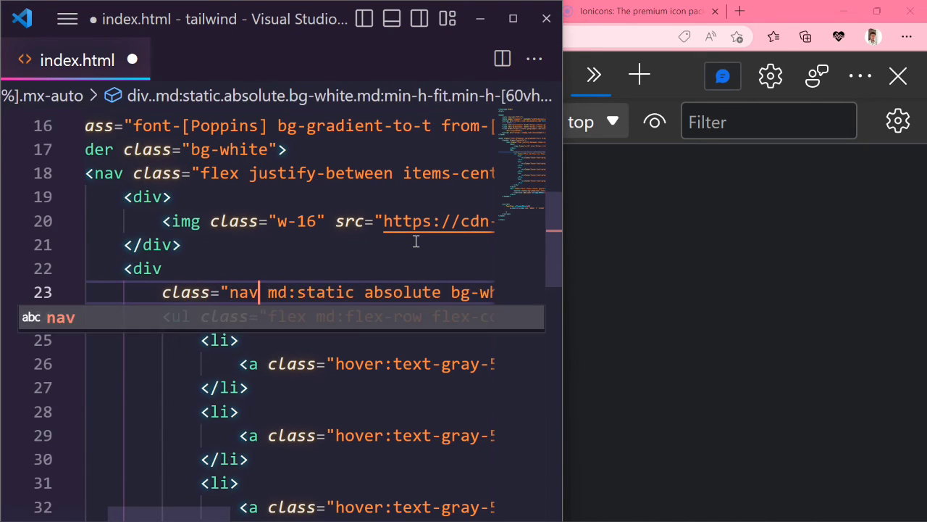
pyautogui.write('-links')
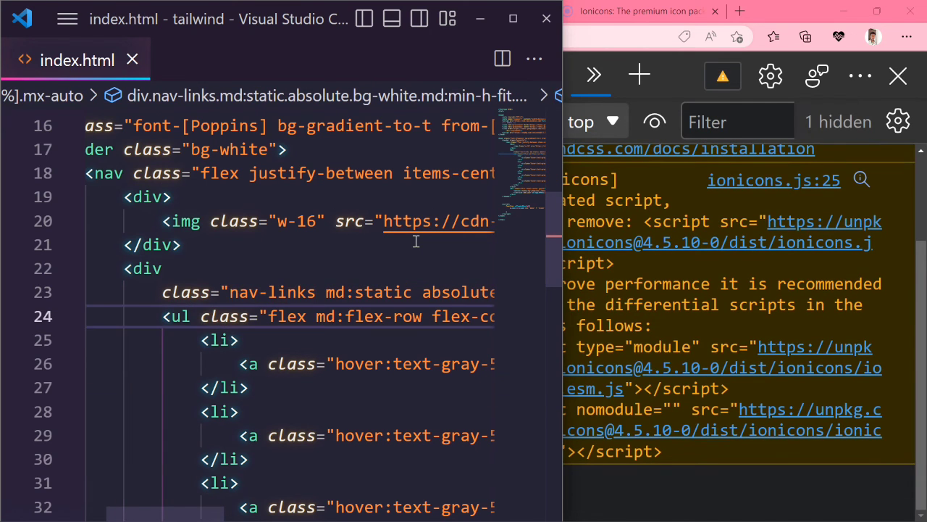
pyautogui.scroll(-3)
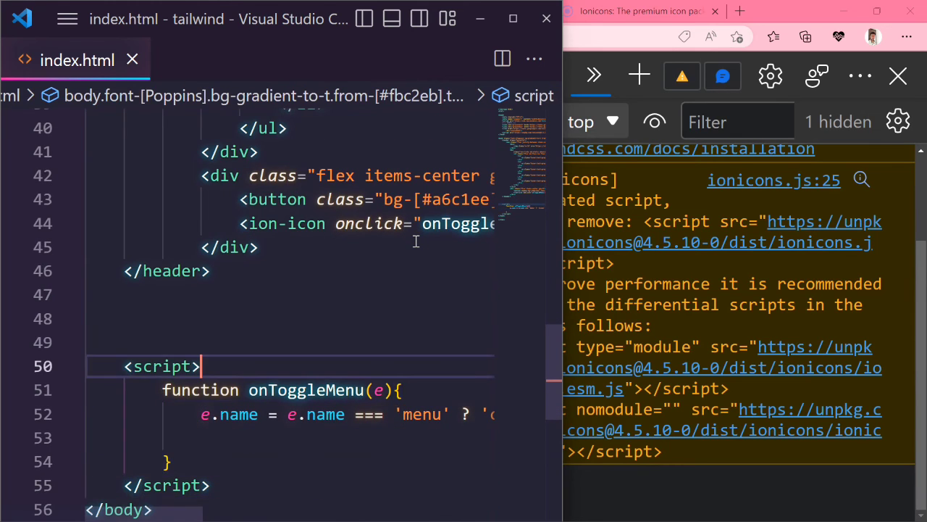
# Query .nav-links into navLinks and toggle its top-[9%] class in onToggleMenu
pyautogui.write('const navL')
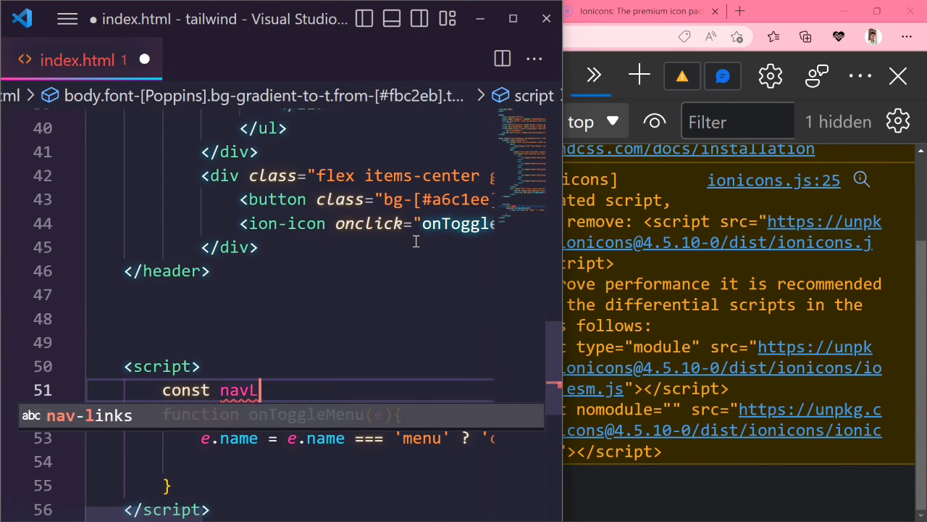
pyautogui.write('= document.querySele')
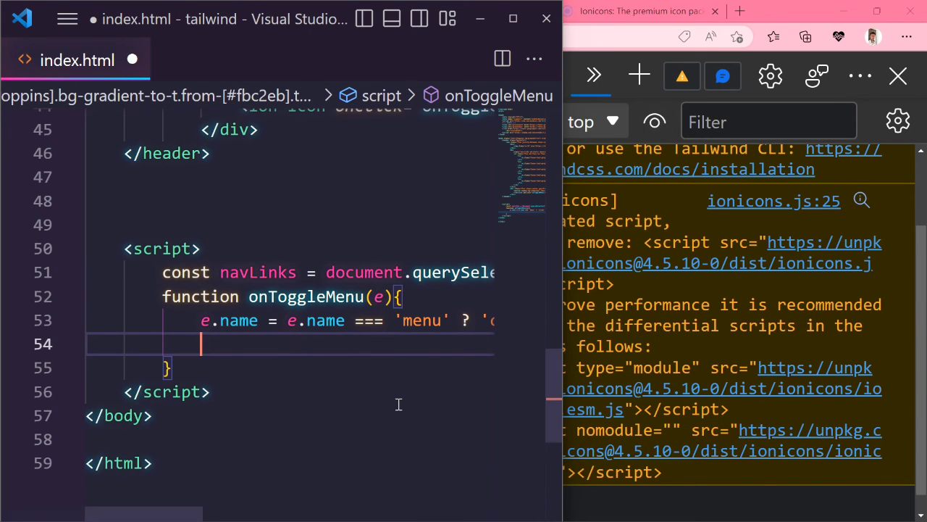
pyautogui.write('navLinks')
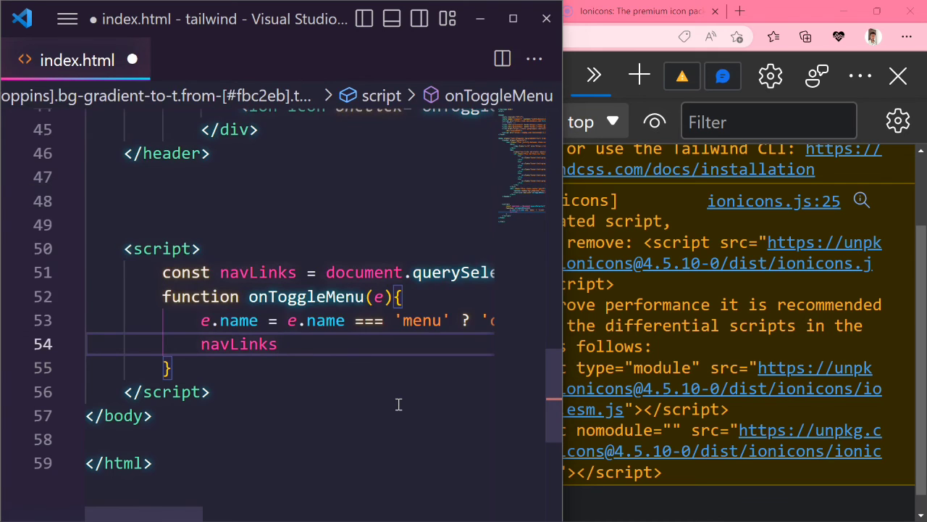
pyautogui.write('.classList')
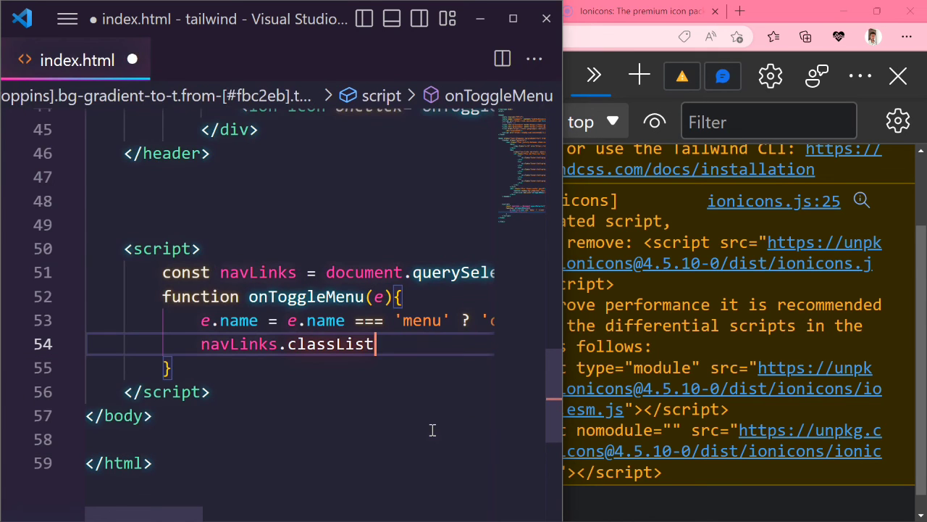
pyautogui.write('.toggle(')
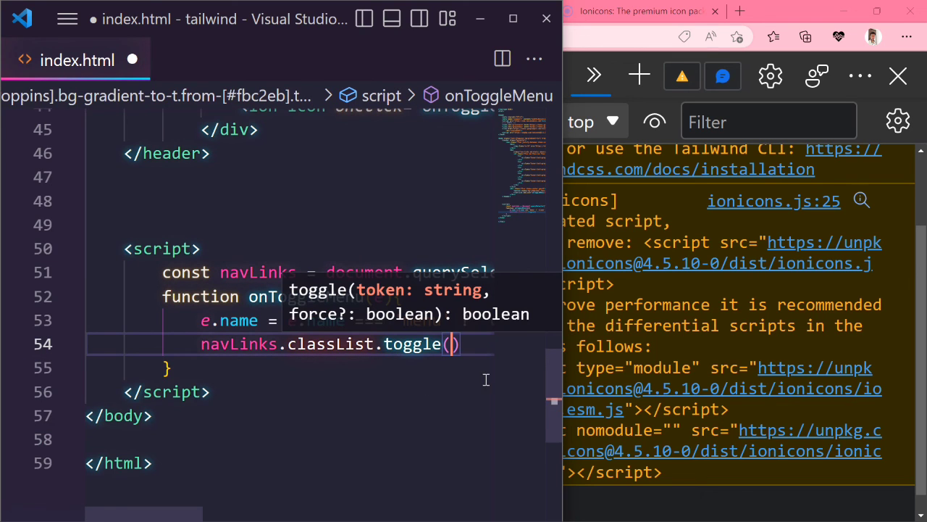
pyautogui.moveTo(400, 481)
pyautogui.write("'")
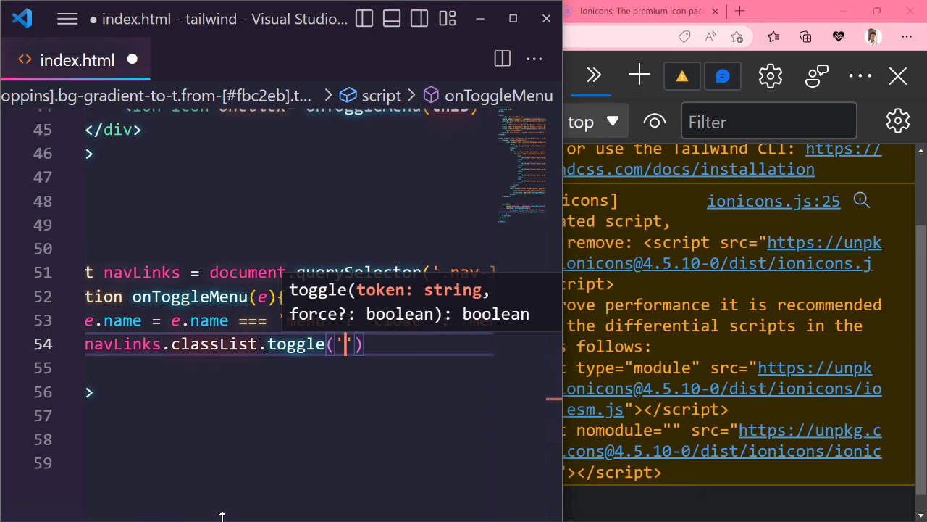
pyautogui.write('top')
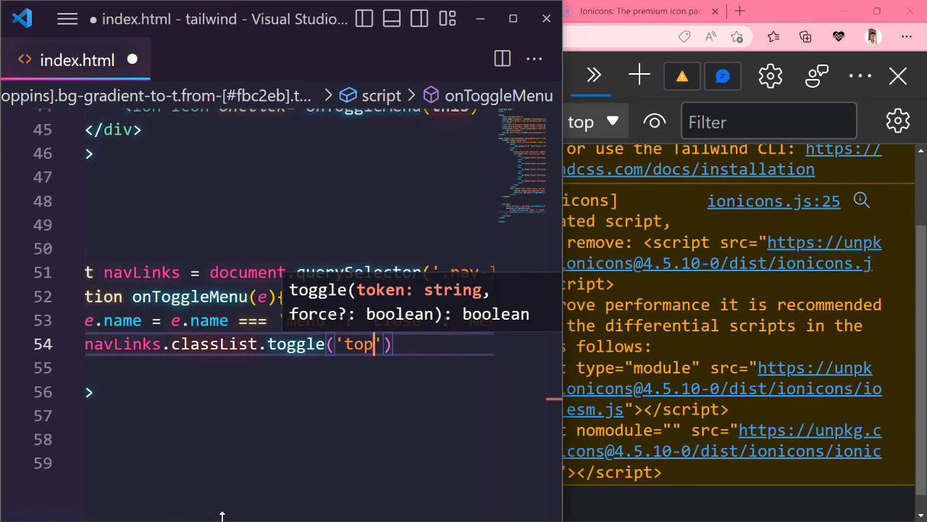
pyautogui.write('-[9%]')
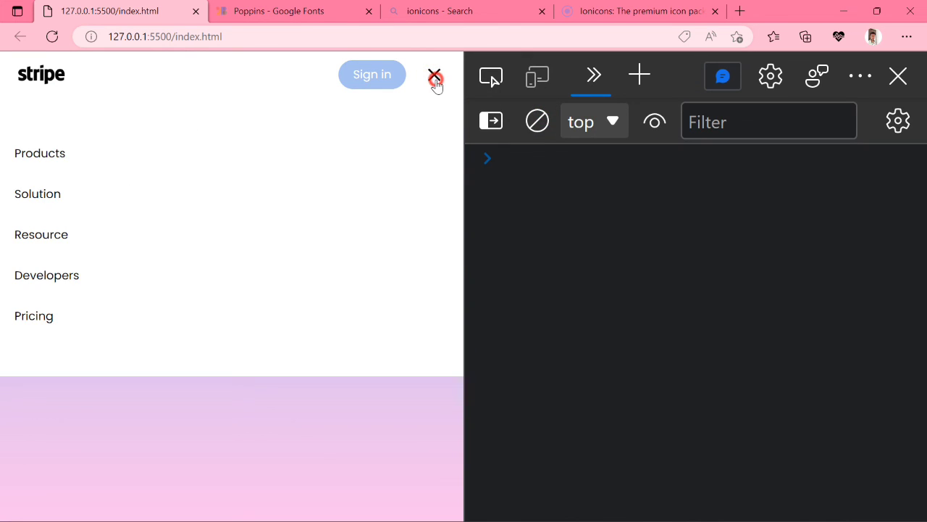
pyautogui.moveTo(432, 95)
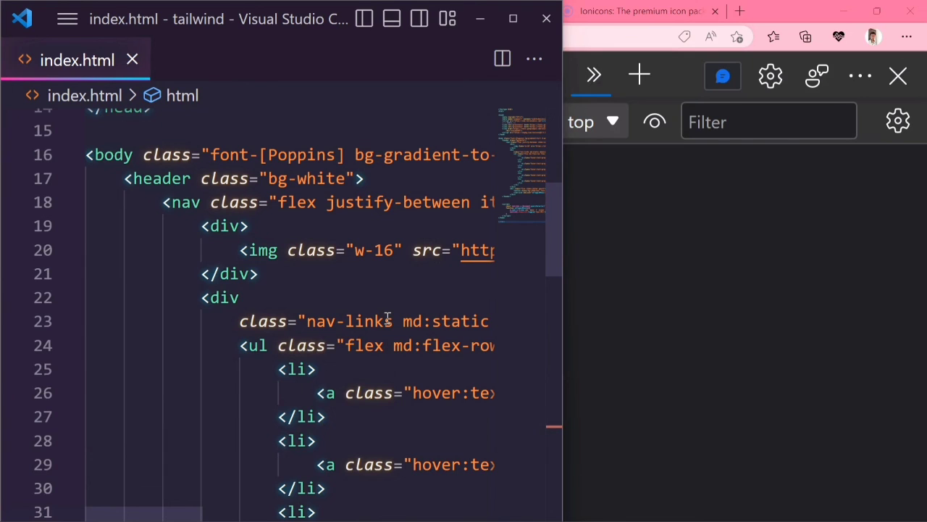
# Add duration-500 to the nav-links container's classes
pyautogui.write('dur')
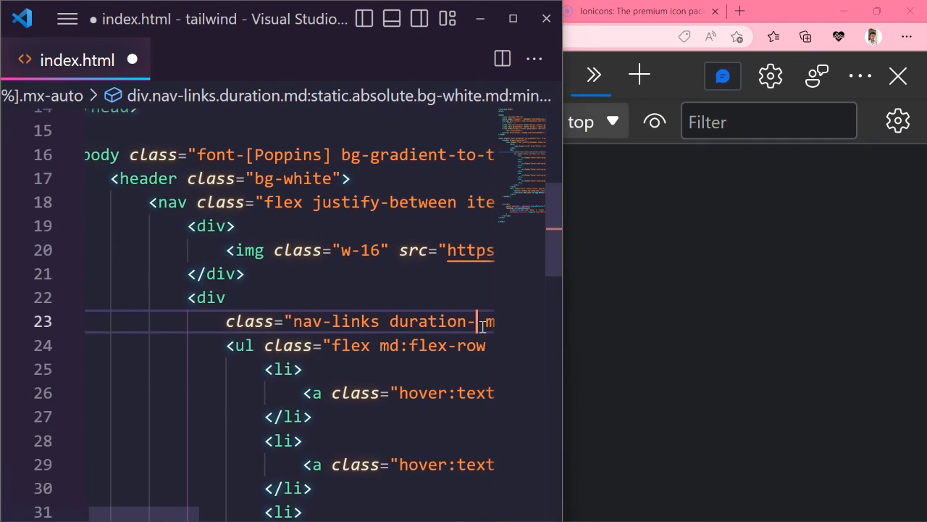
pyautogui.write('500')
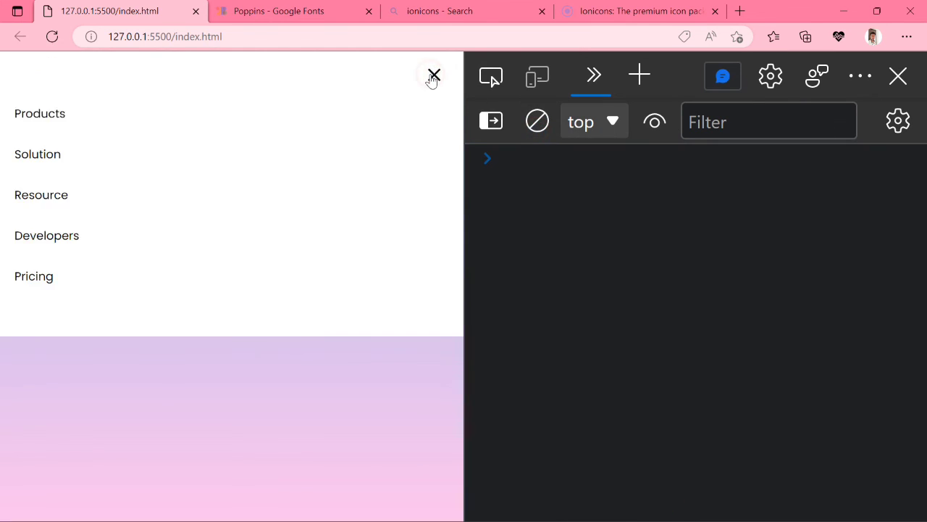
# Close and reopen the mobile menu, then dismiss DevTools to see the desktop navbar
pyautogui.click(435, 75)
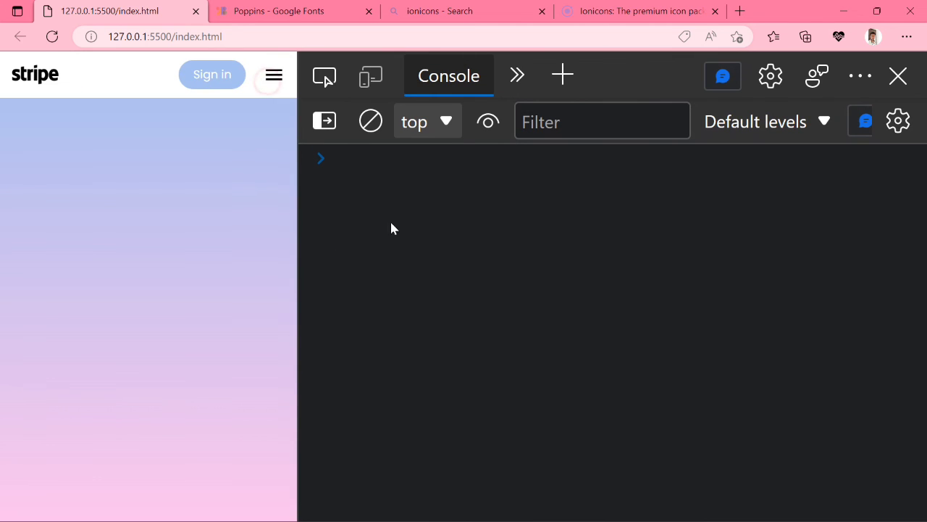
pyautogui.click(272, 75)
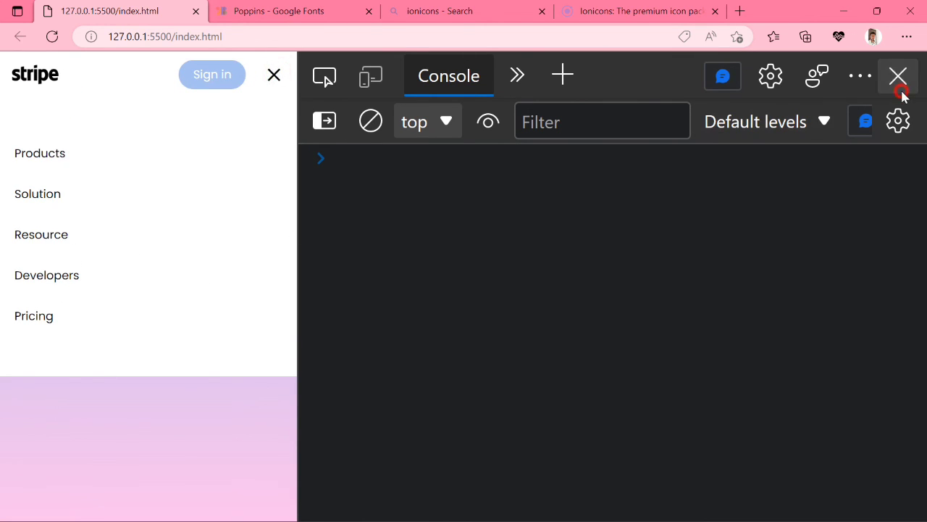
pyautogui.click(899, 75)
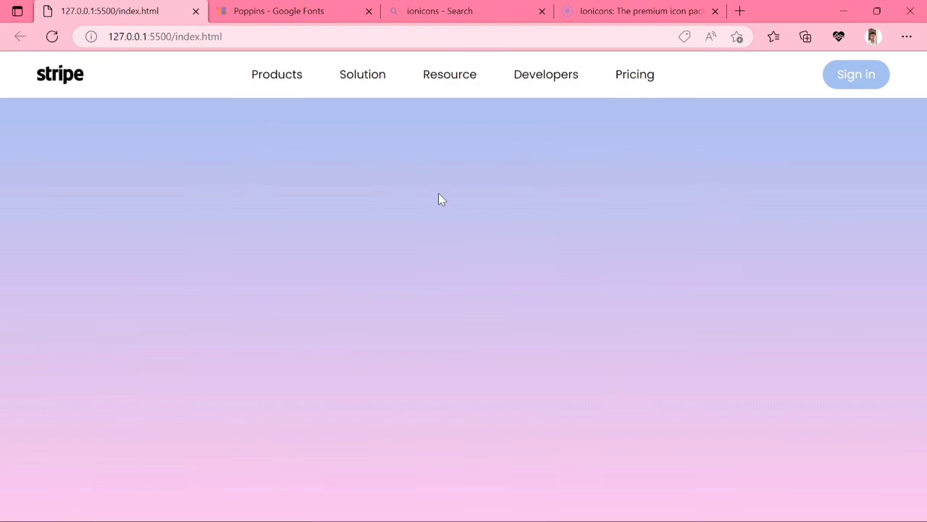